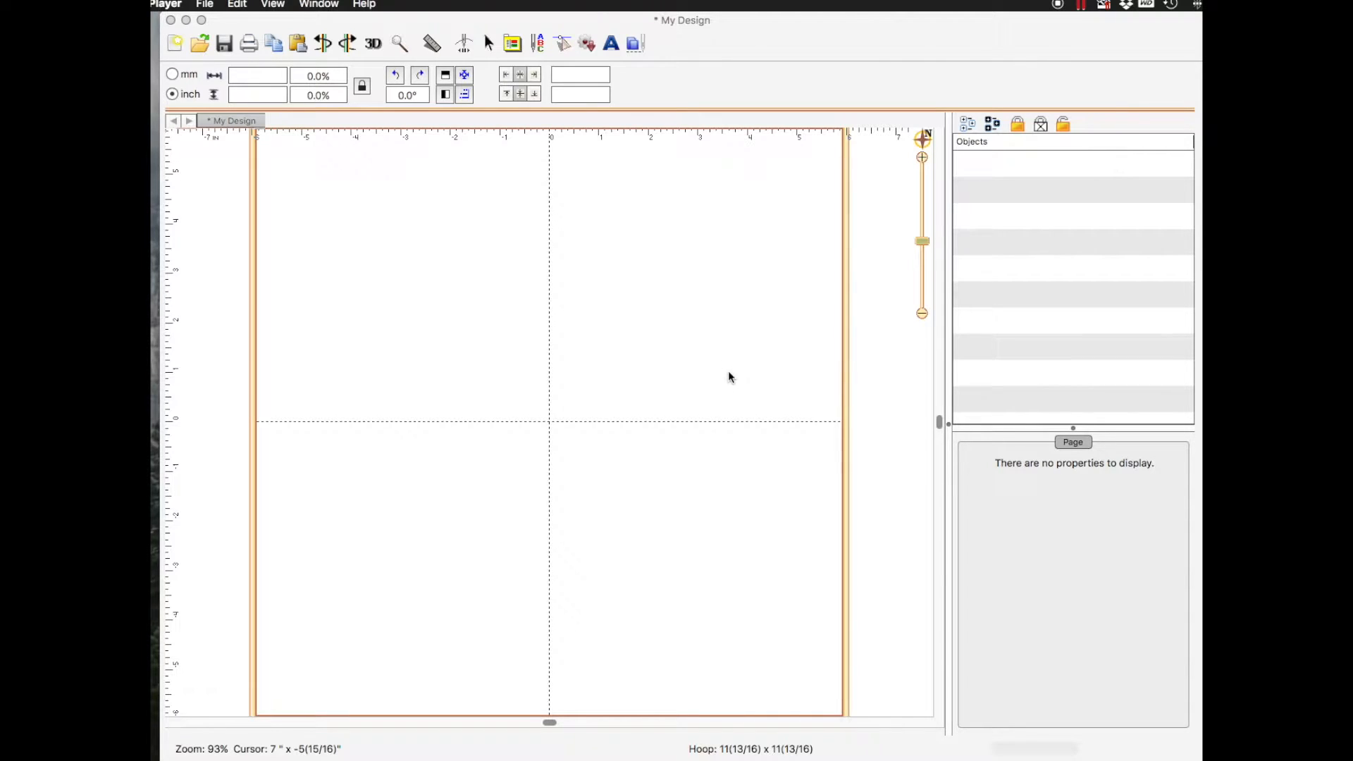
mouse_move(720, 314)
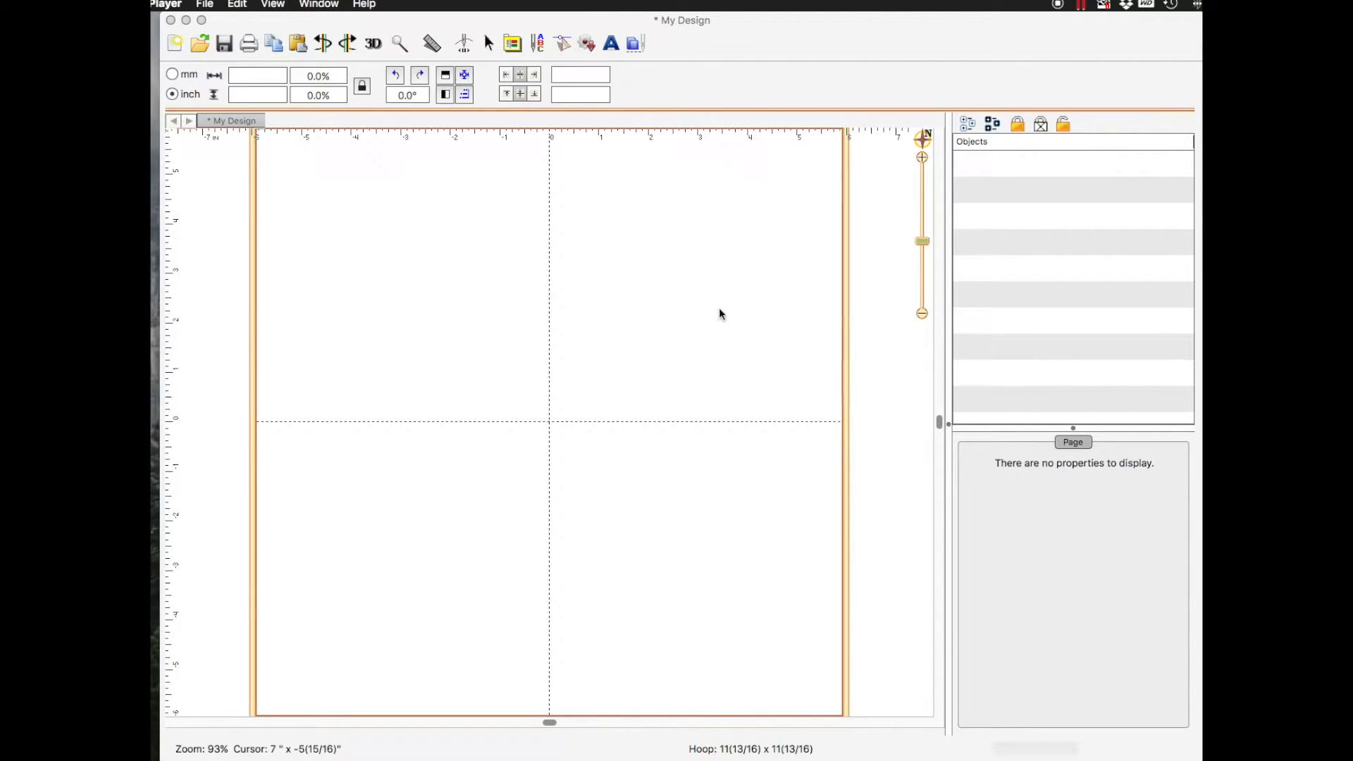
mouse_move(702, 68)
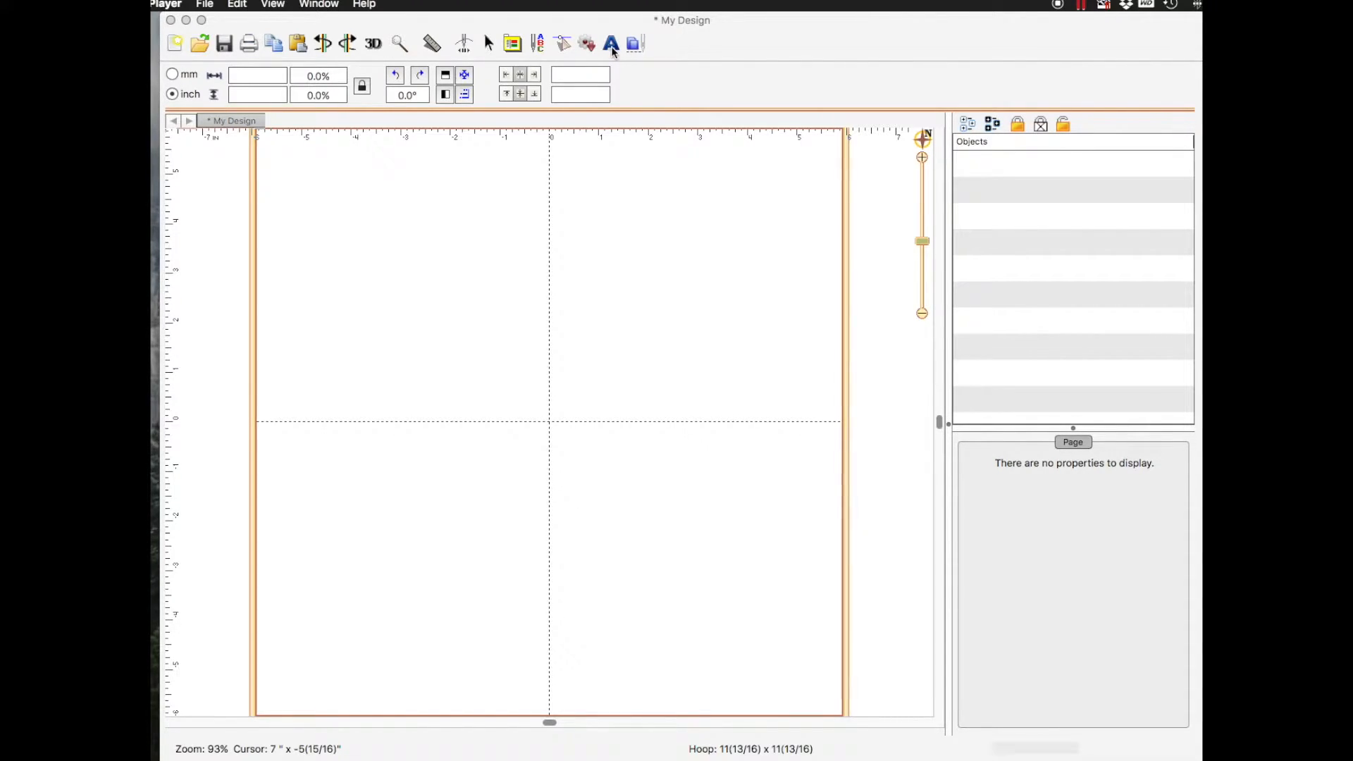
Add a new 'ABC' lettering object at the centre of the hoop
click(610, 43)
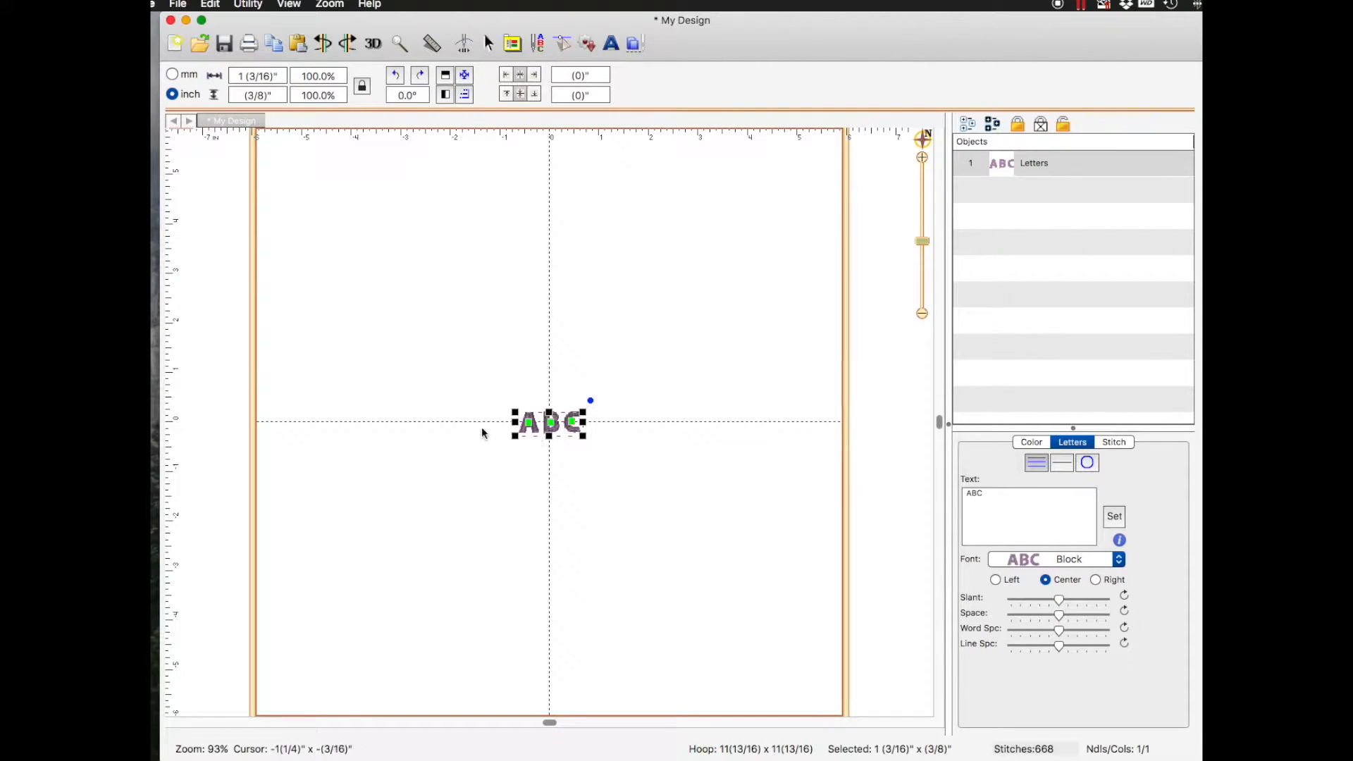
click(1030, 441)
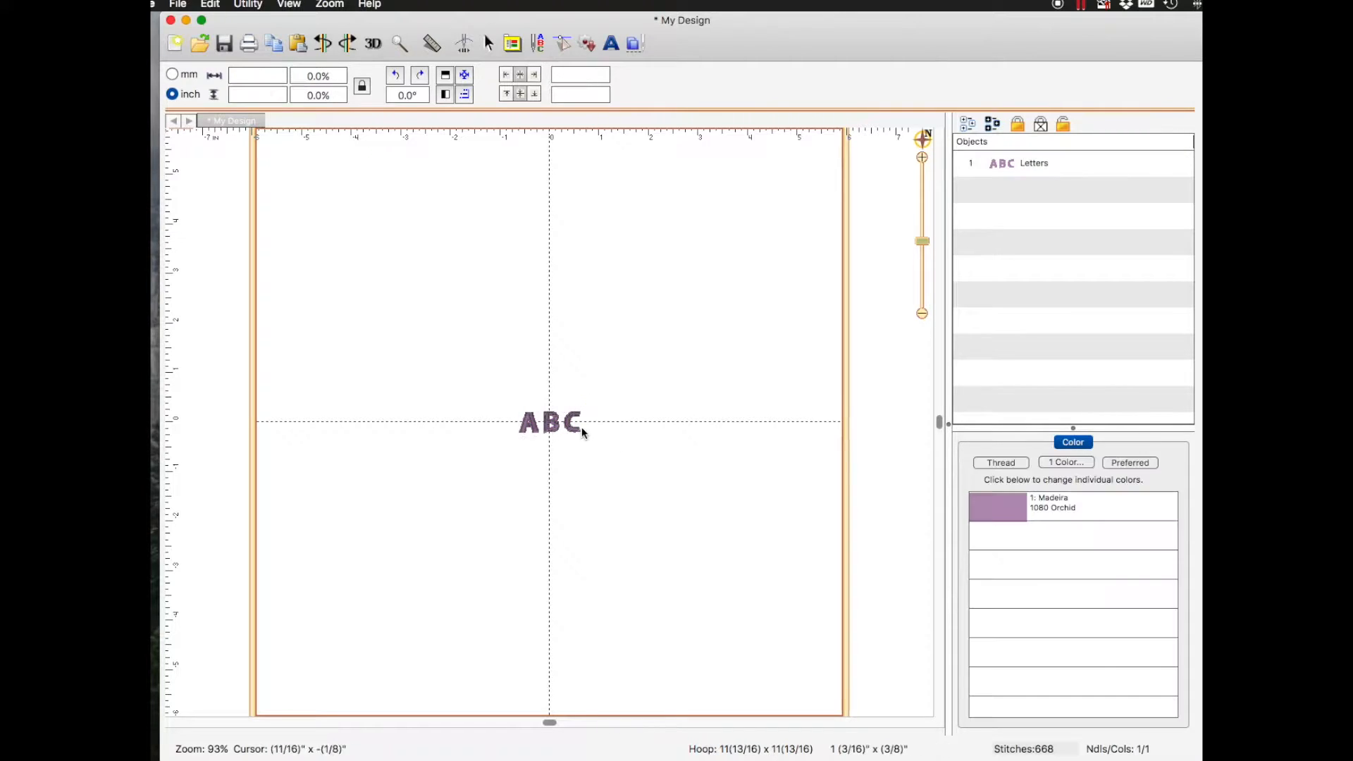
mouse_move(578, 437)
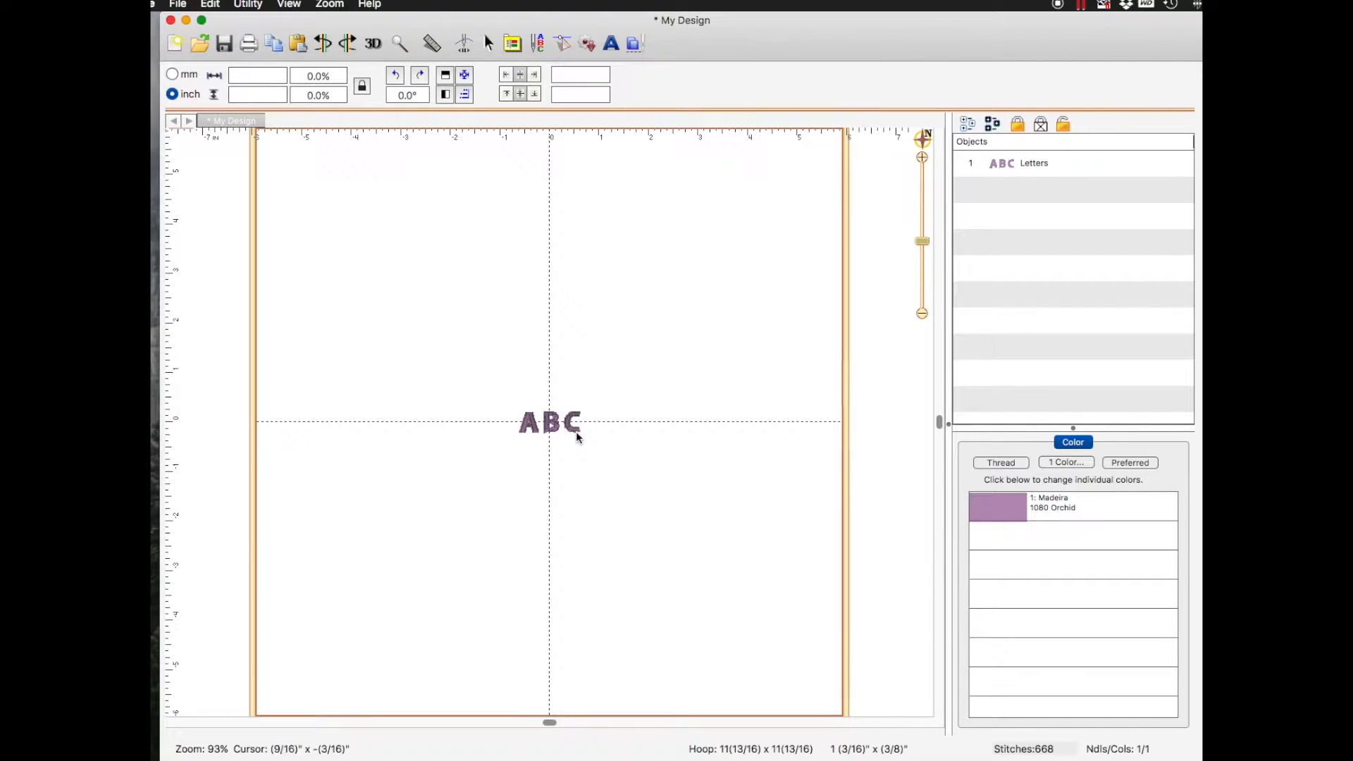
mouse_move(575, 447)
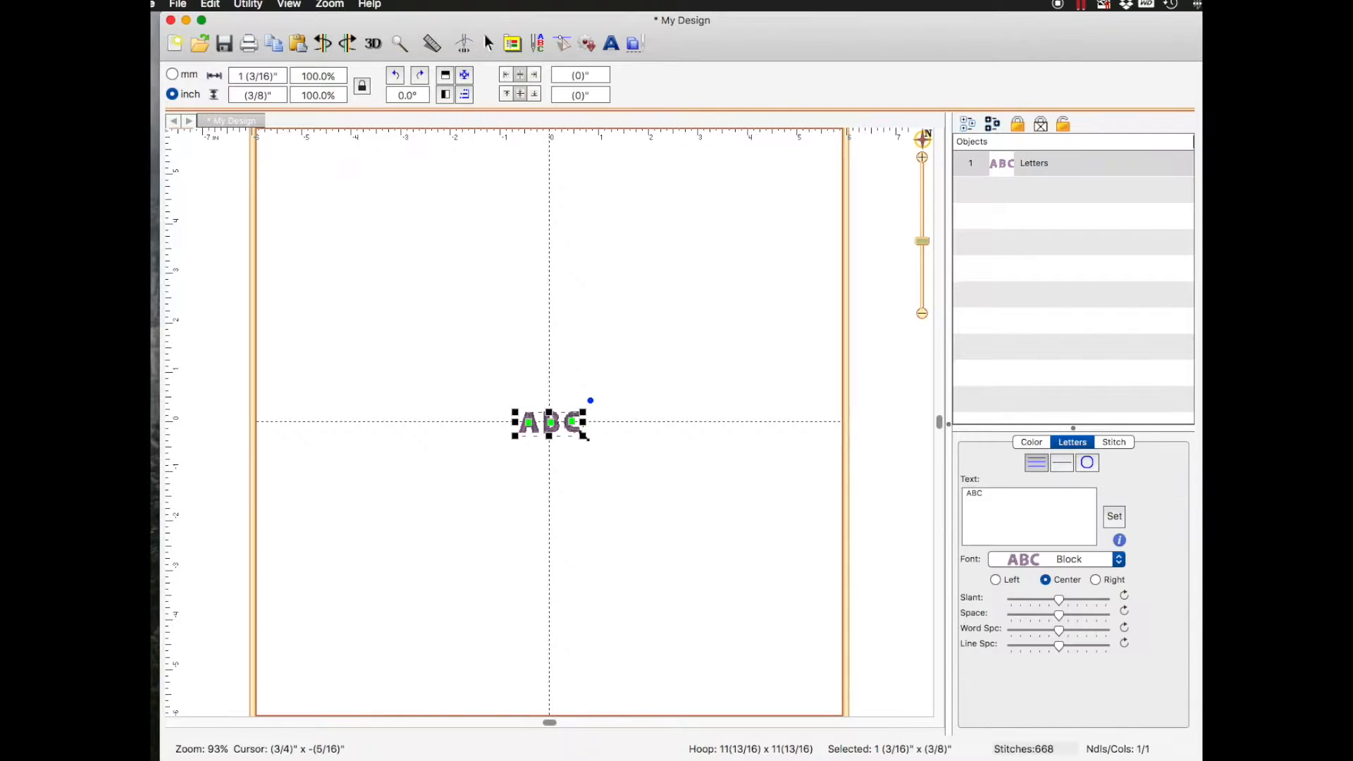
mouse_move(585, 434)
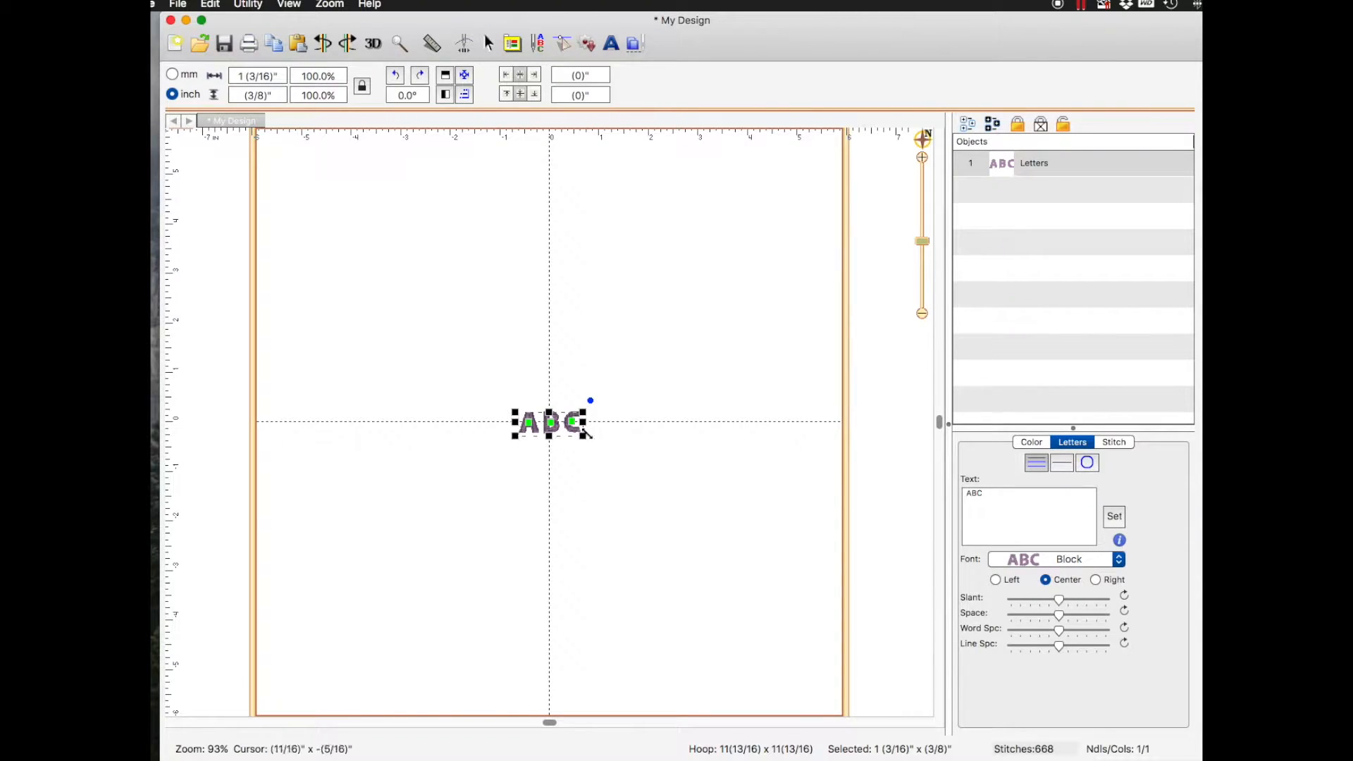
mouse_move(1118, 491)
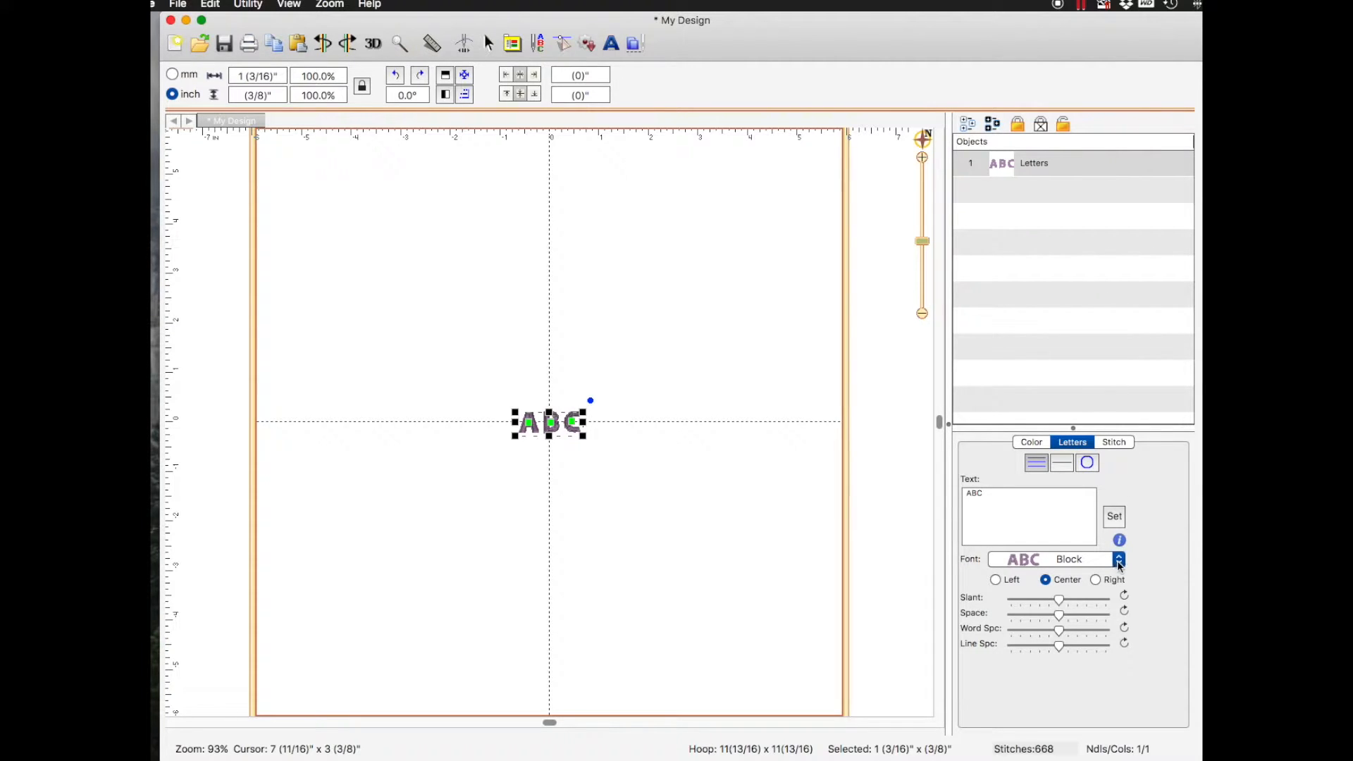
Change the lettering font from Block to CA Bridgetown
click(1119, 559)
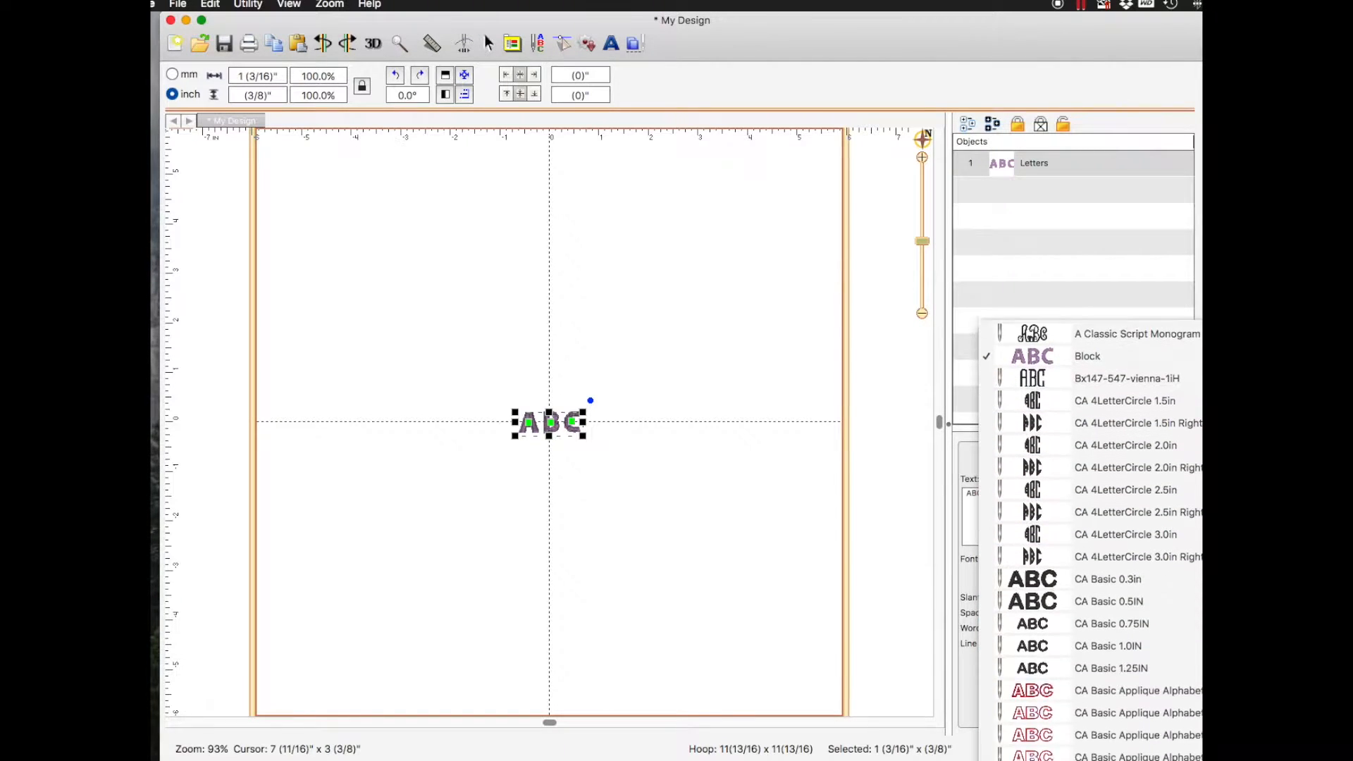
scroll(down, 3)
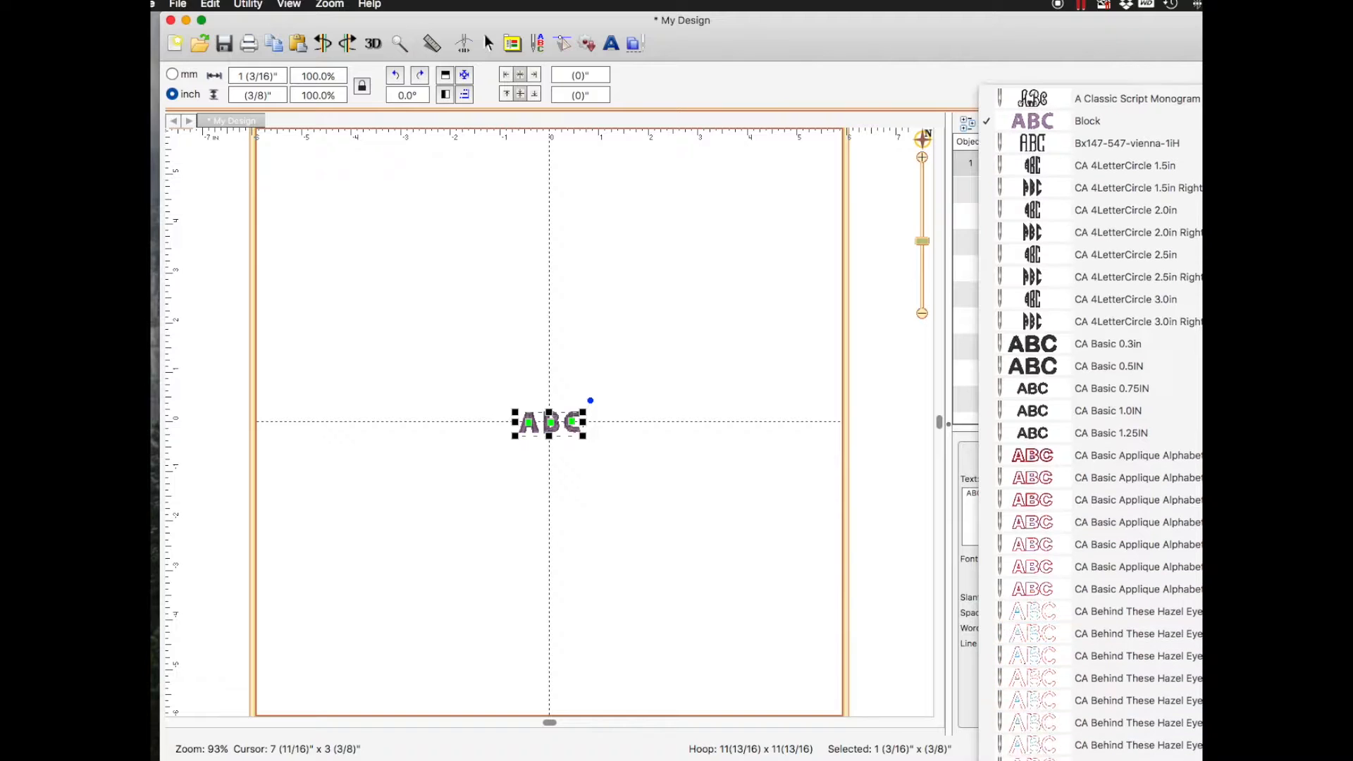
scroll(down, 3)
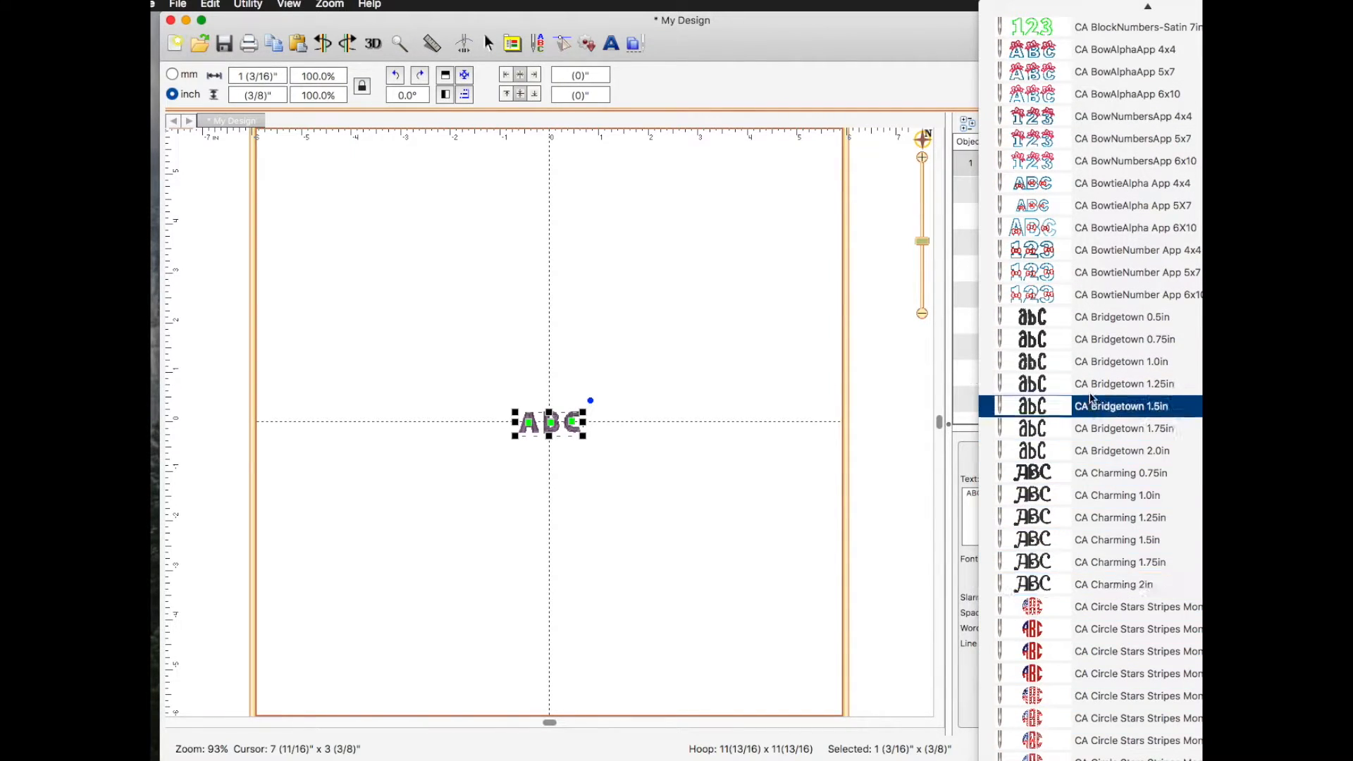
click(1122, 362)
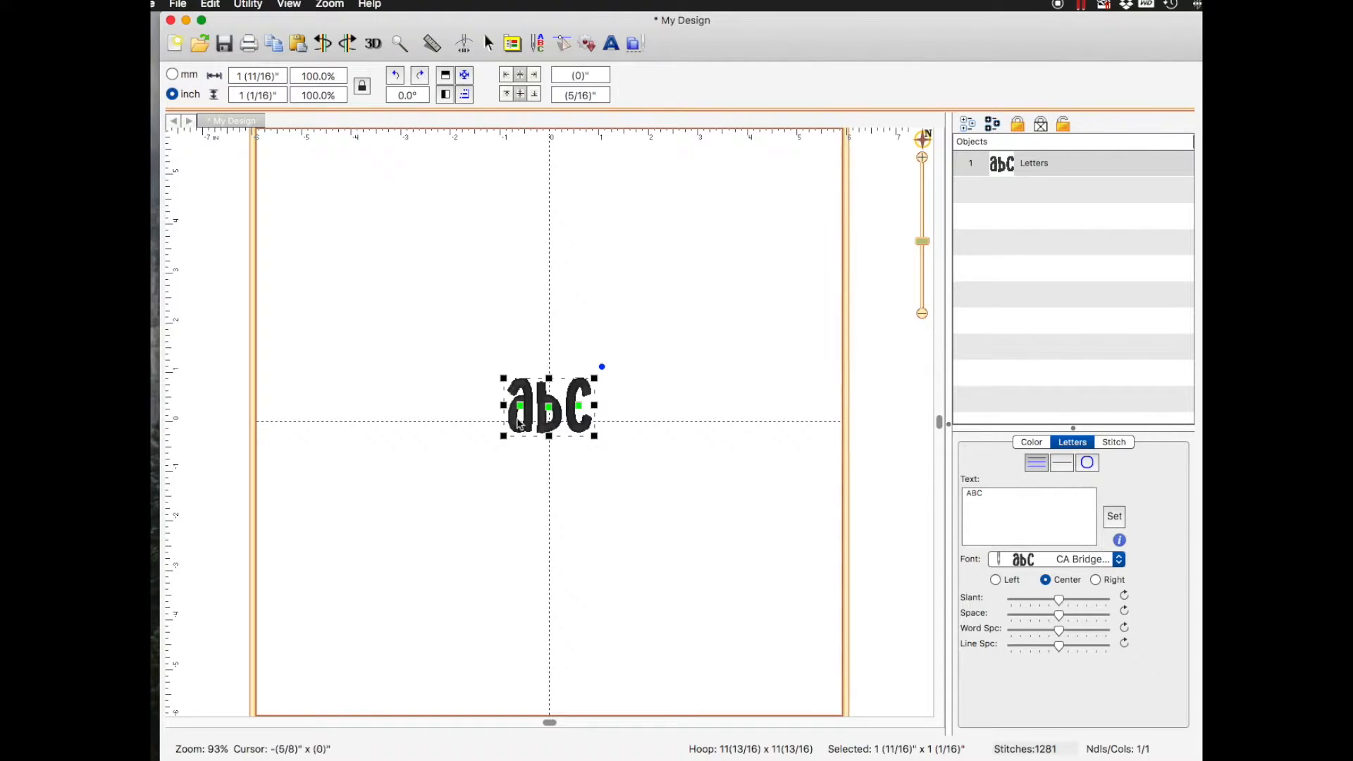
Replace the placeholder ABC text with 'Merry' and apply it with Set
click(988, 493)
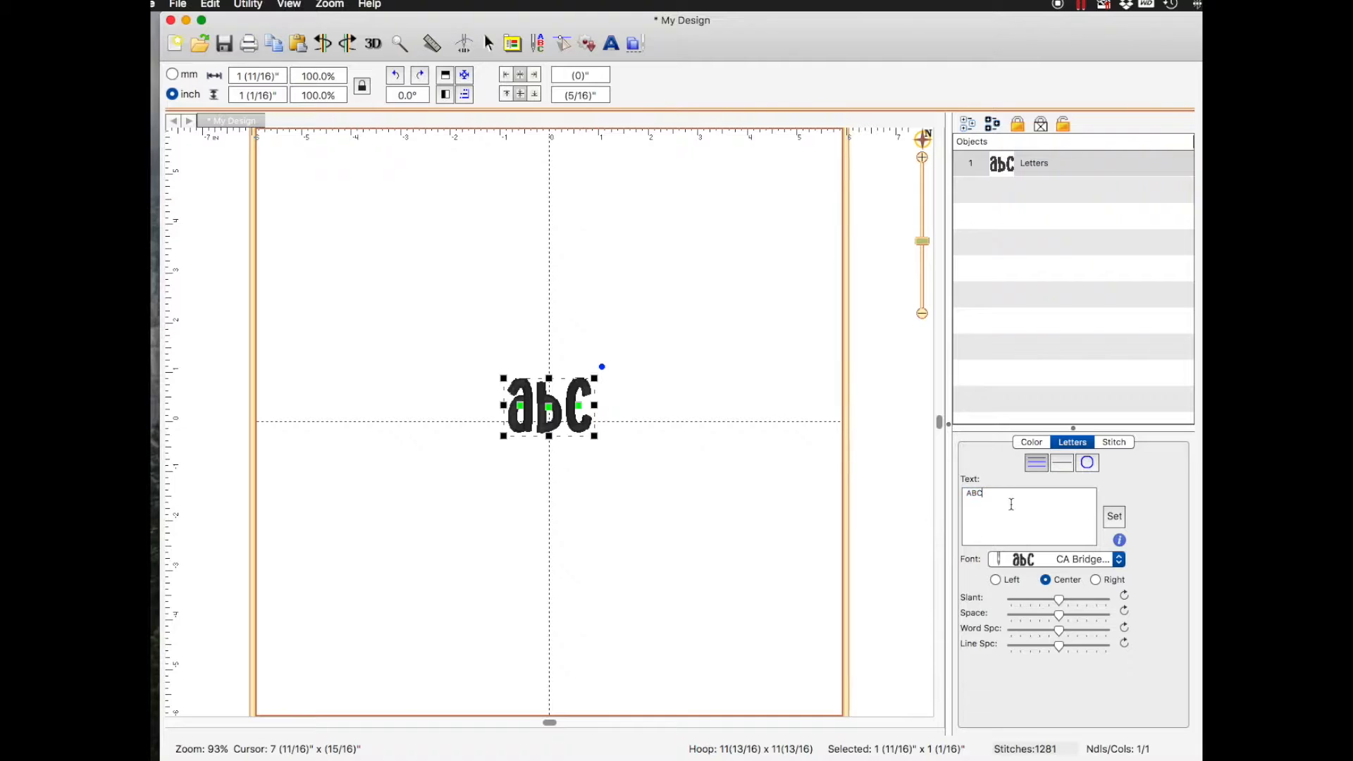
key(Backspace)
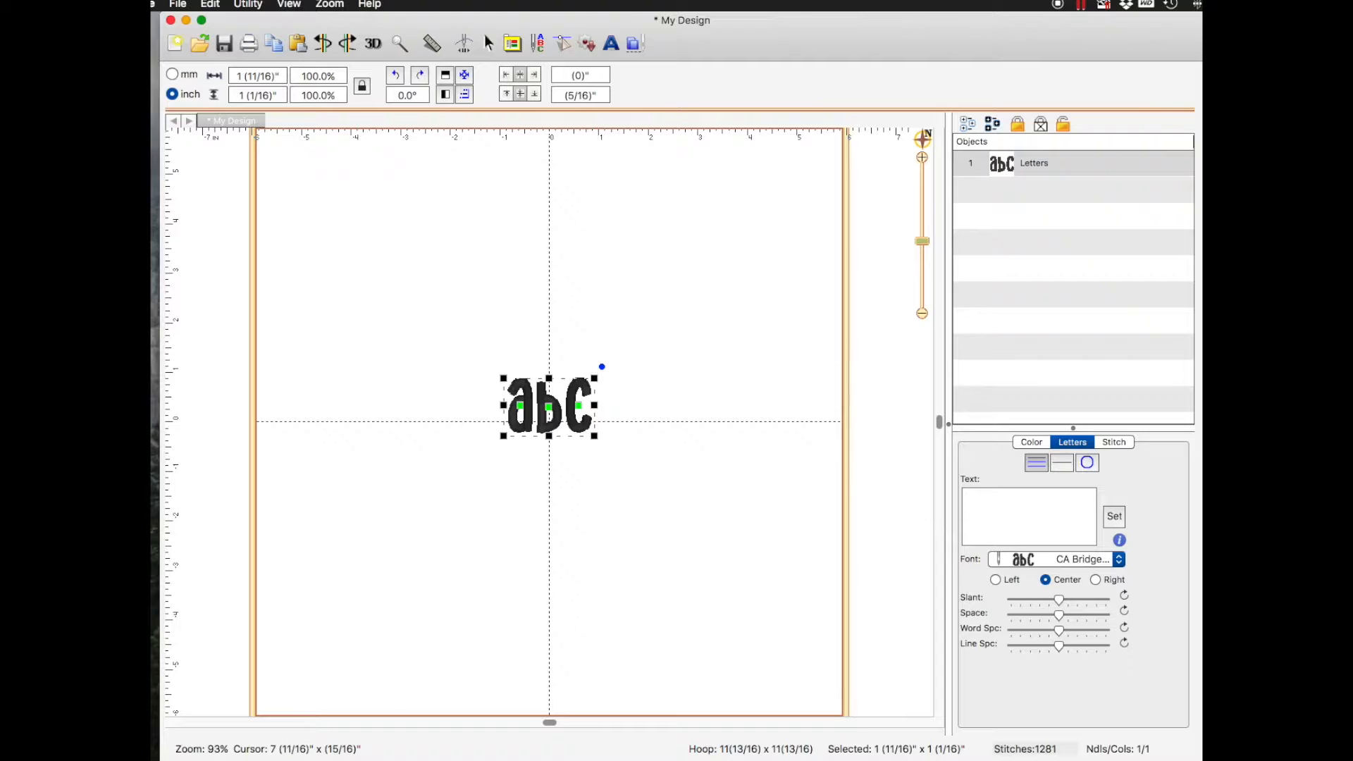
click(1027, 494)
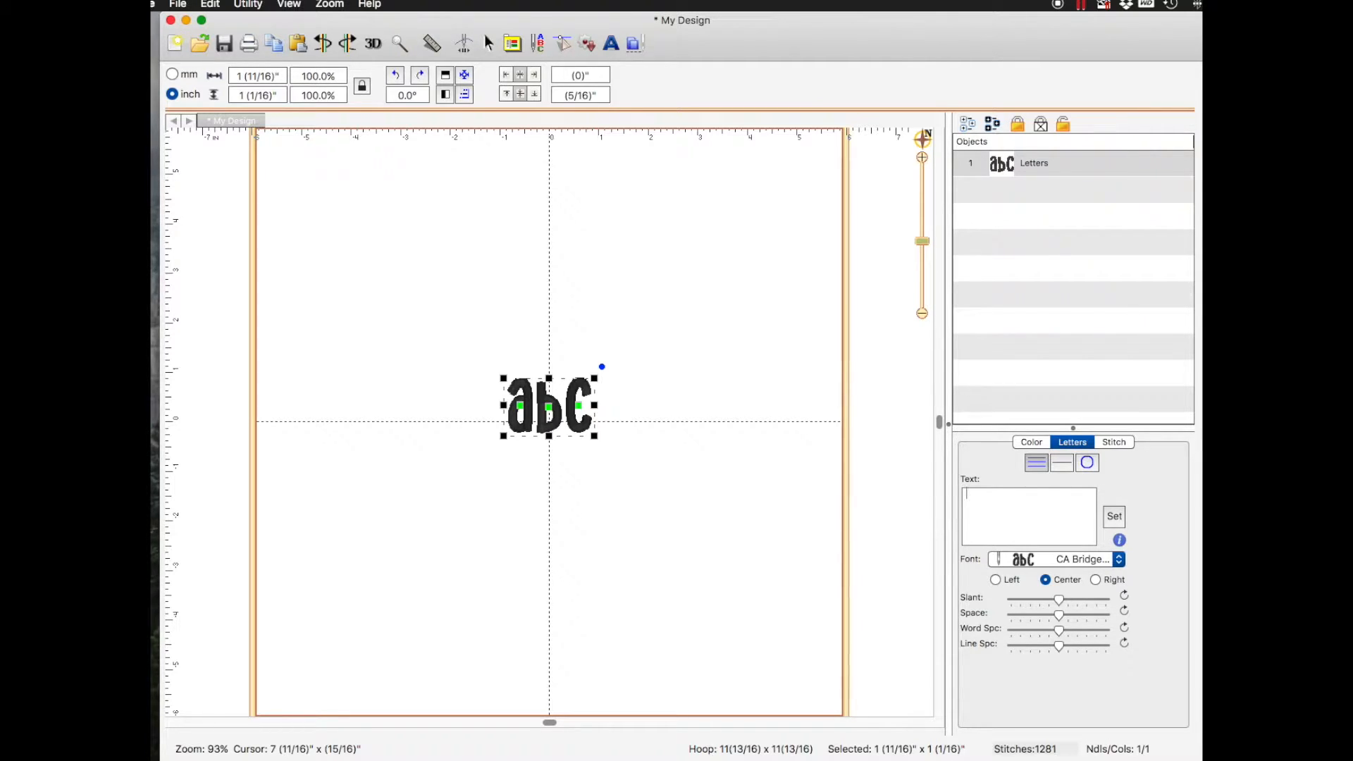
text(M)
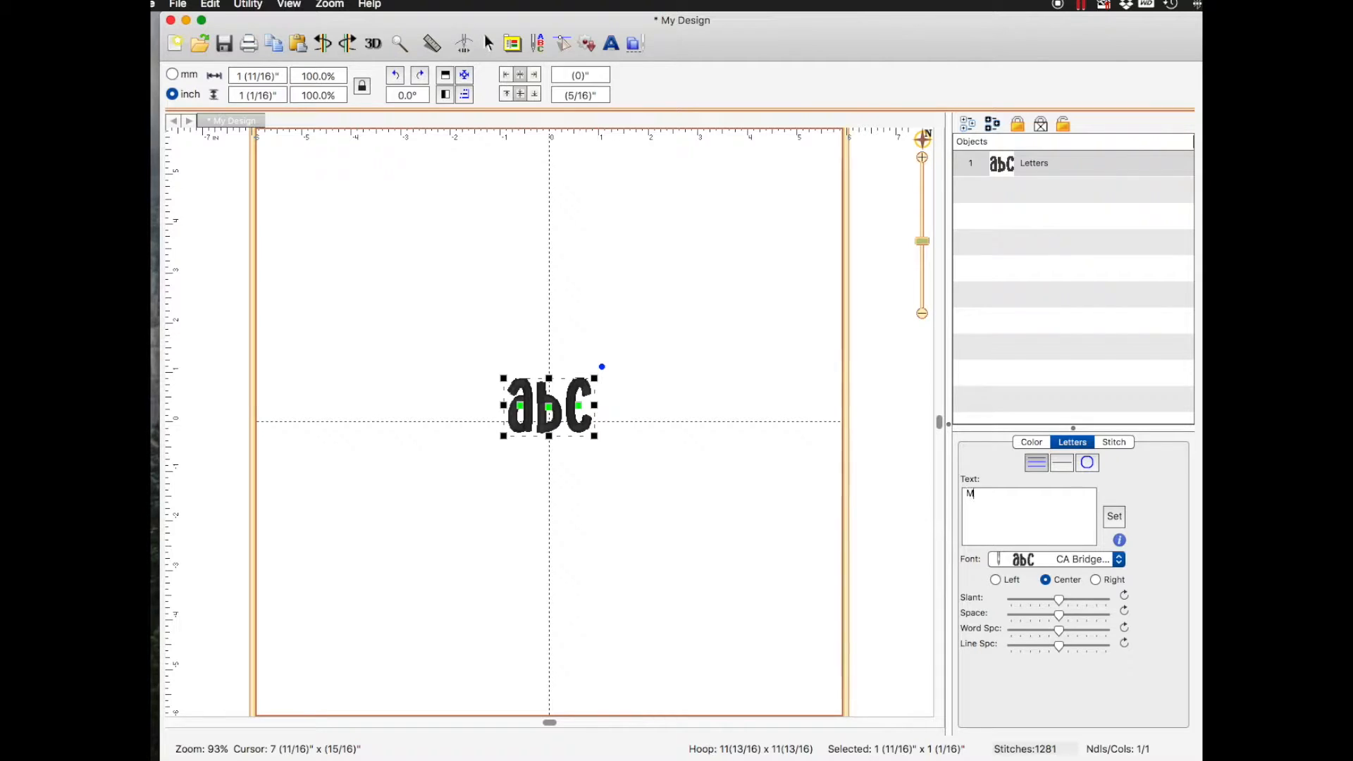
text(erry)
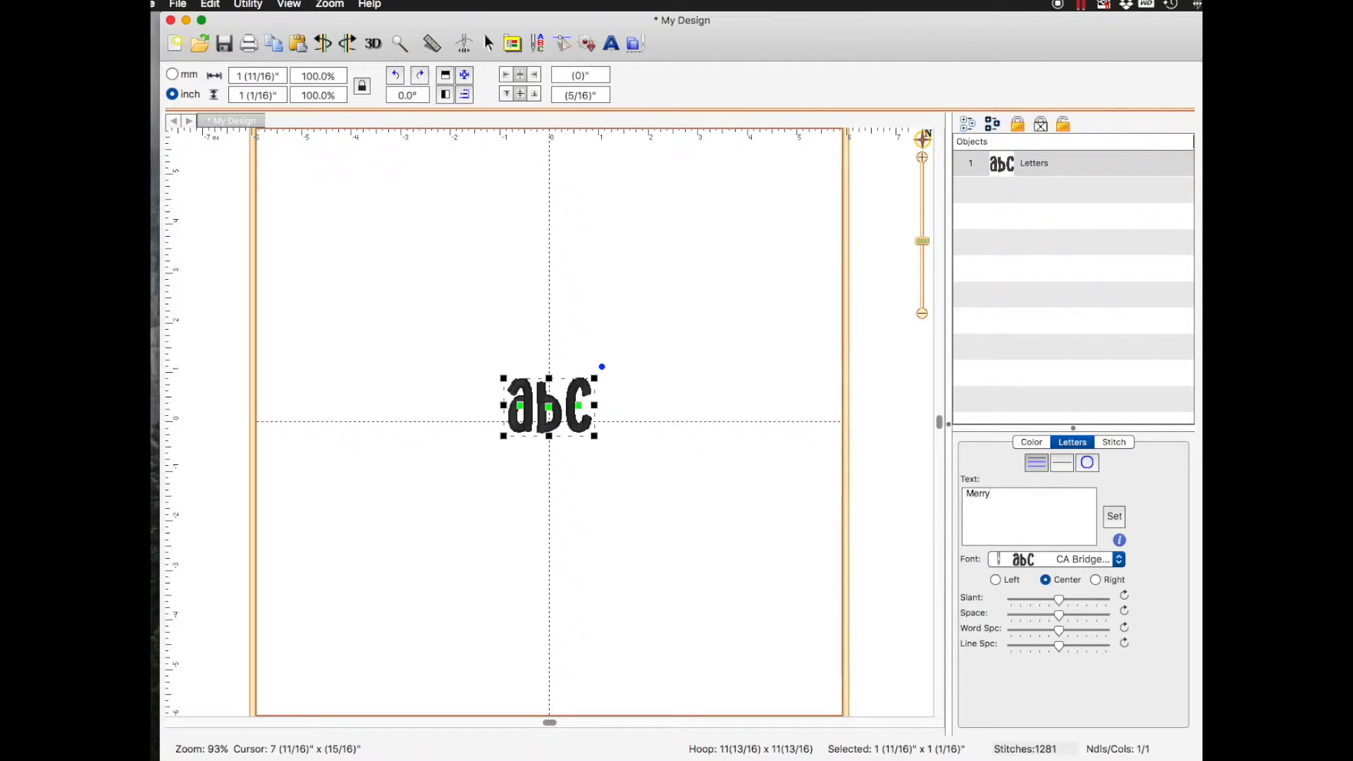
click(991, 494)
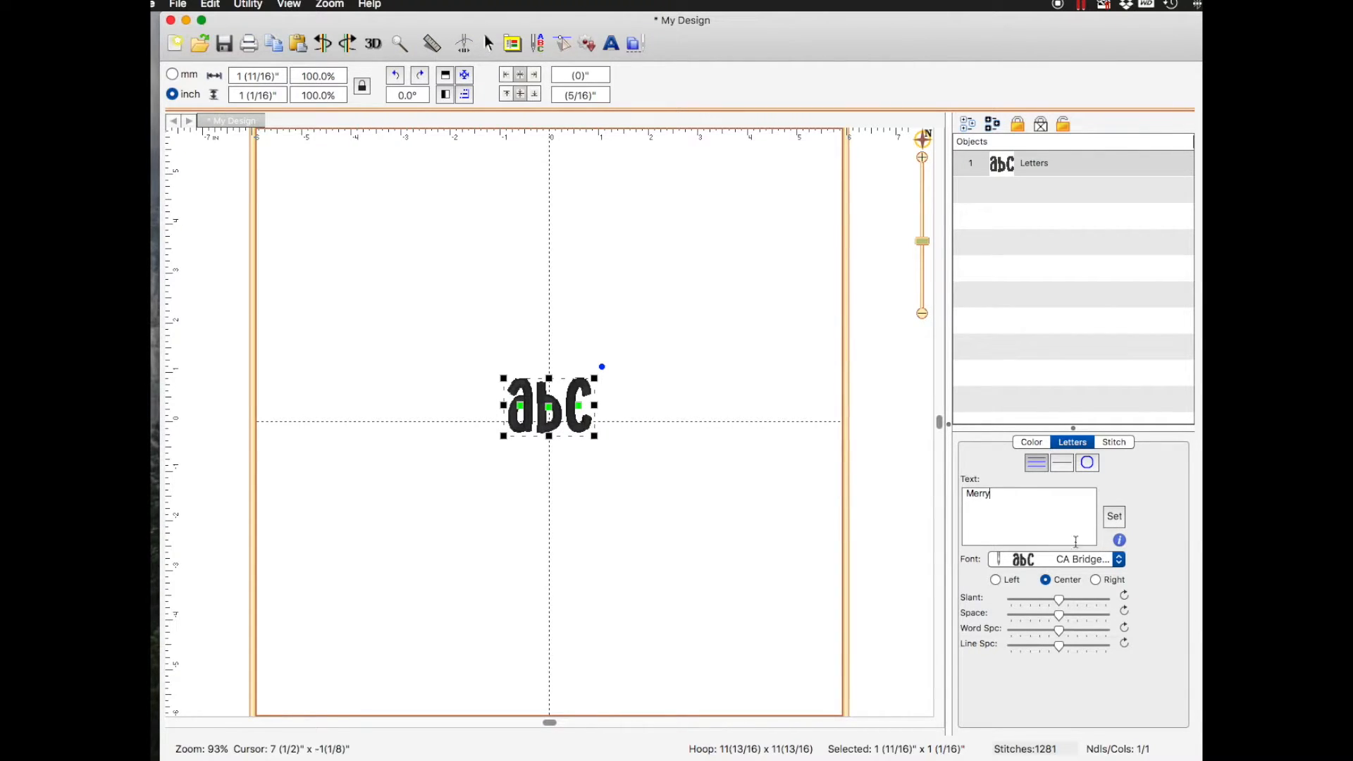
click(1114, 515)
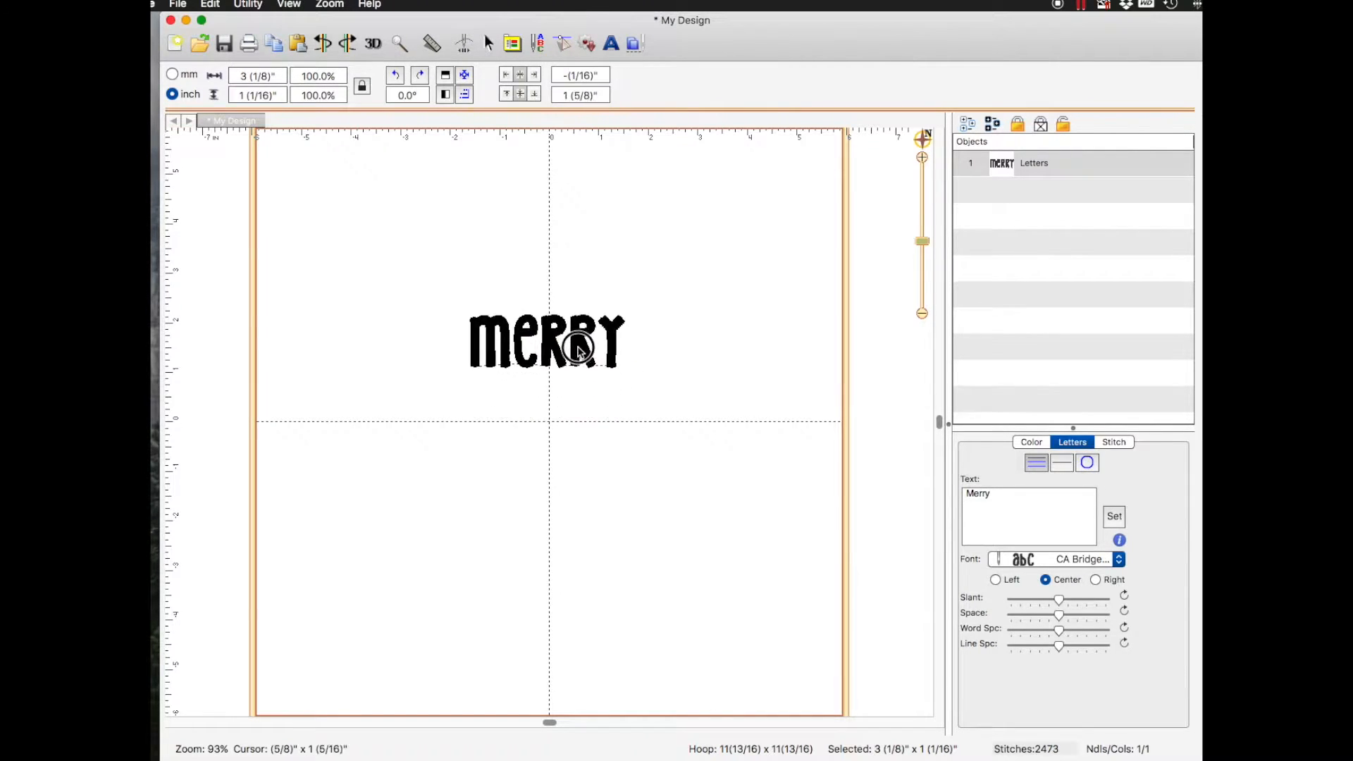
Move the 'Merry' lettering up into the upper part of the hoop
drag(545, 343, 544, 301)
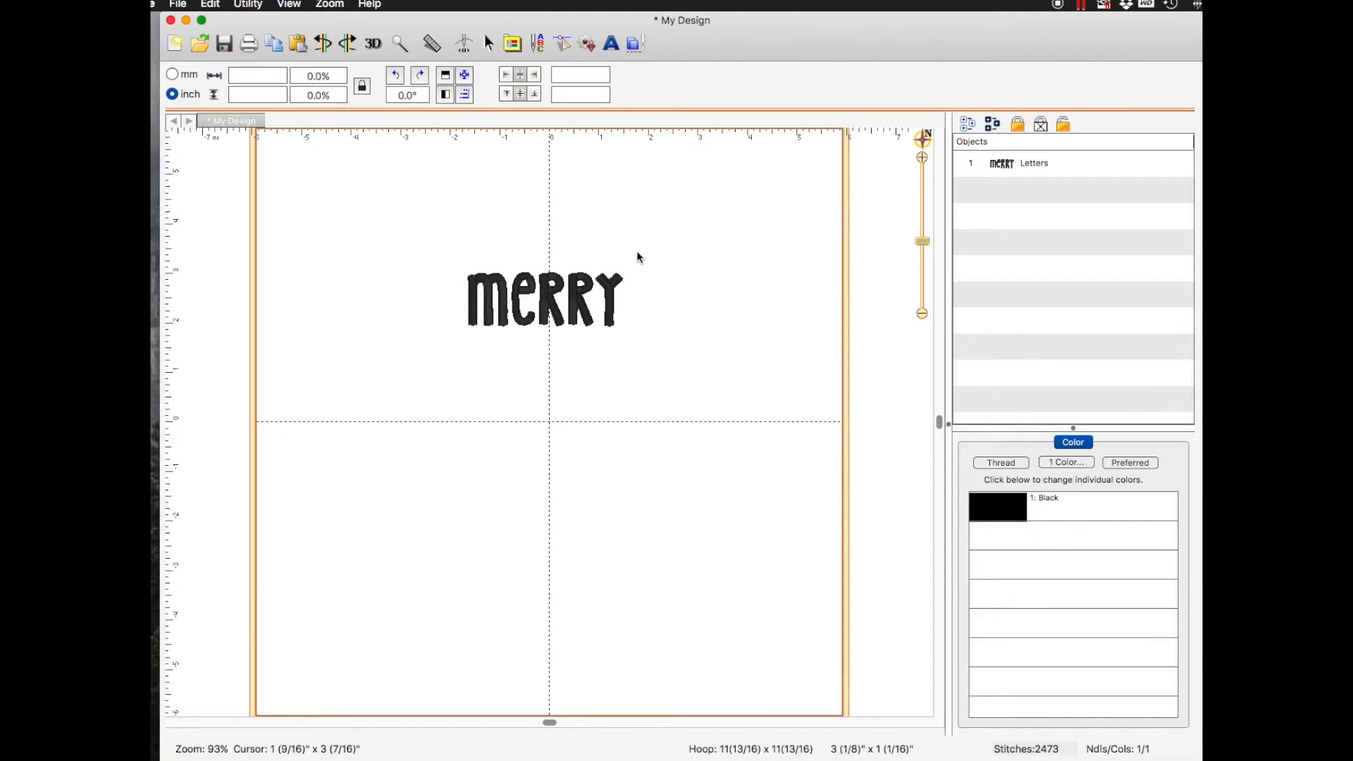
click(544, 296)
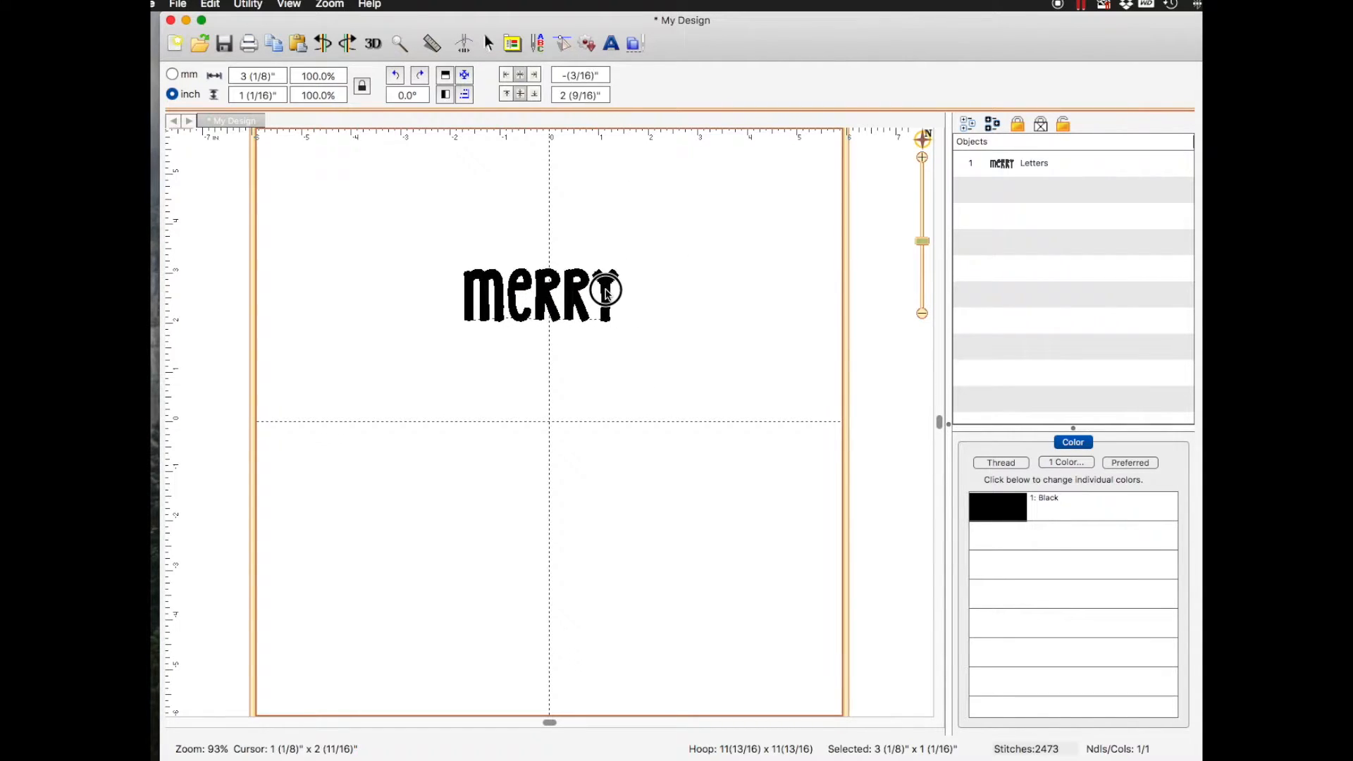
click(541, 295)
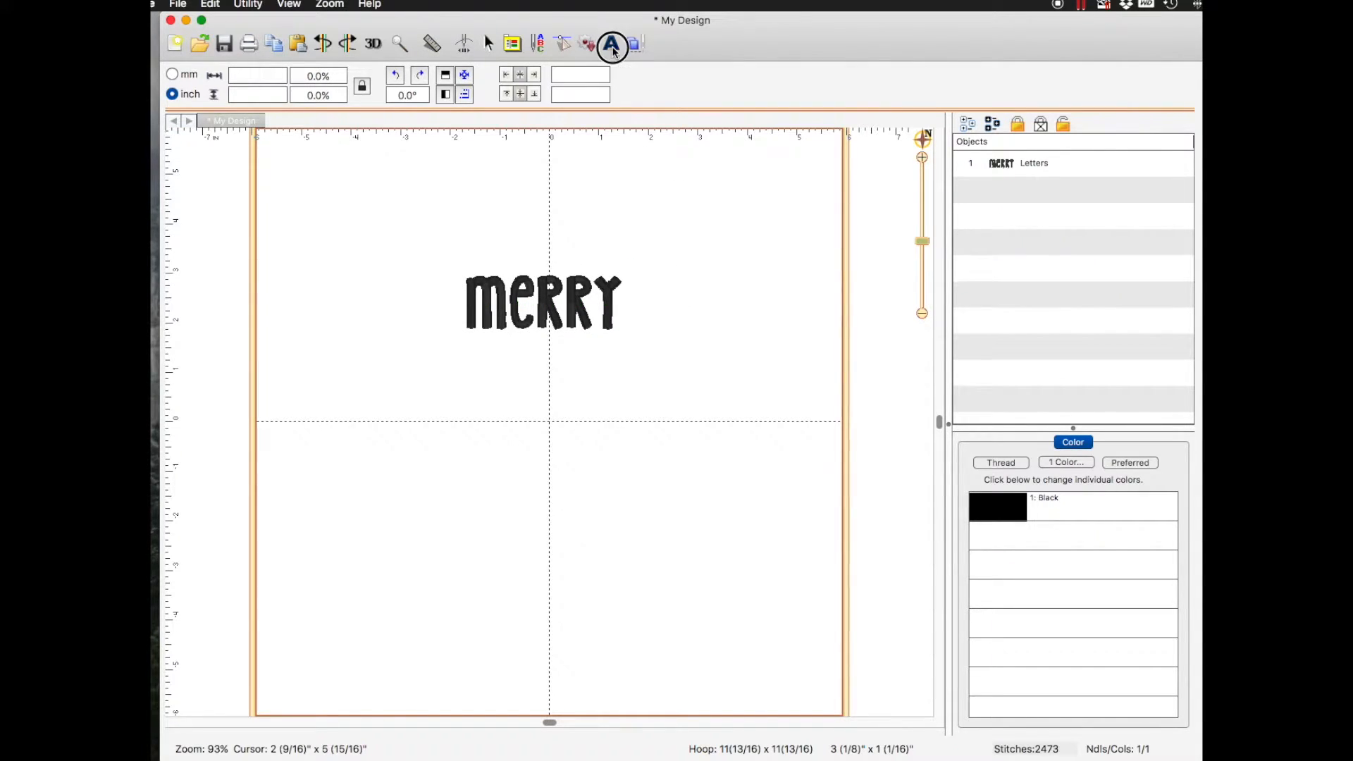
Add a second lettering object below 'Merry' using the CA Charming font
click(611, 45)
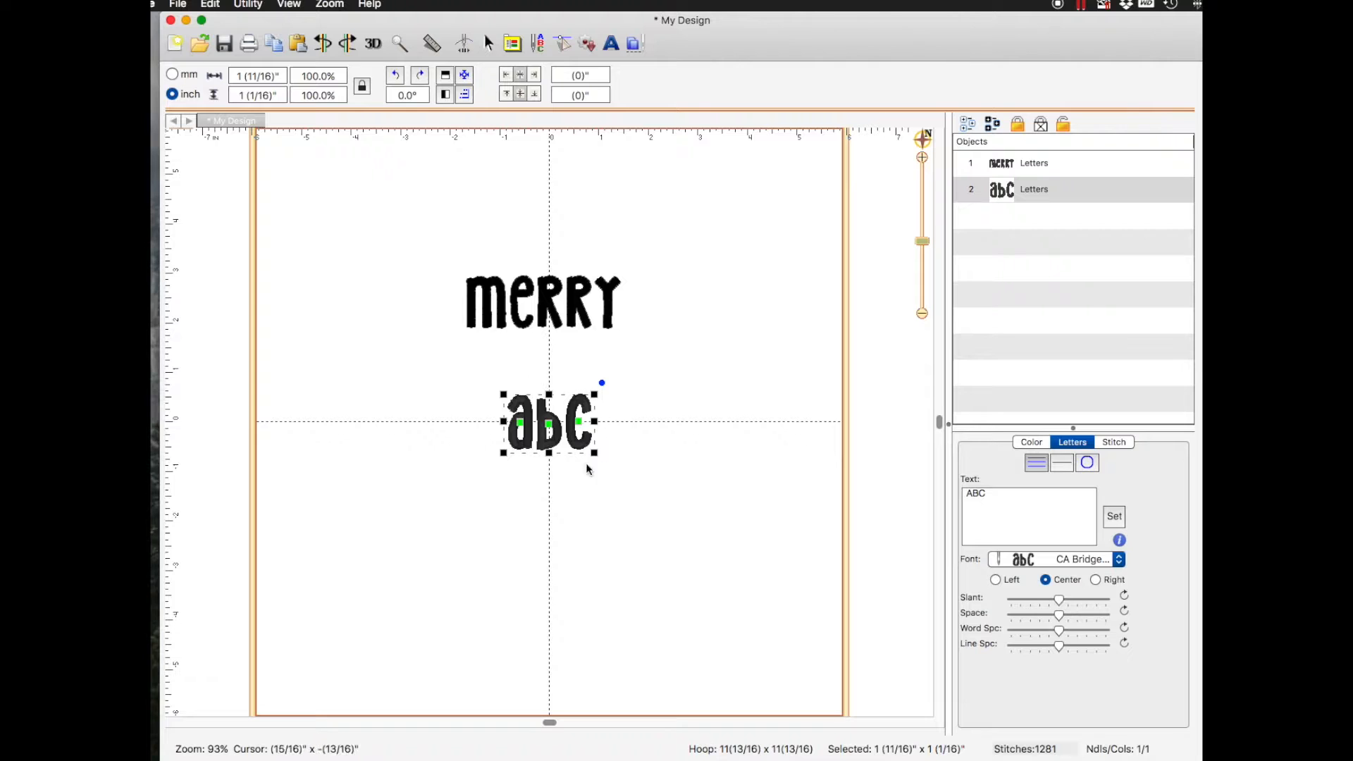
mouse_move(525, 444)
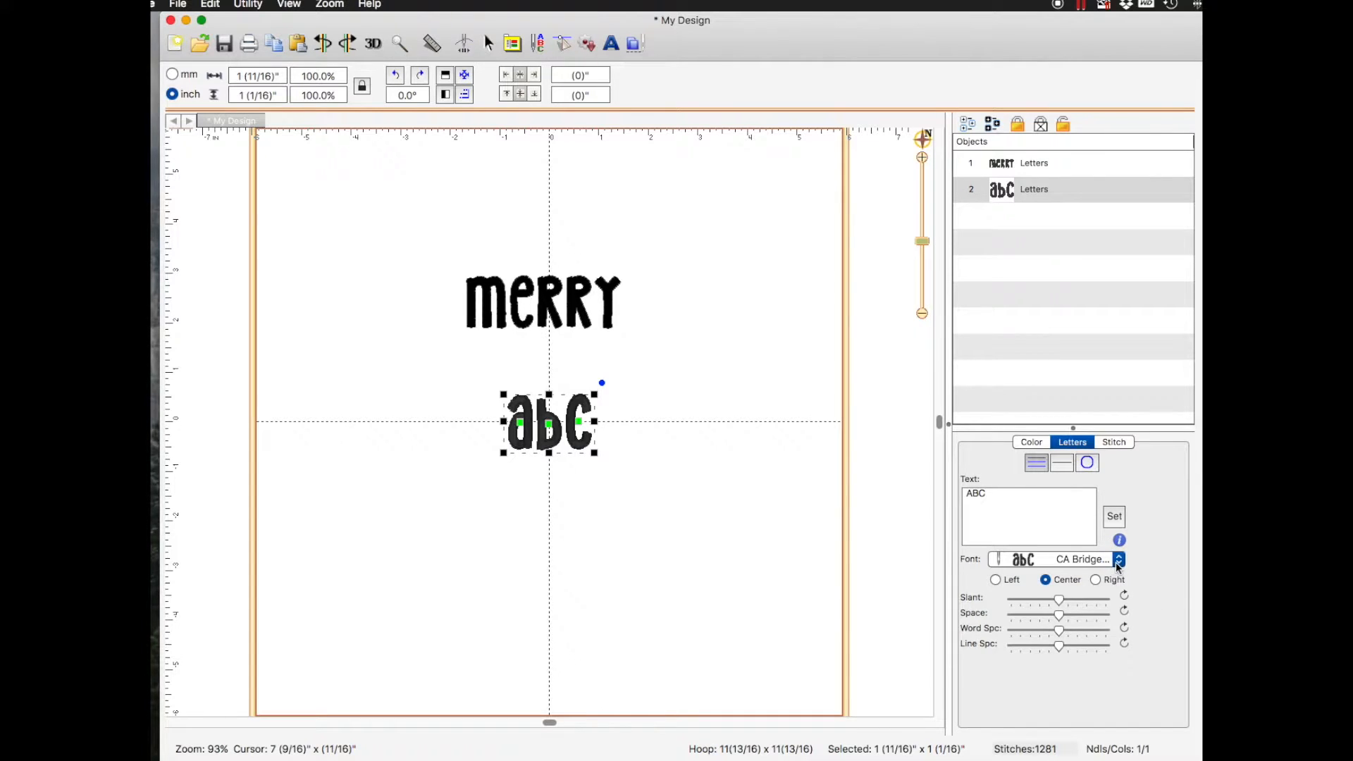
click(1119, 559)
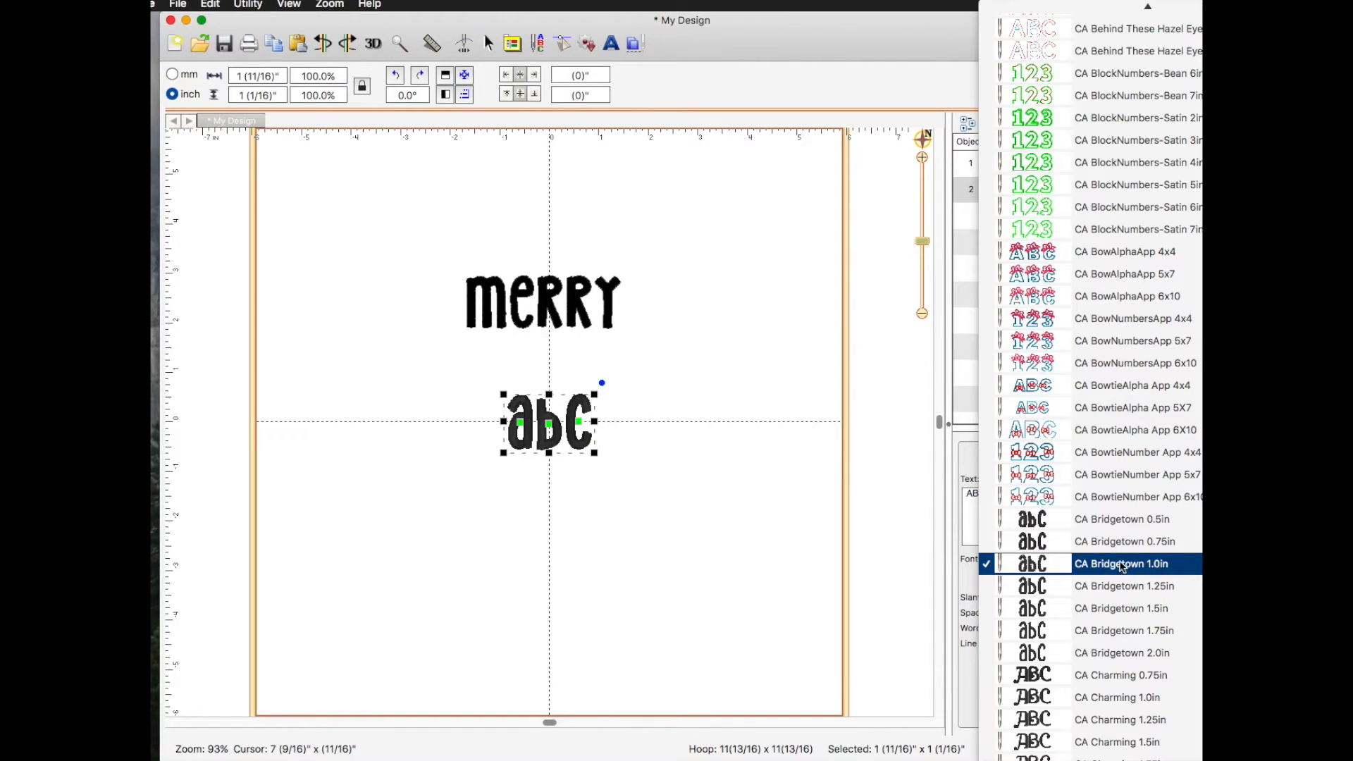
scroll(down, 3)
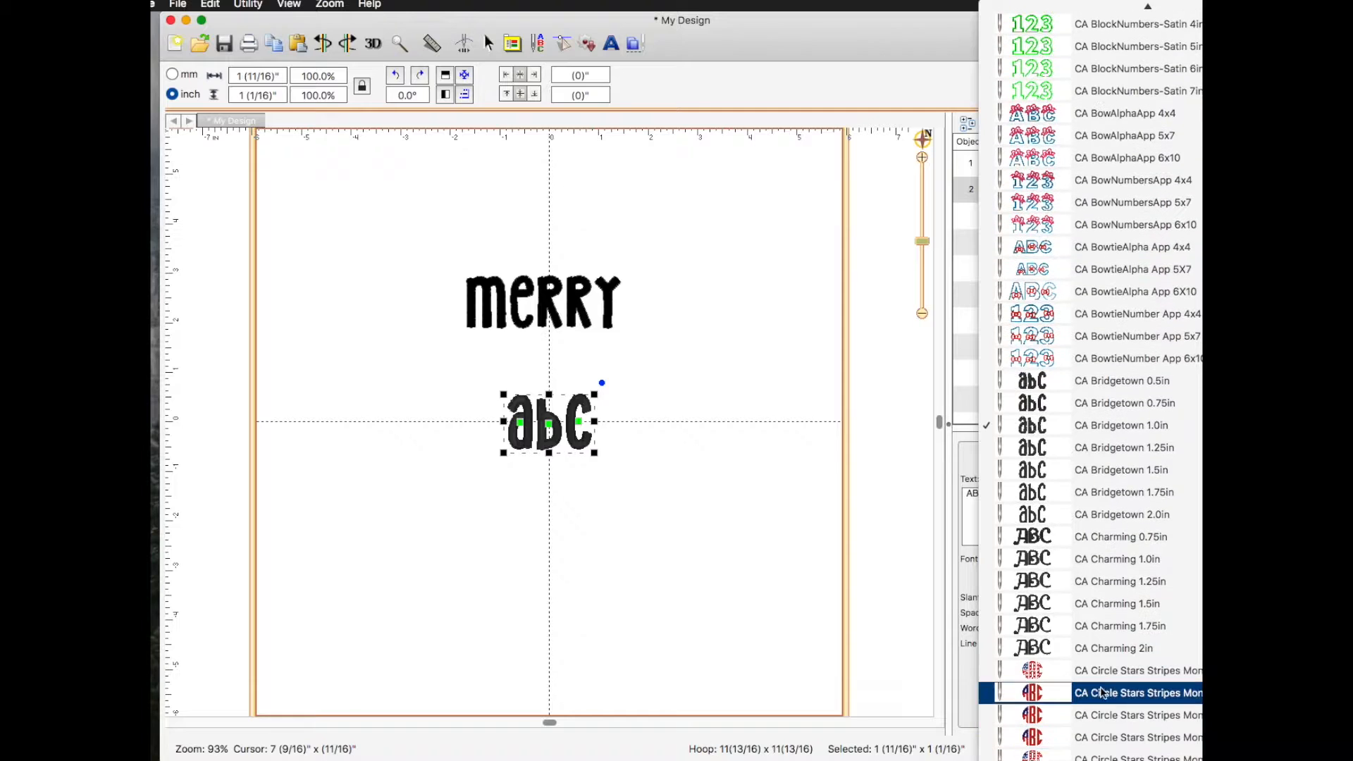
click(1118, 559)
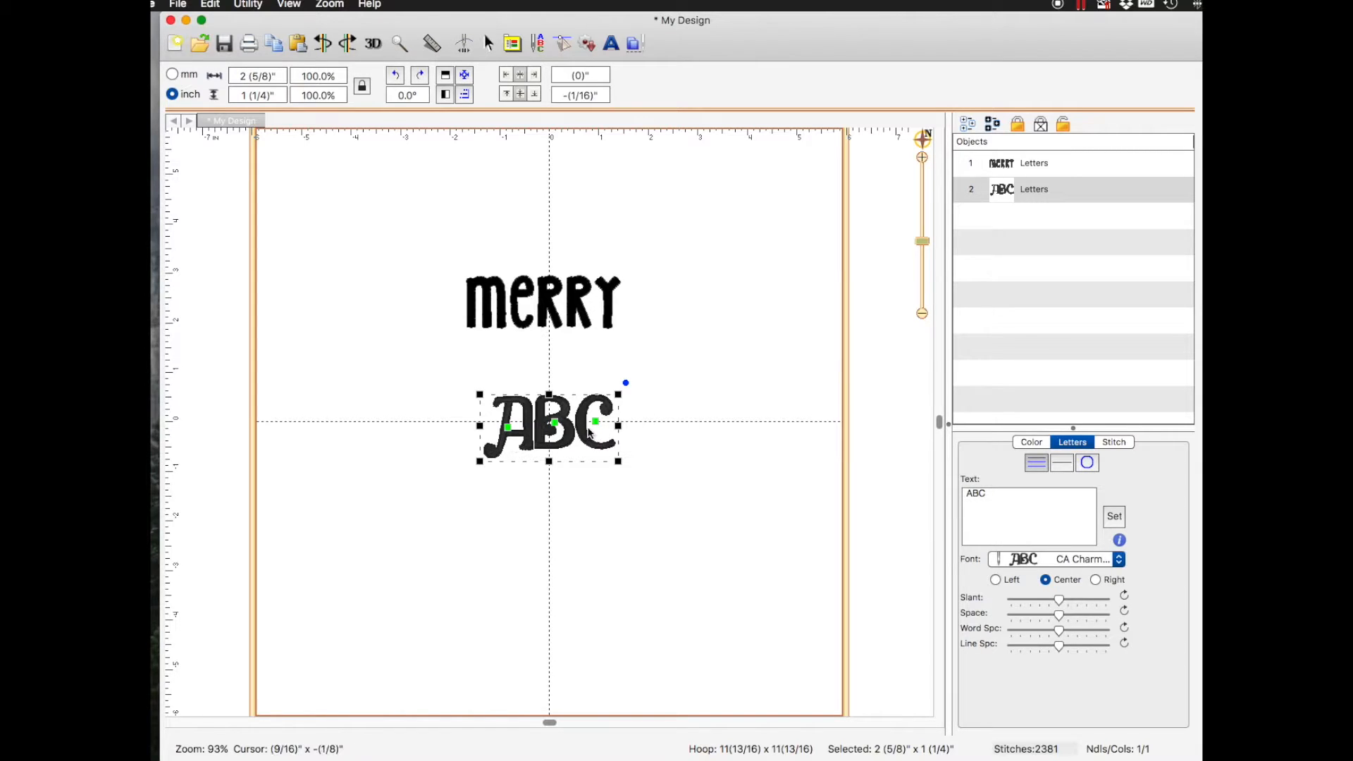
Set the second line's text to 'Christmas' and place it under 'Merry'
click(984, 494)
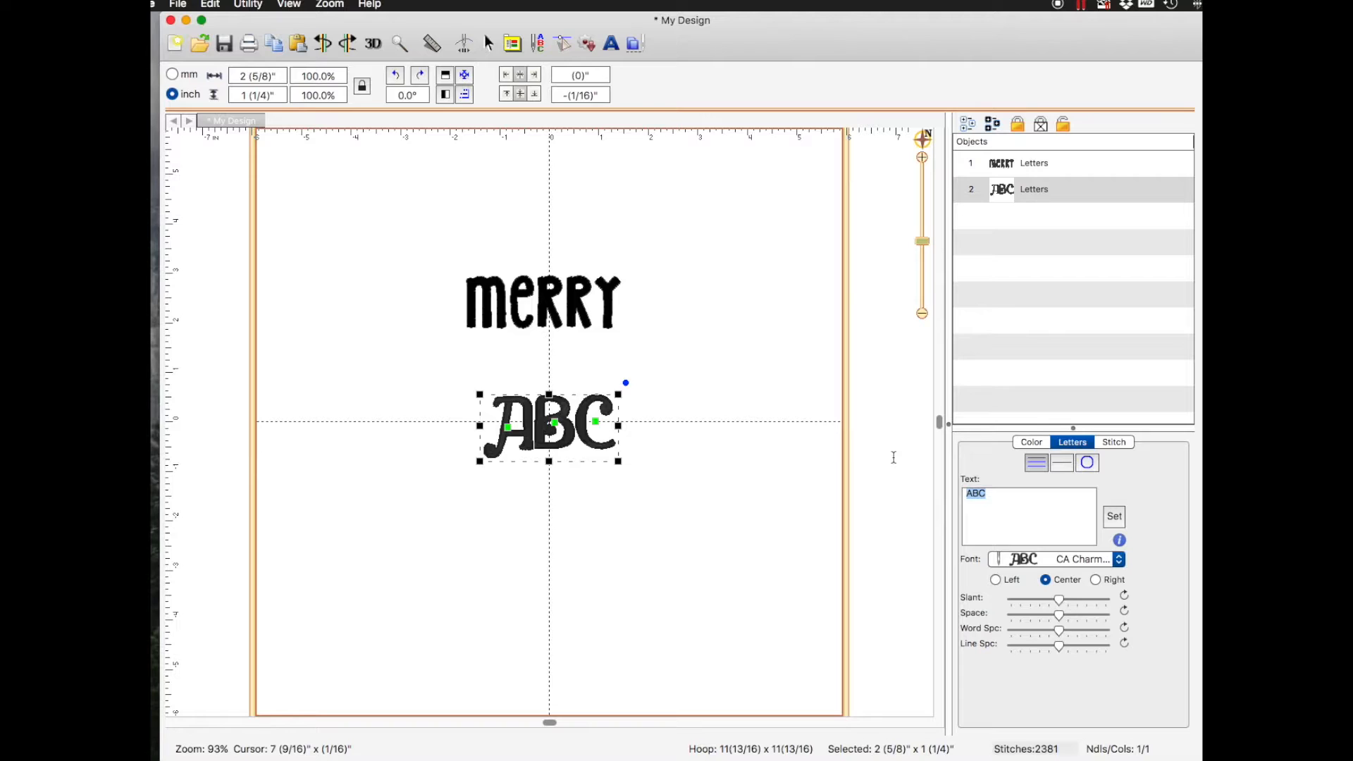
text(Christ)
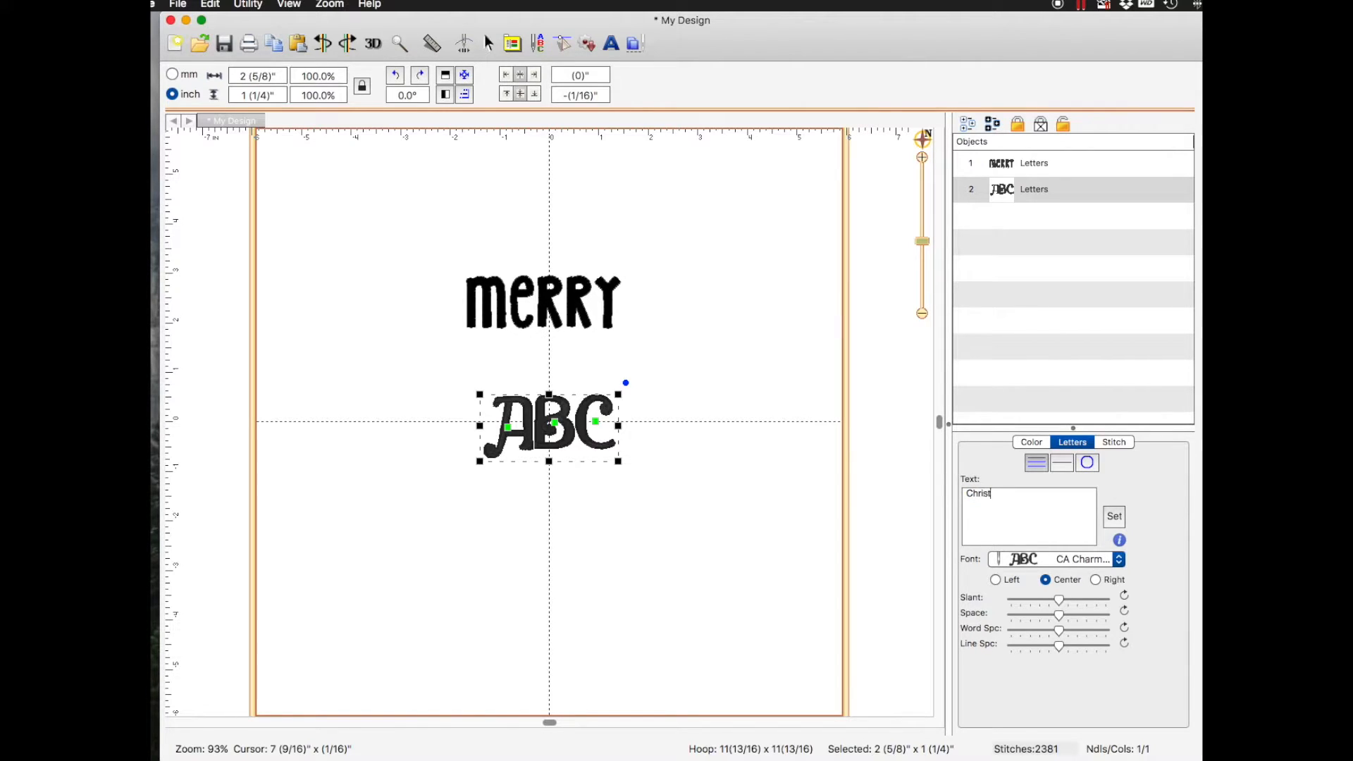
text(mas)
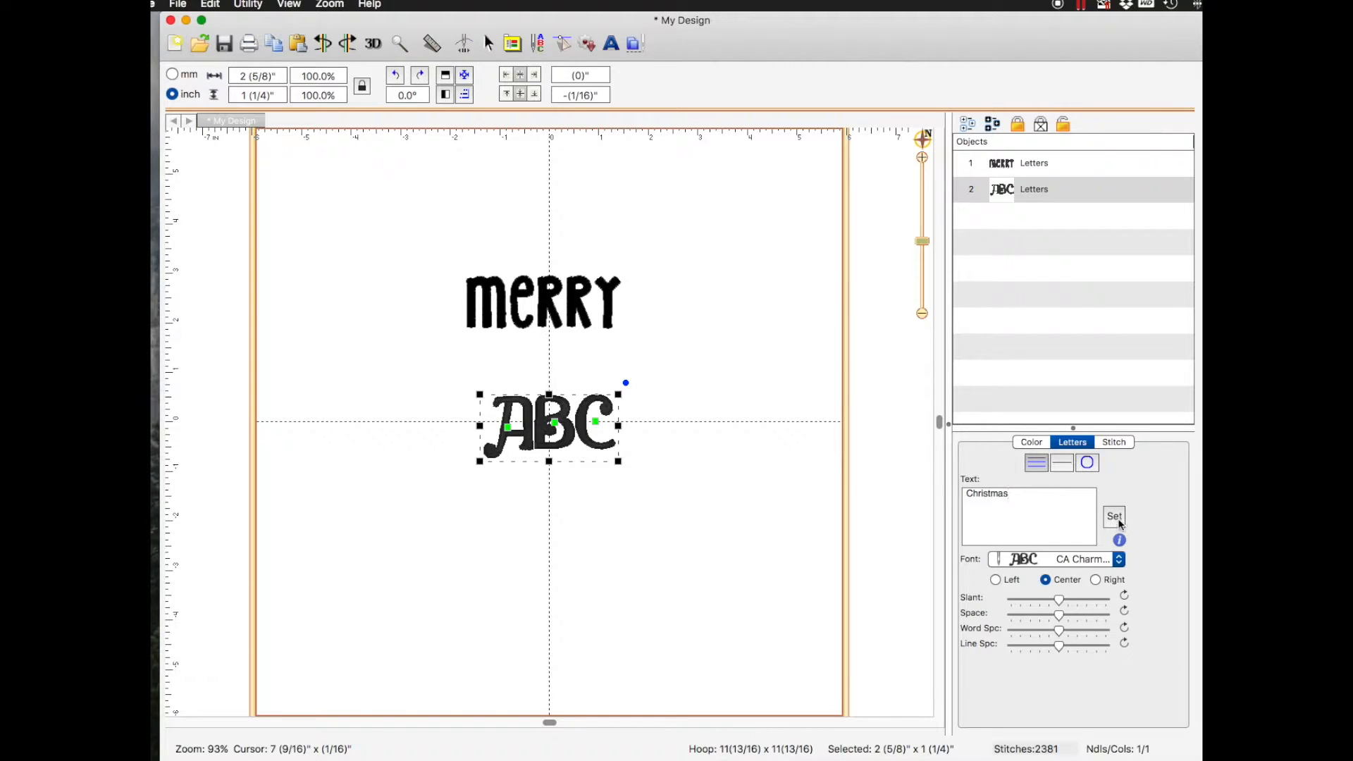
click(1113, 516)
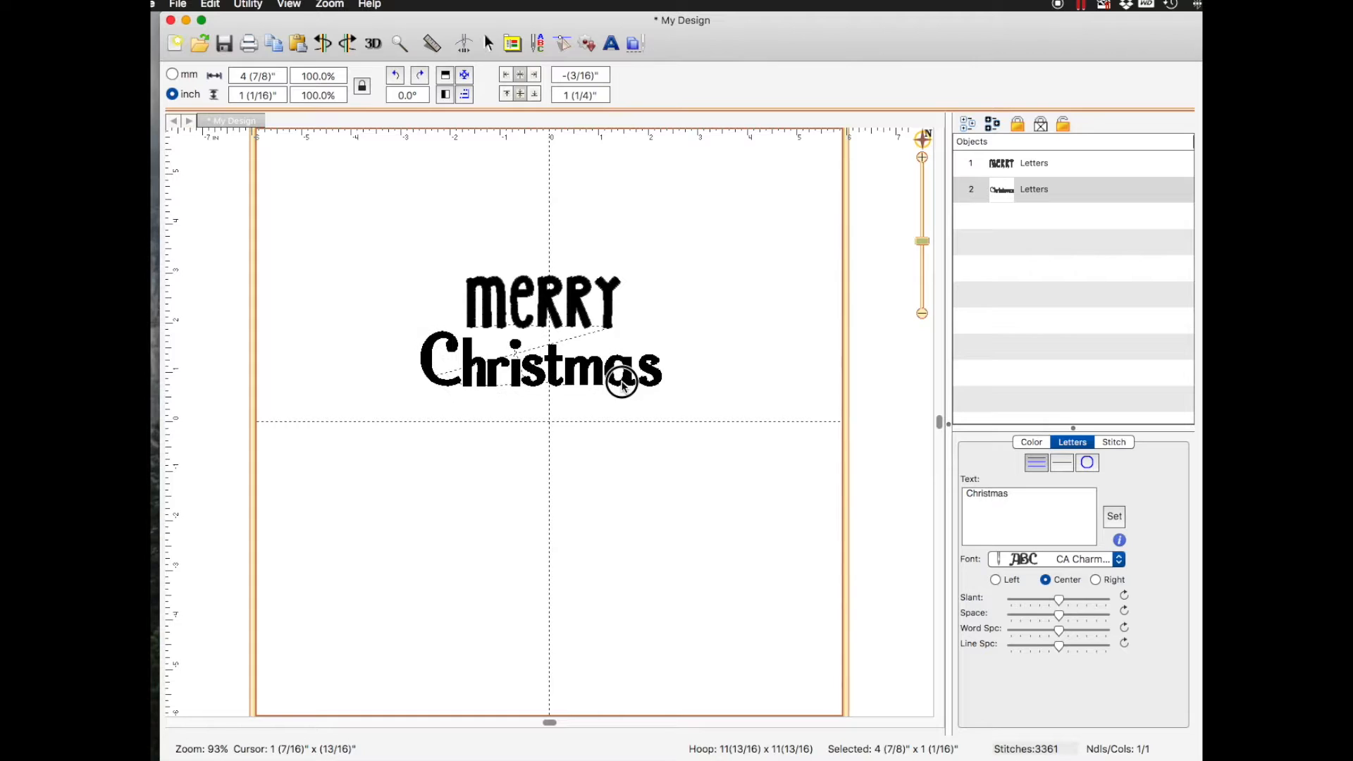
click(622, 379)
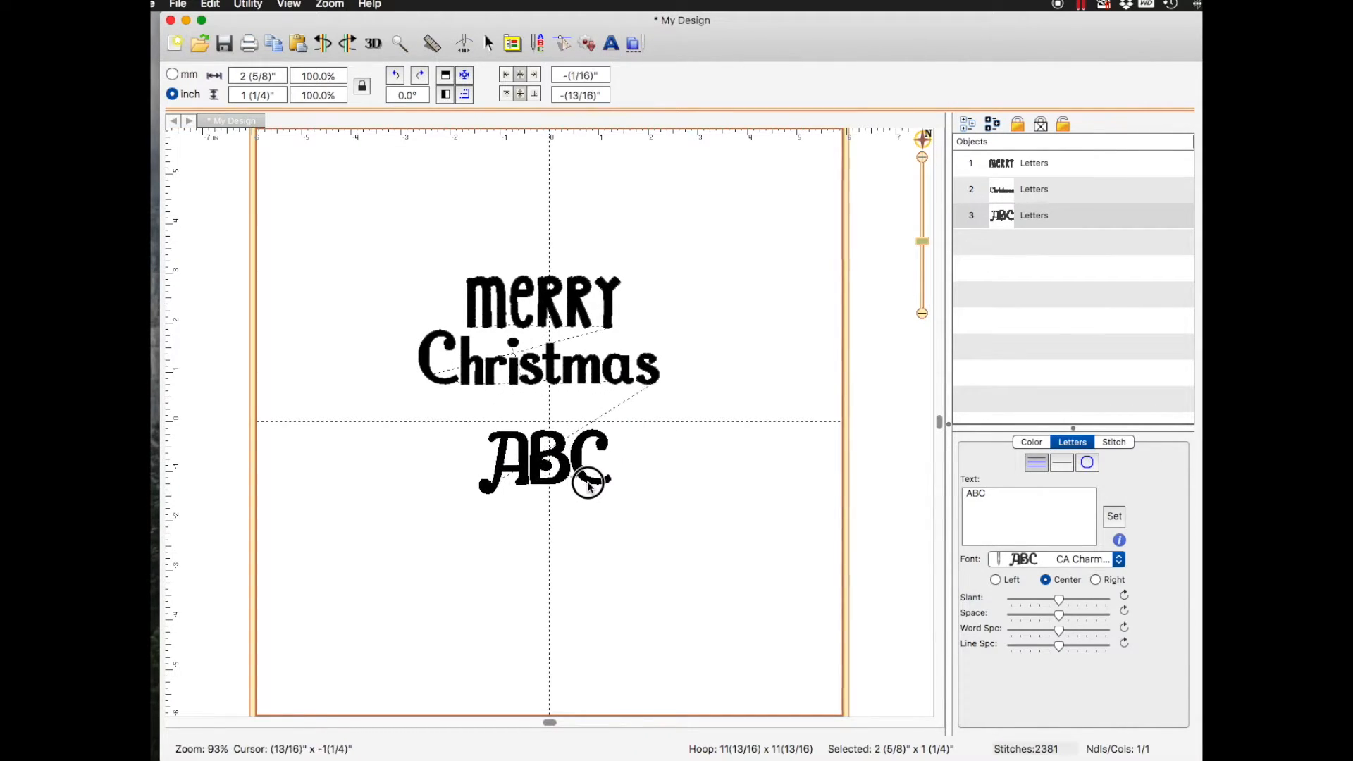
Place the third lettering below 'Christmas' and give it the CA Coffee with Sugar 1.0in font
click(544, 462)
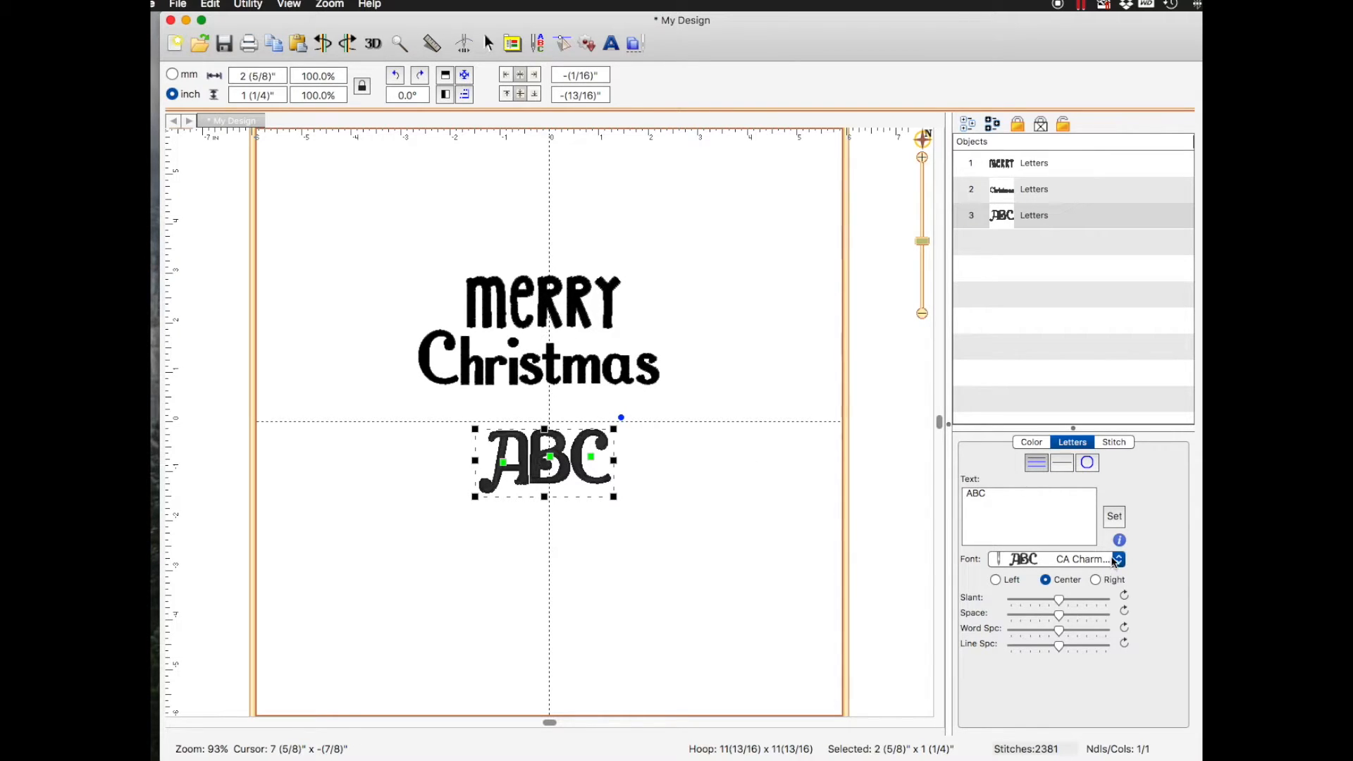
click(1118, 560)
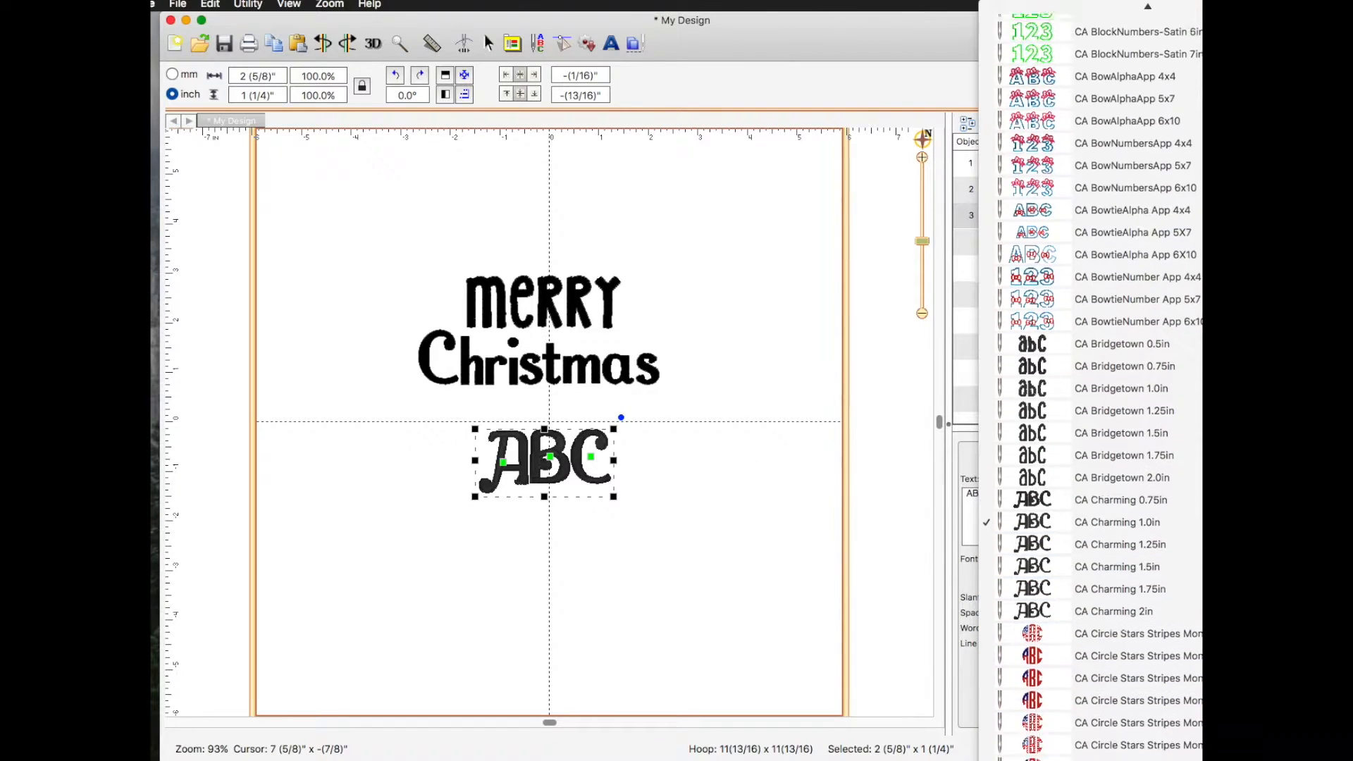
scroll(down, 3)
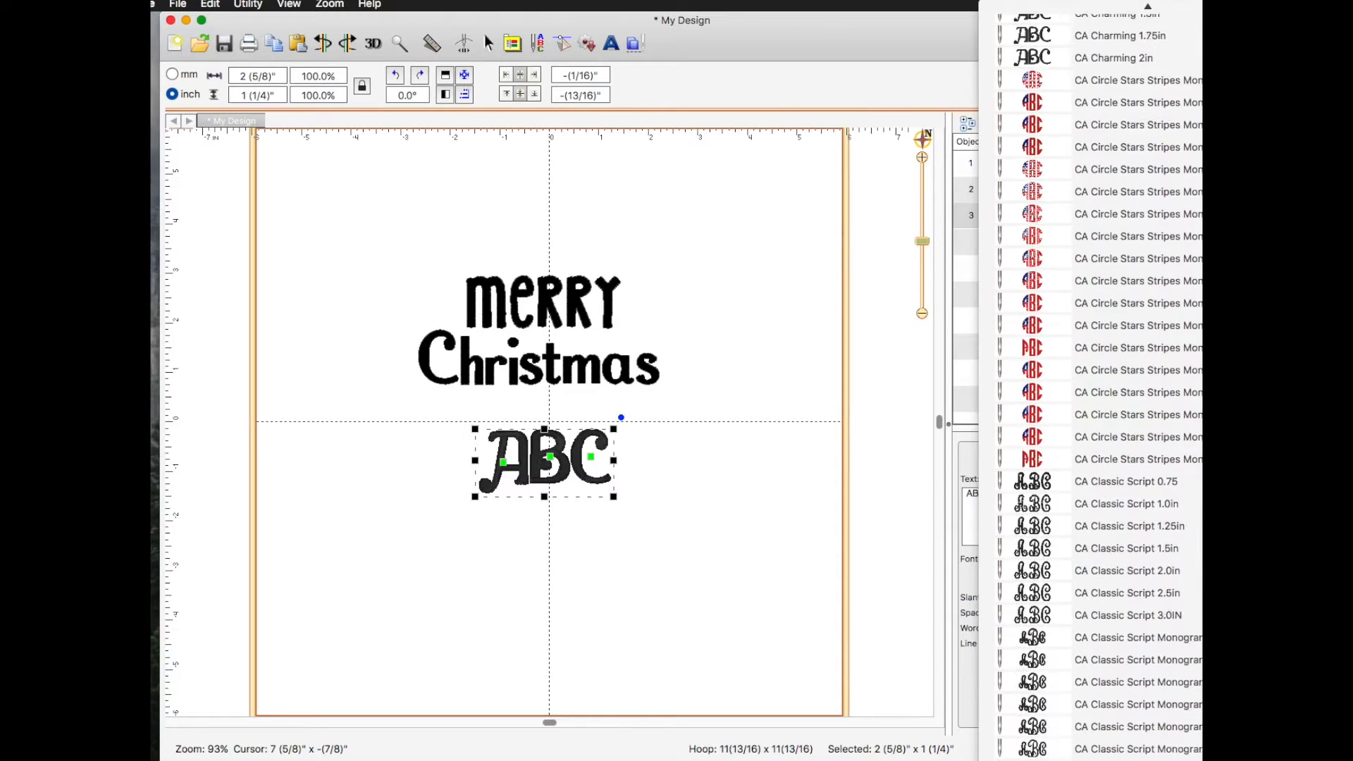
scroll(down, 3)
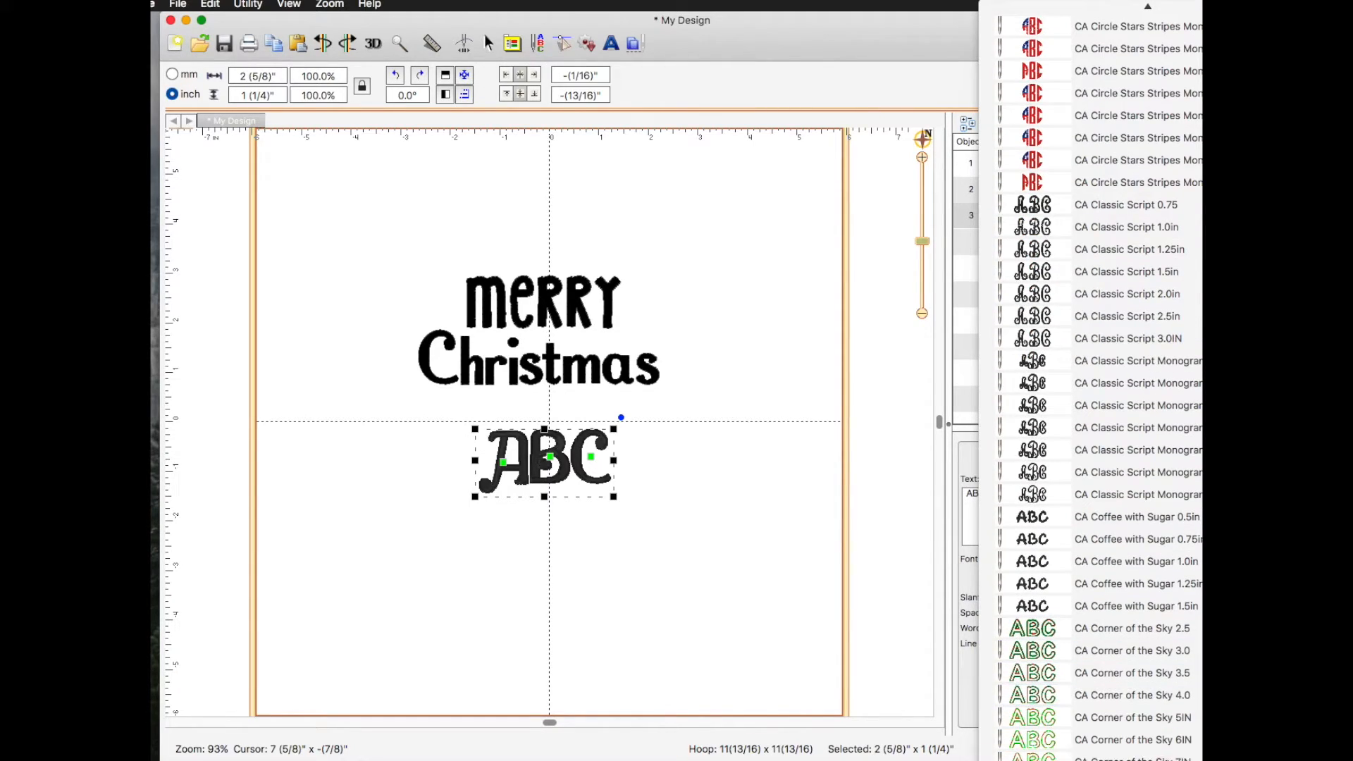
click(1137, 561)
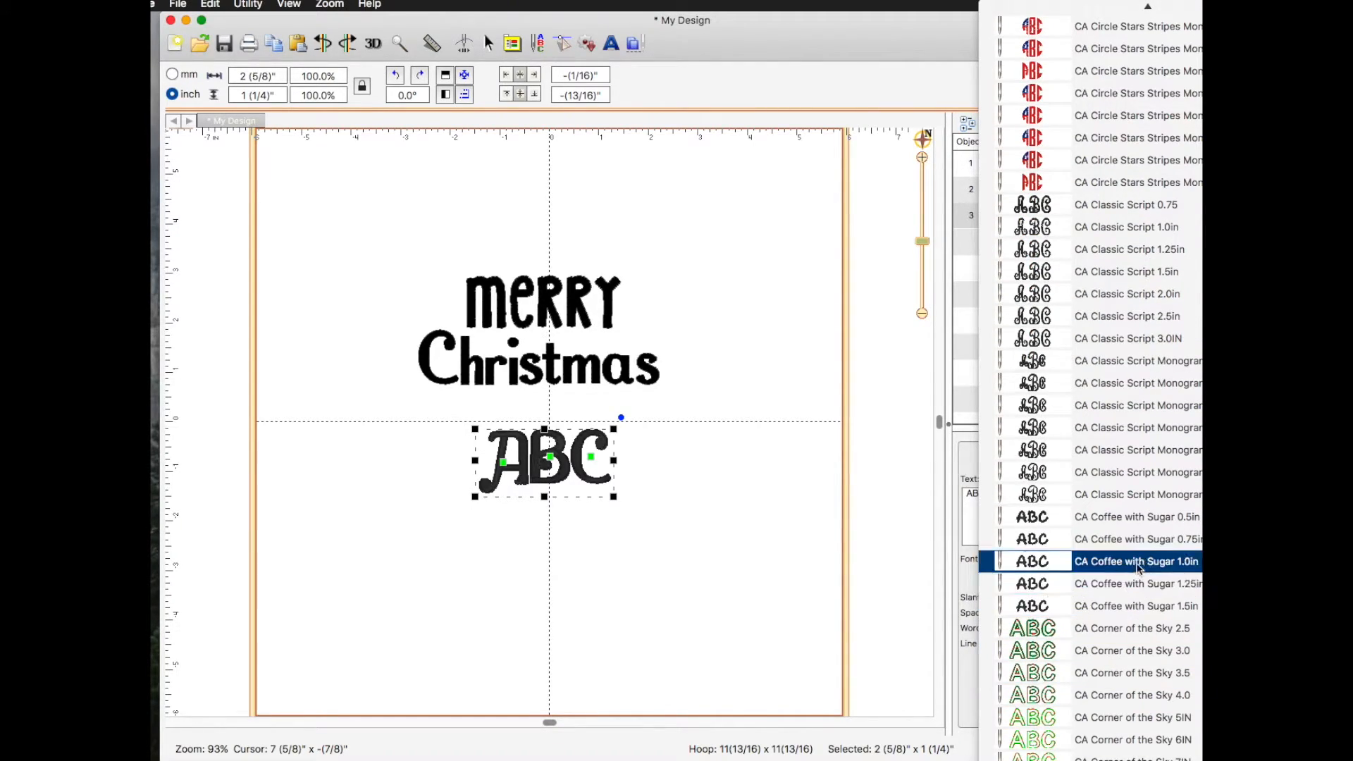
click(1136, 561)
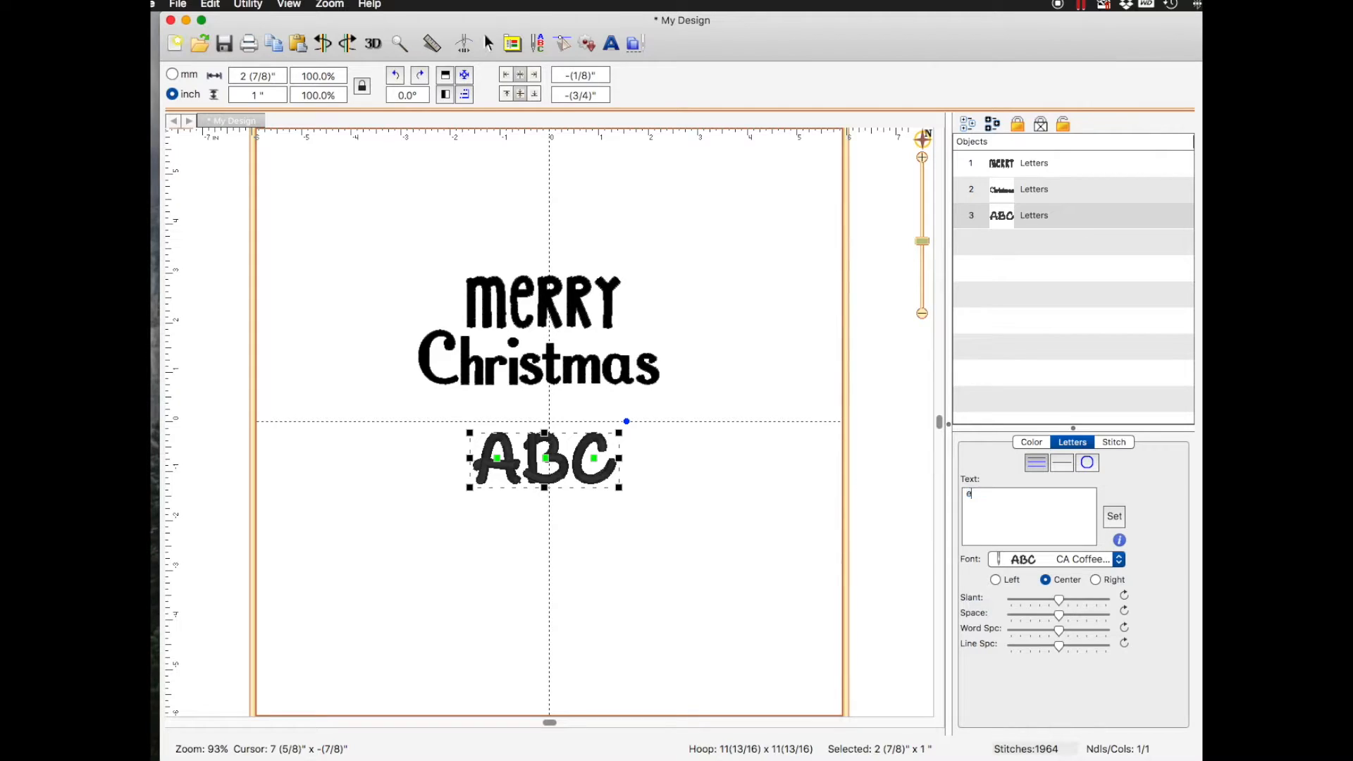
Set the third line's text to 'everyone' and apply it
text(veryone)
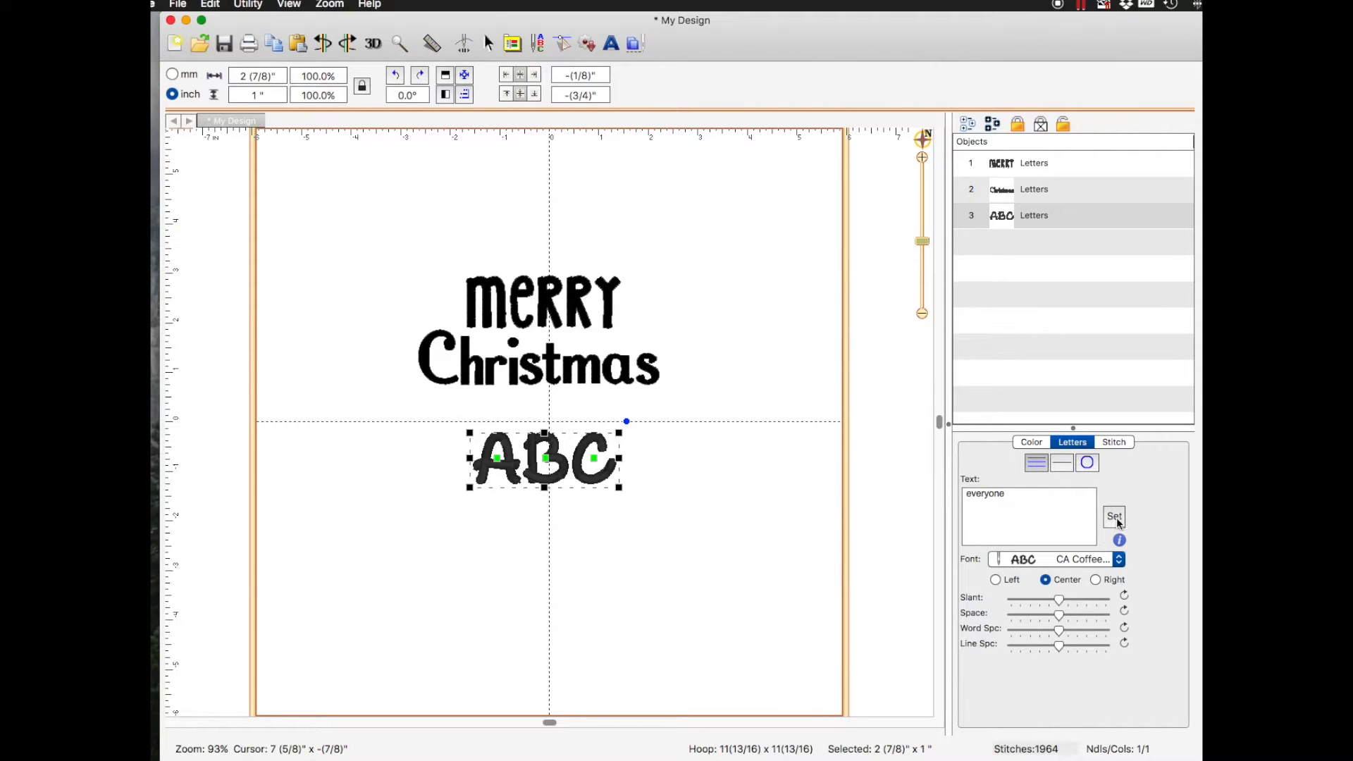
click(1114, 516)
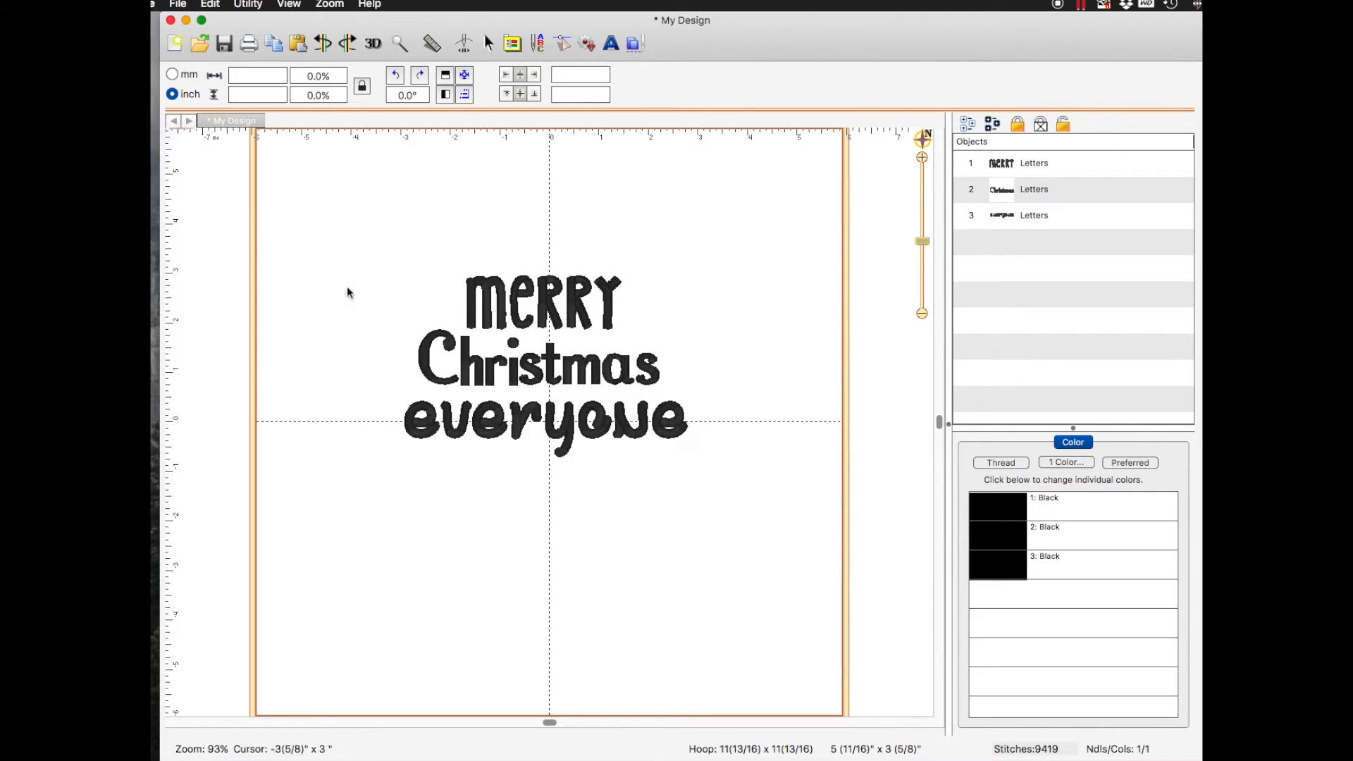
mouse_move(565, 440)
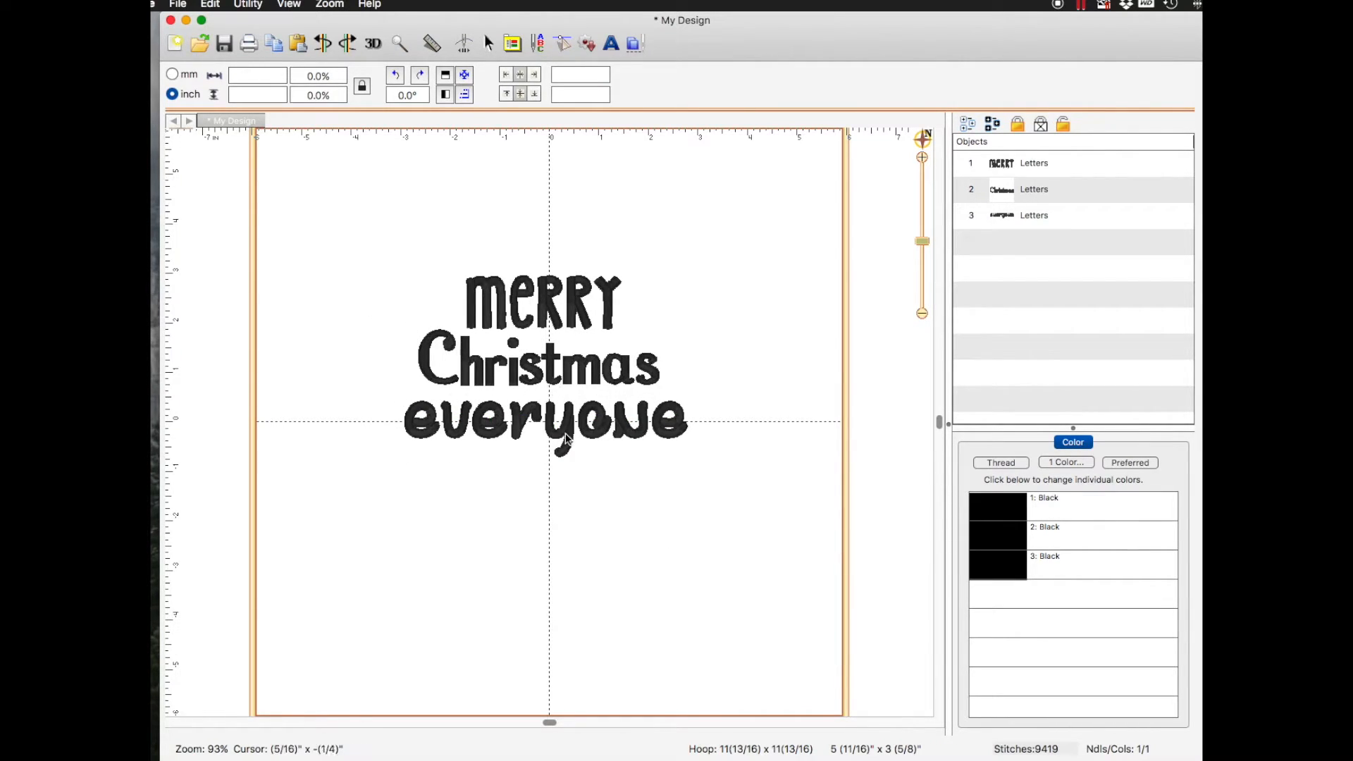
Select the 'Merry' line on the canvas to show its Letters properties
click(544, 423)
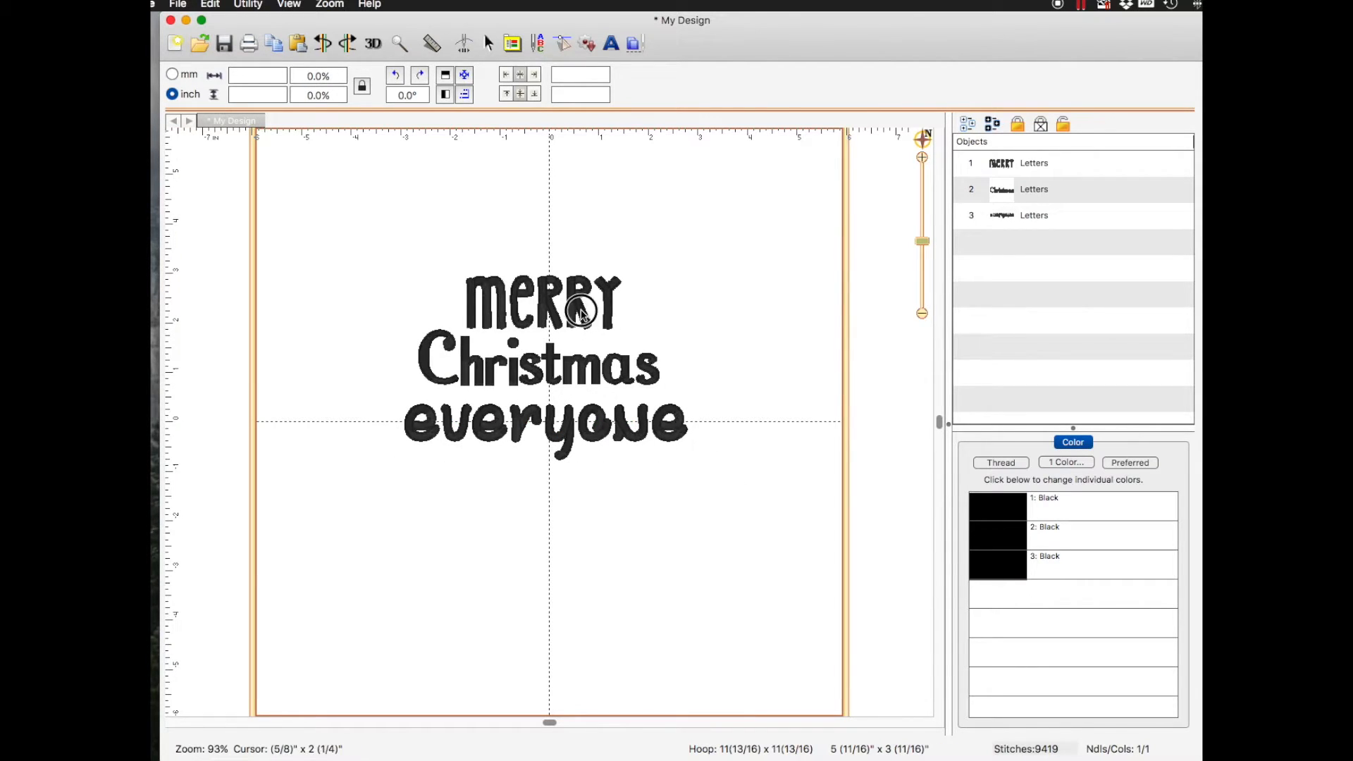
click(541, 304)
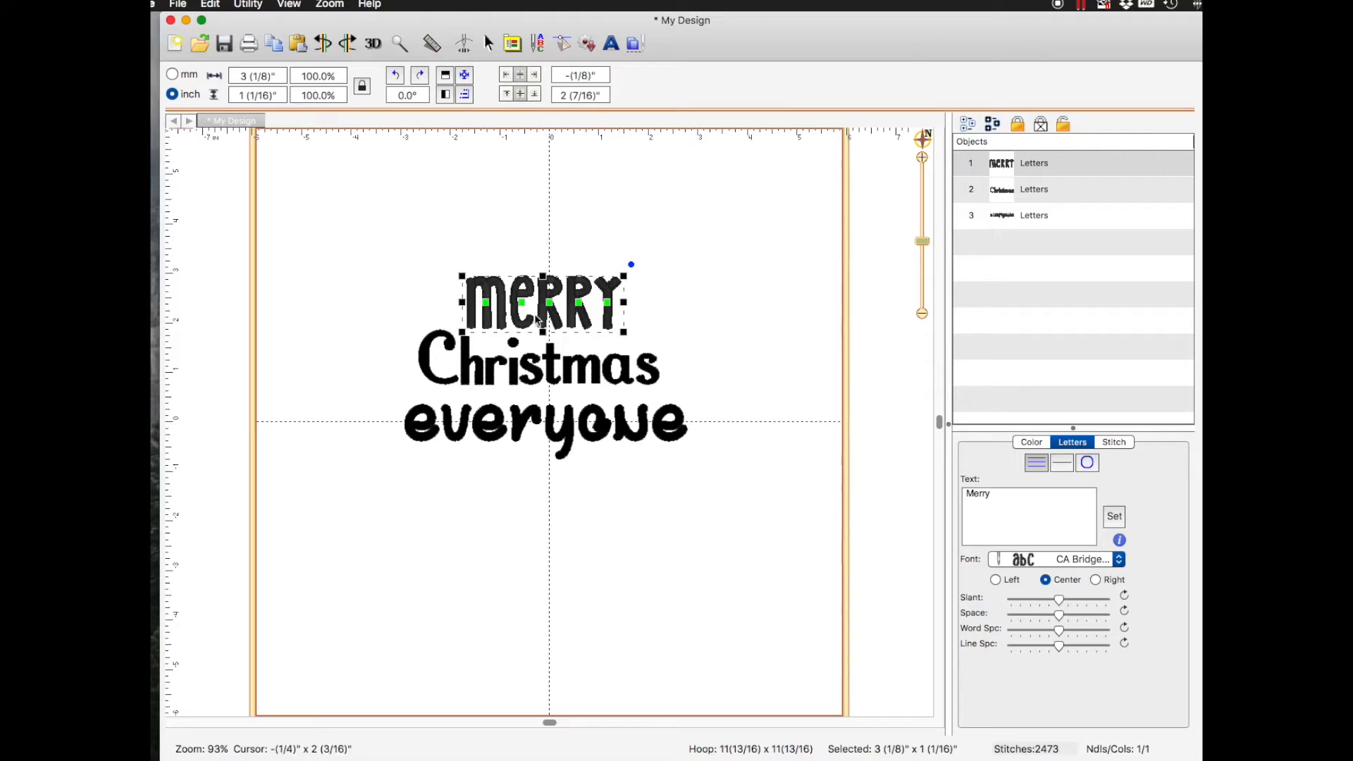
mouse_move(536, 310)
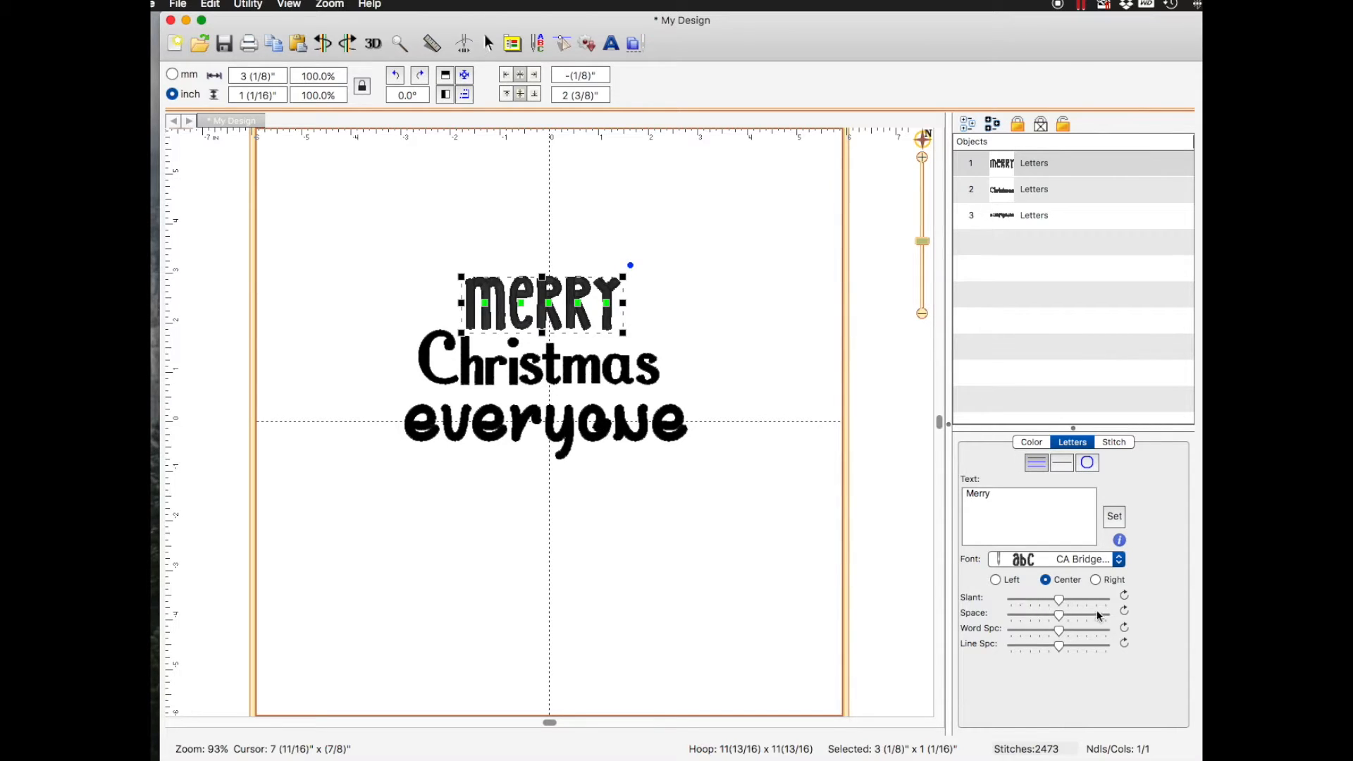
Test wider letter spacing on 'Merry' with the Space slider, then return it near the original
drag(1060, 599, 1060, 599)
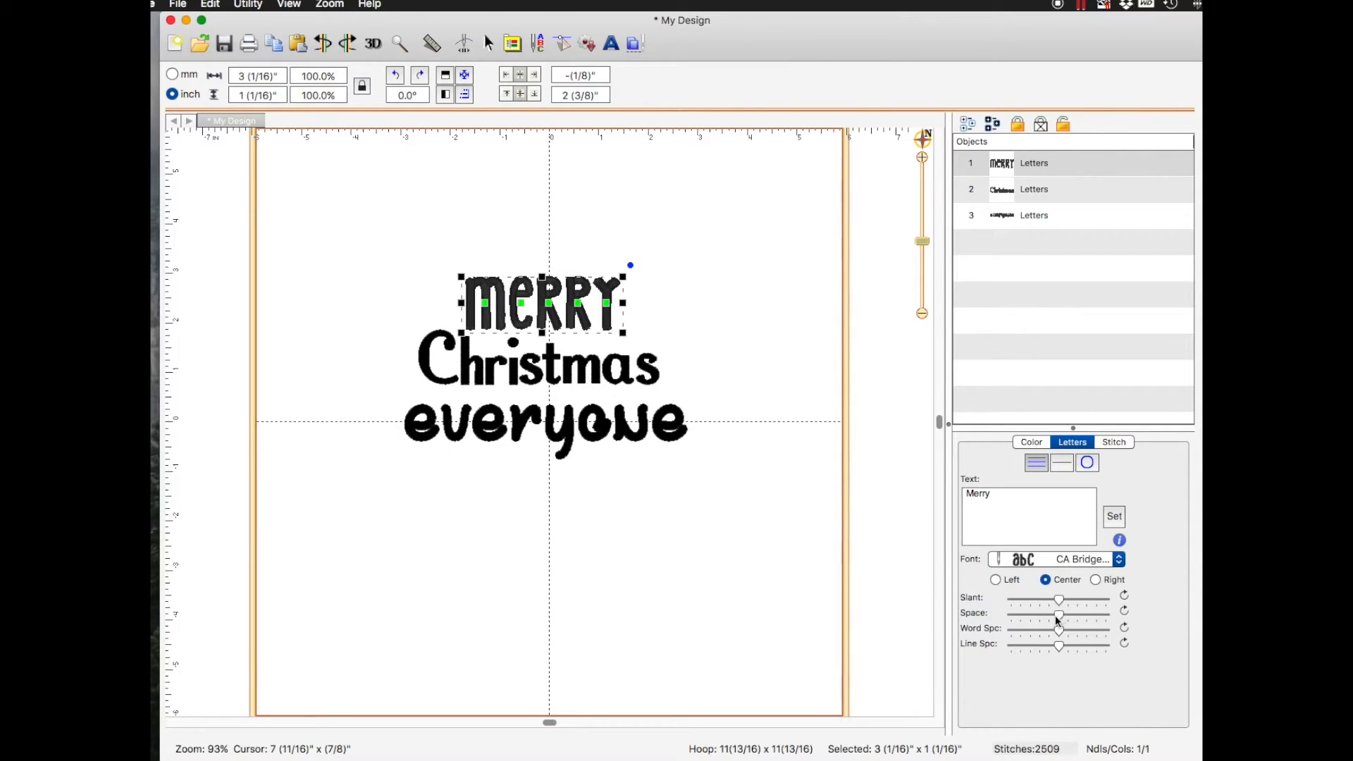
drag(1058, 611, 1063, 614)
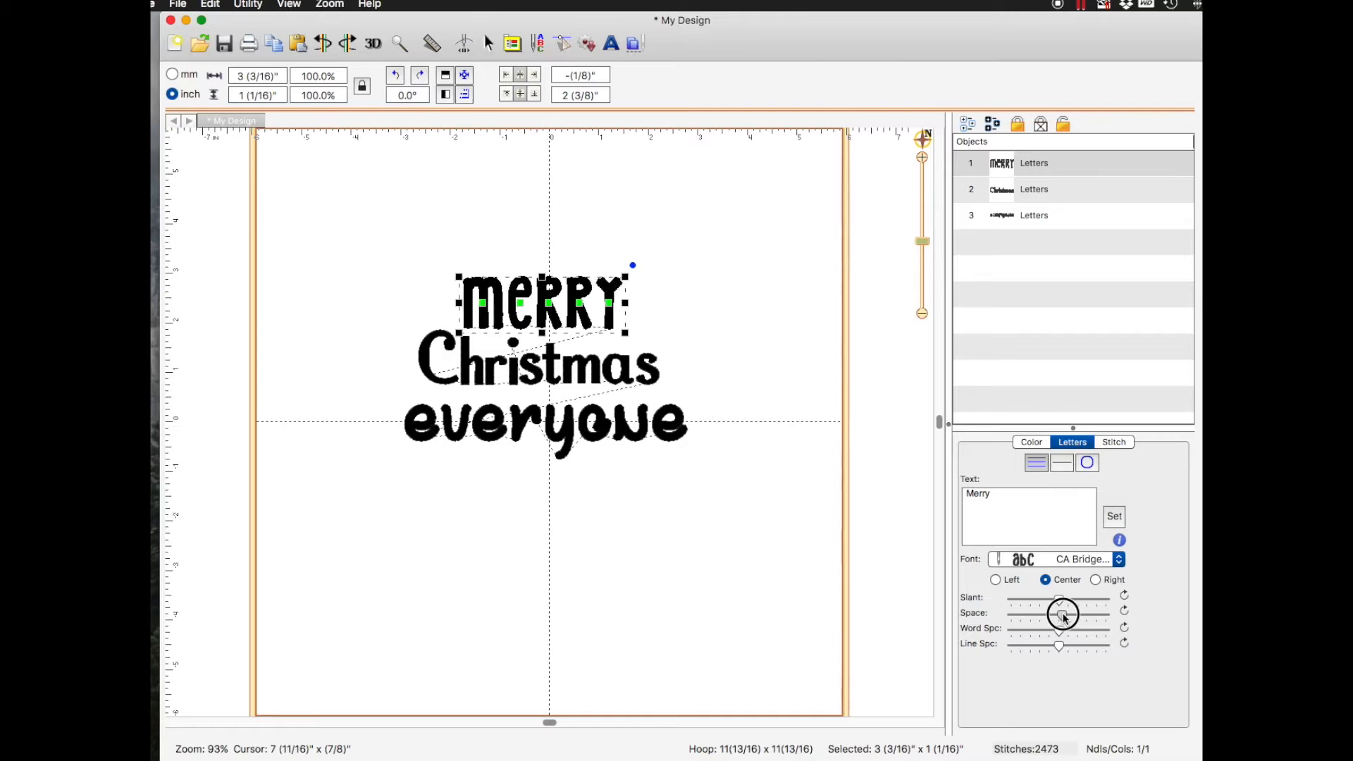
drag(1063, 613, 1082, 613)
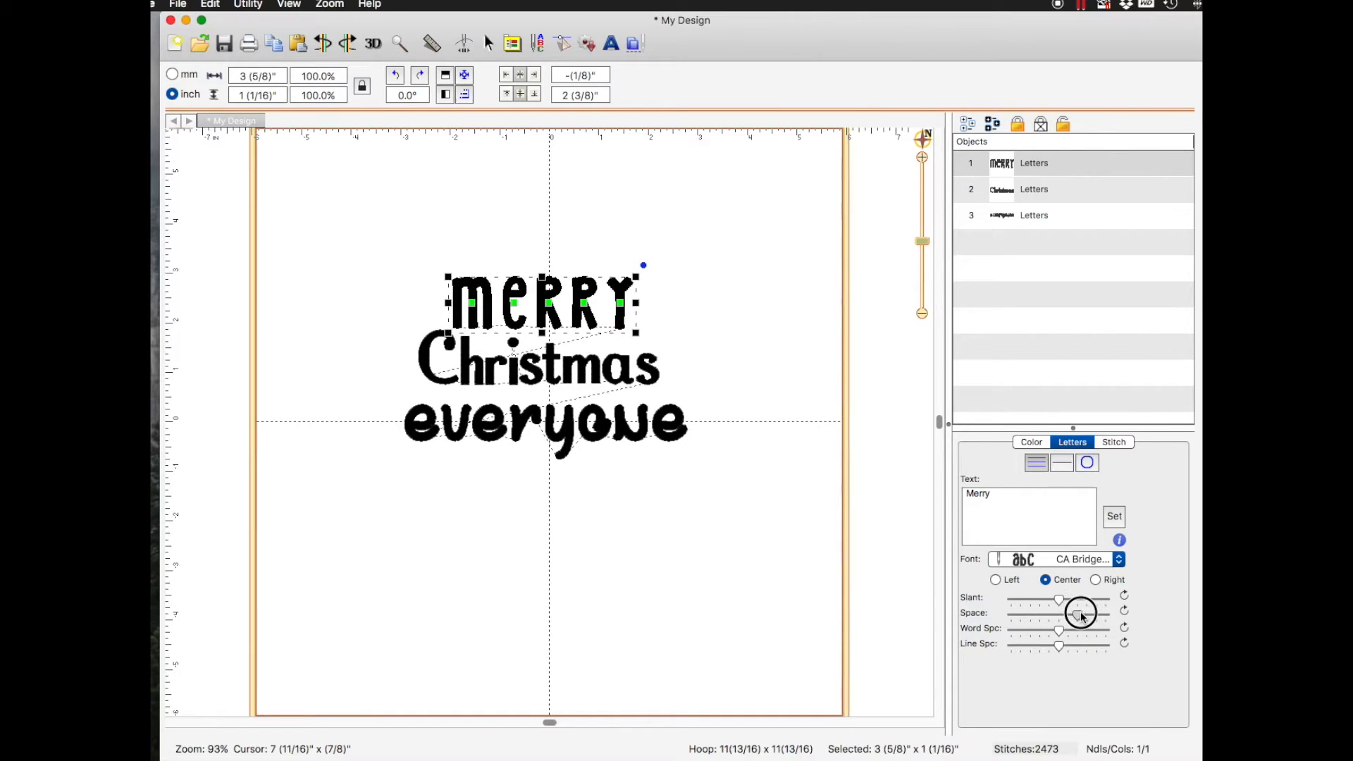
drag(1058, 615, 1081, 615)
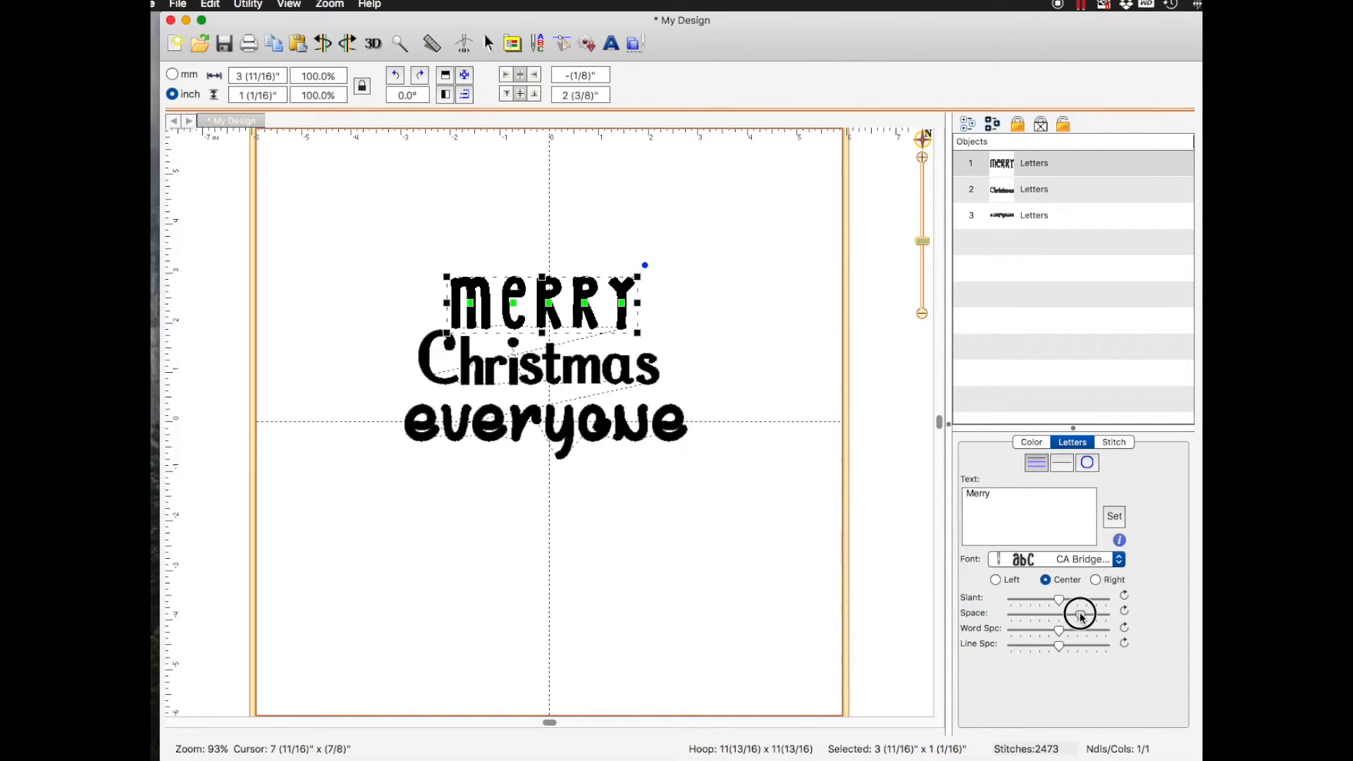
drag(1081, 614, 1059, 615)
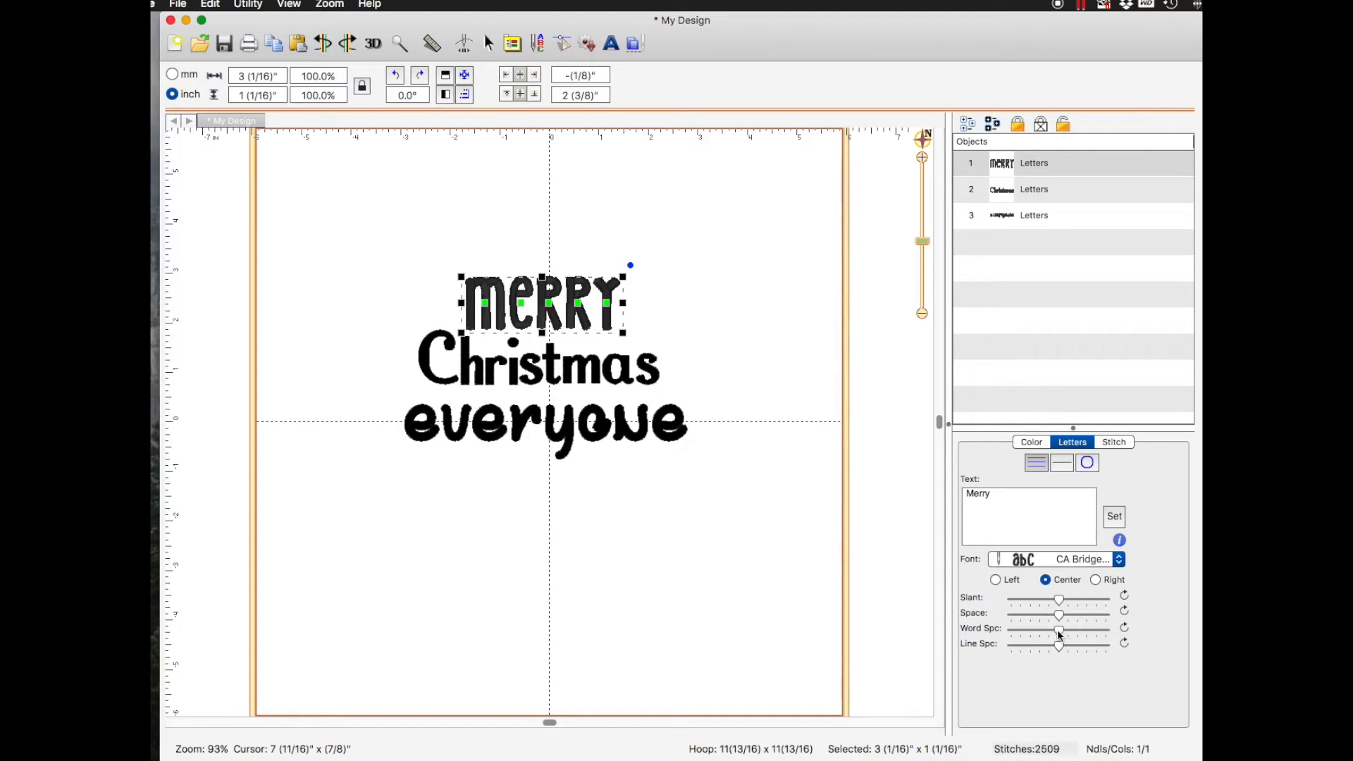
mouse_move(1059, 637)
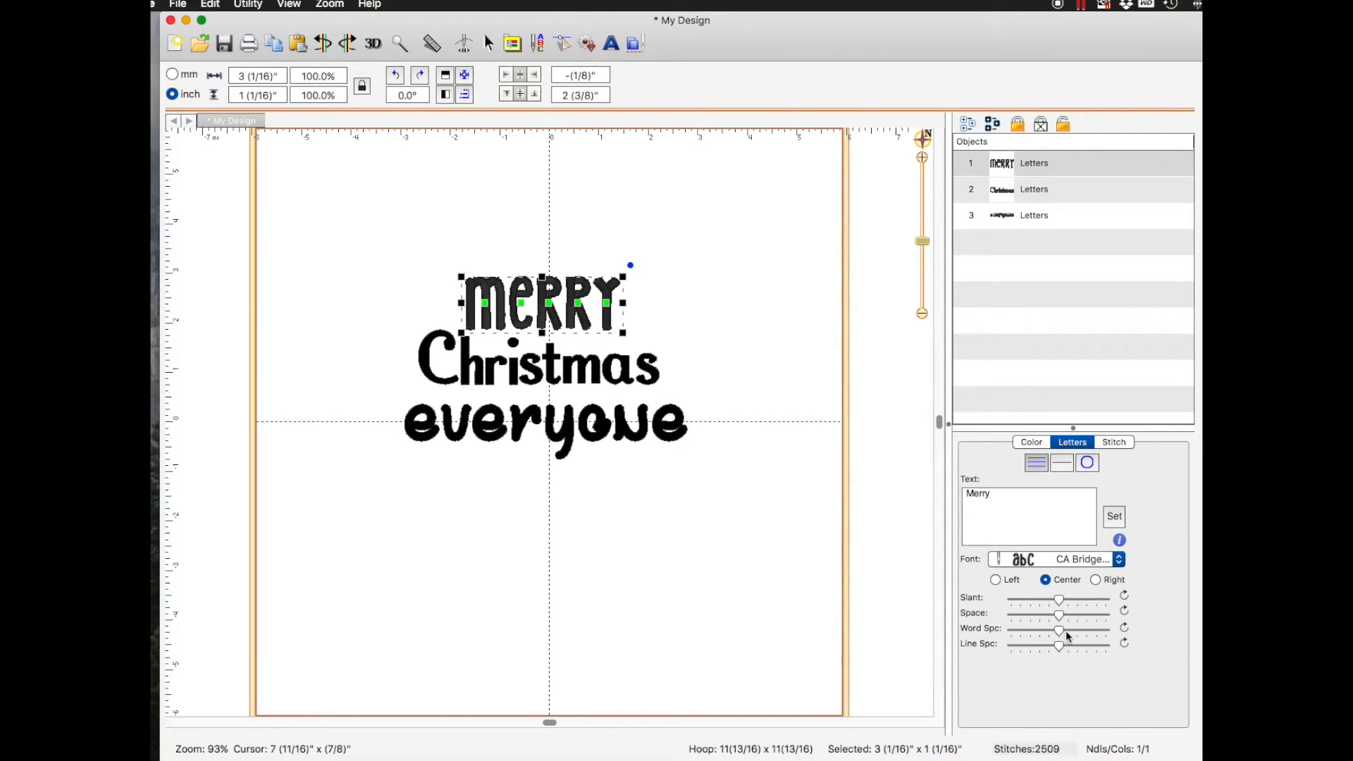
mouse_move(685, 304)
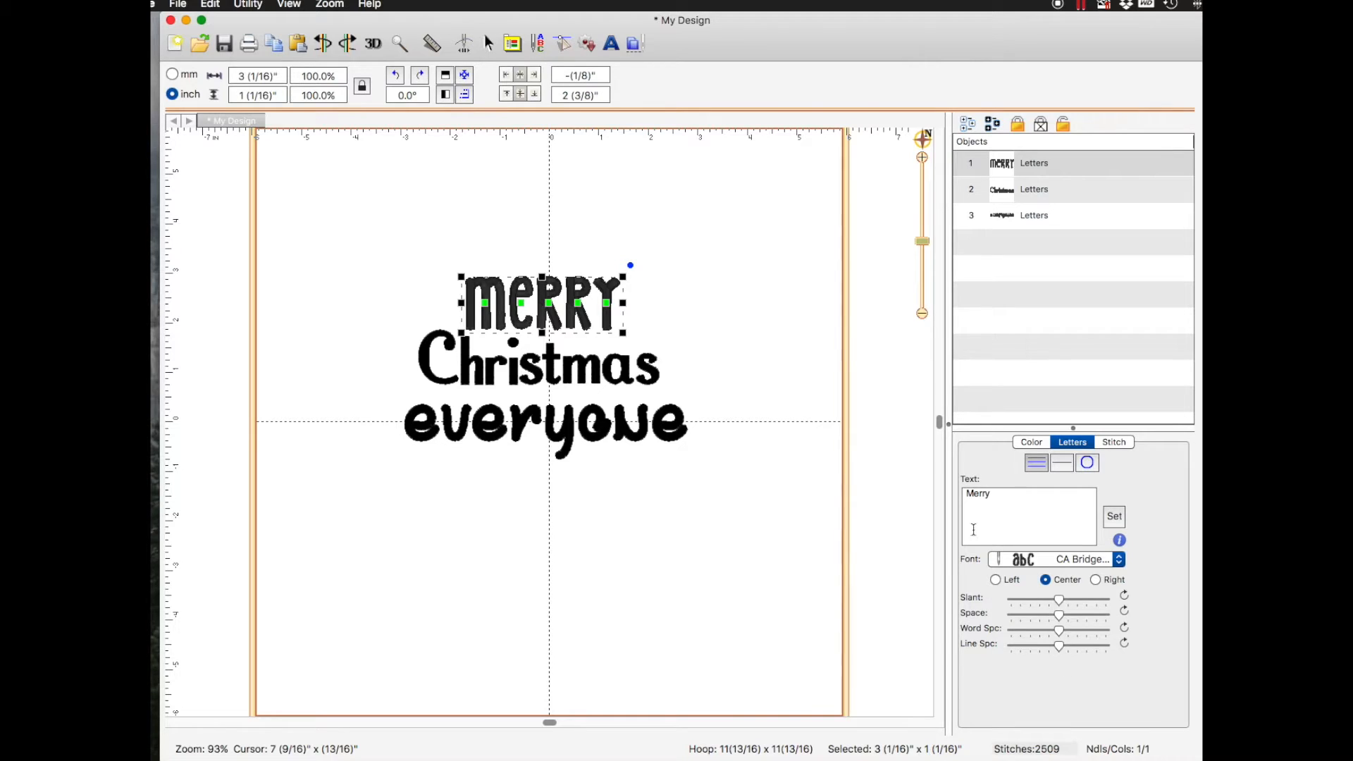
Extend the first lettering to 'Merry Christmas' on two lines and move it below 'everyone'
drag(544, 301, 553, 205)
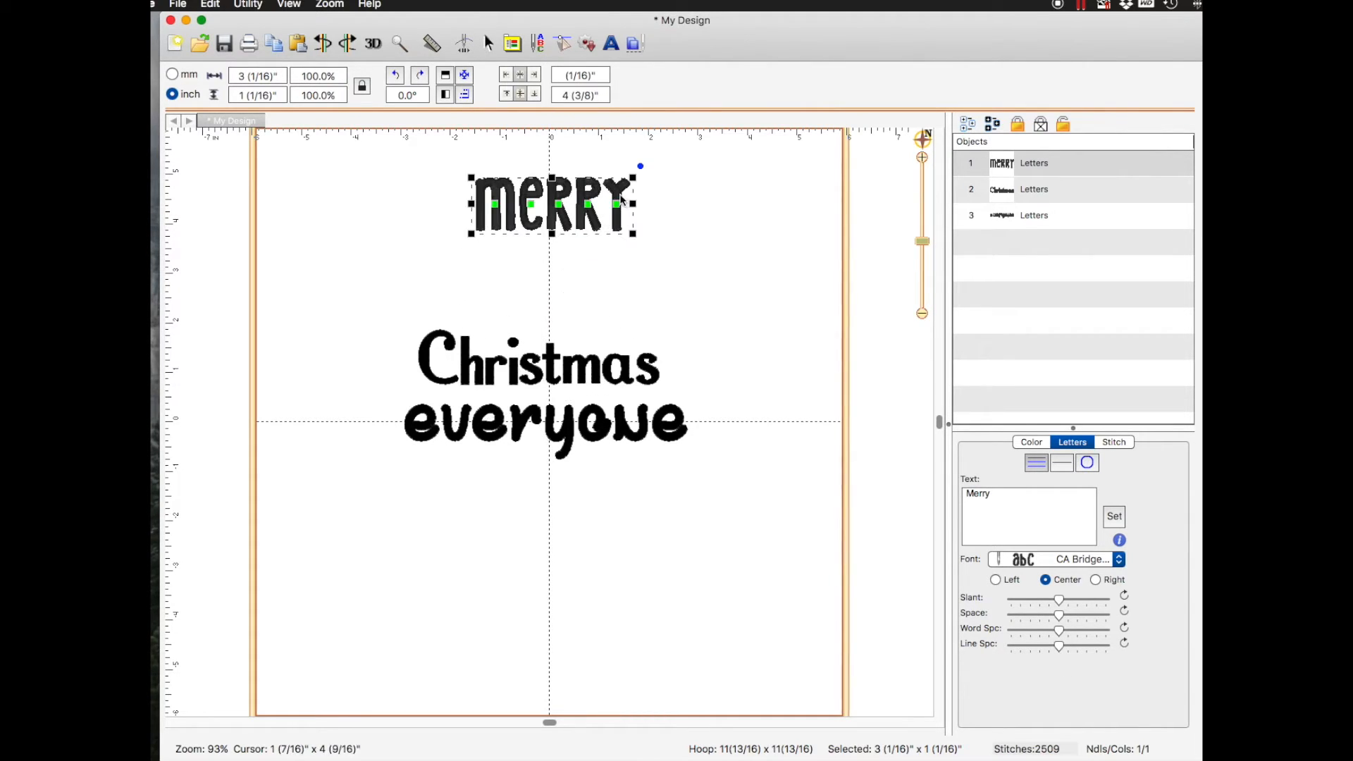
click(1072, 441)
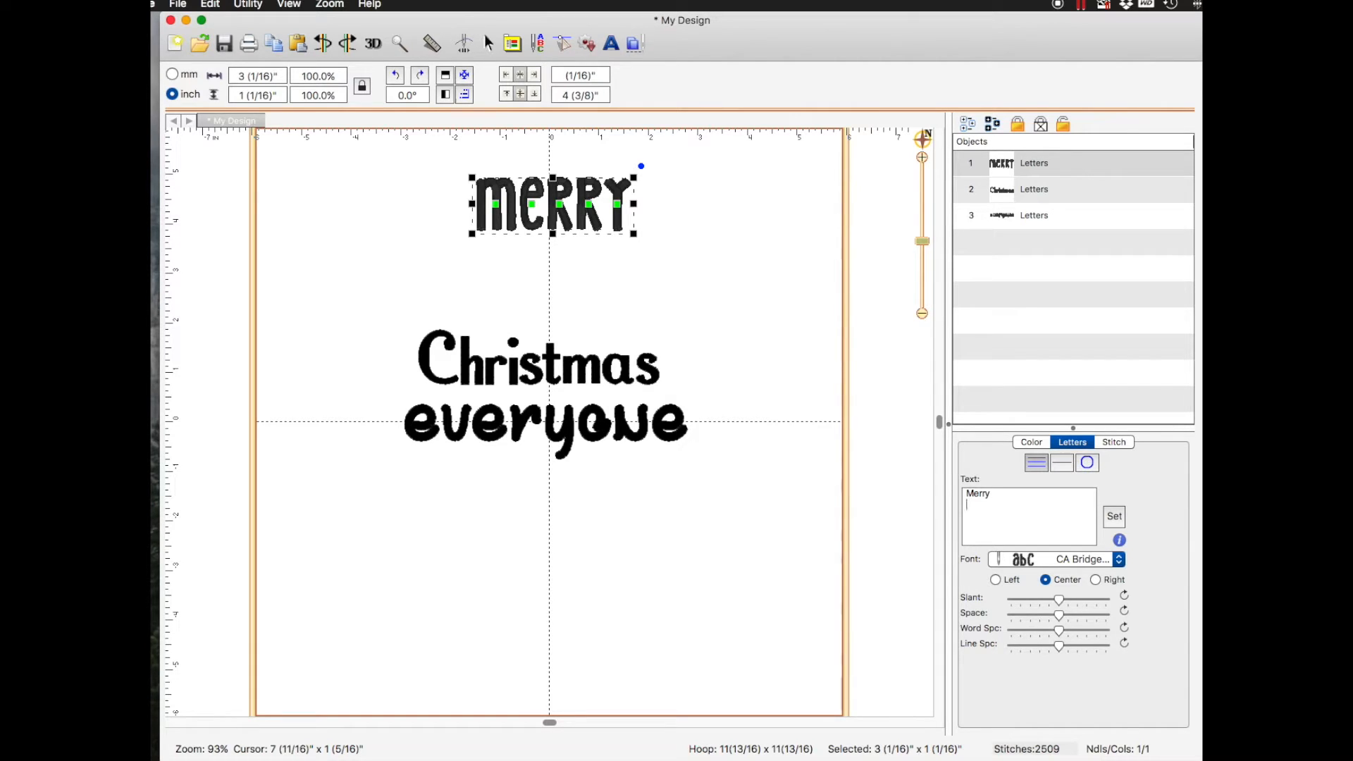
text(C)
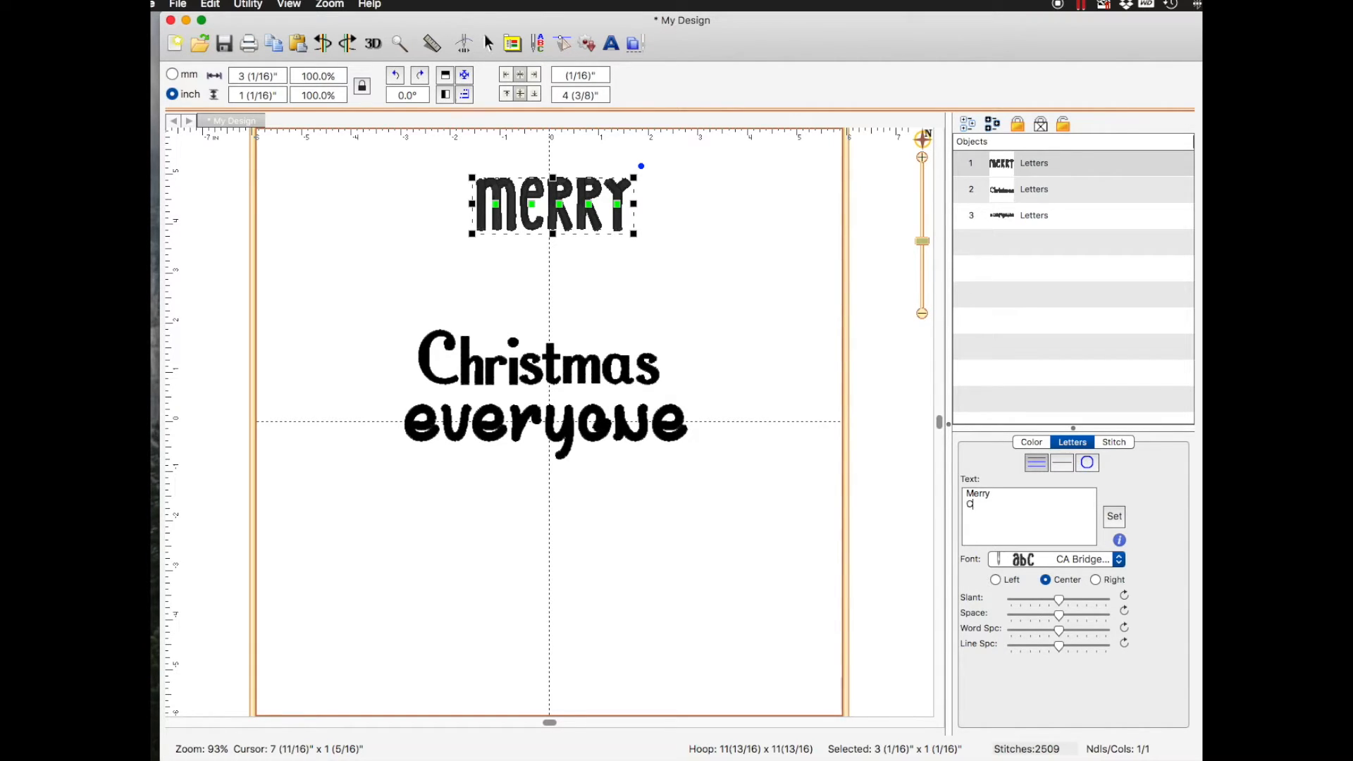
text(hristmas)
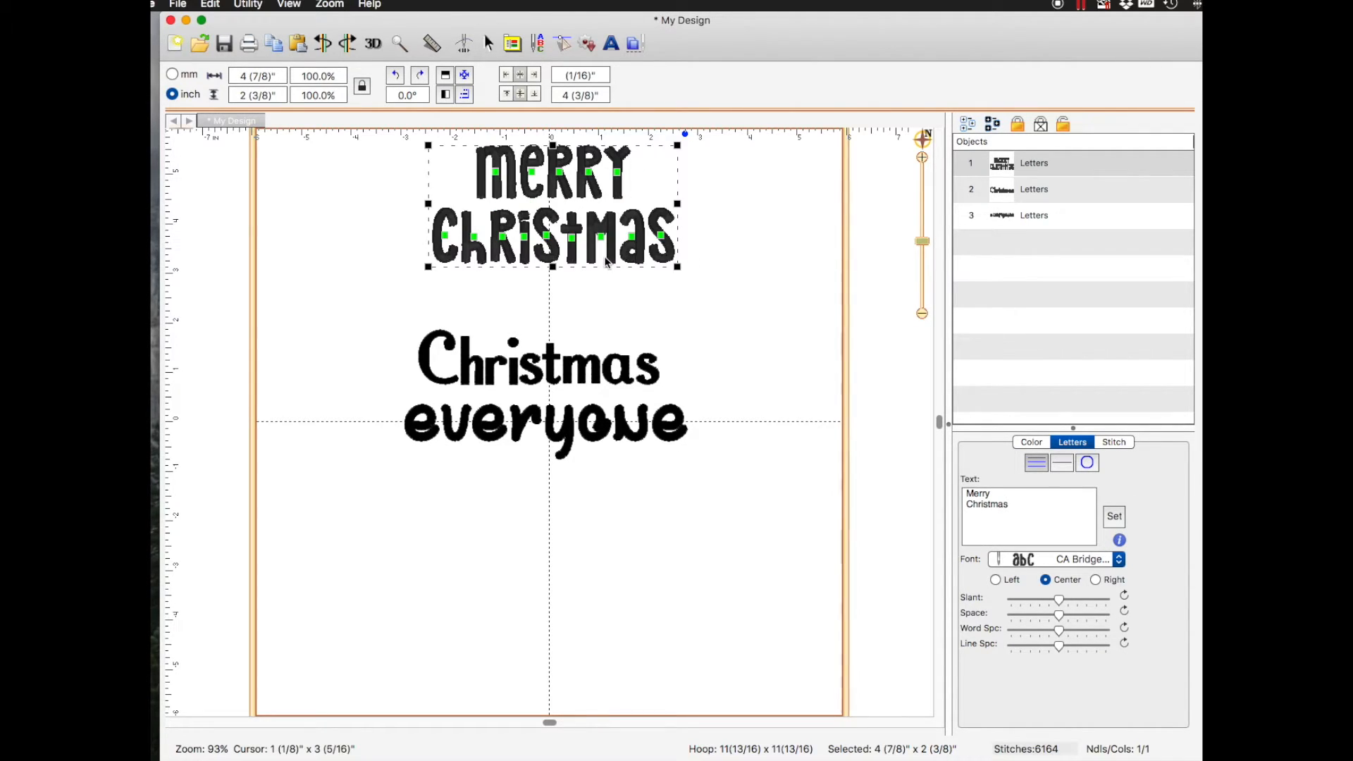
drag(553, 204, 614, 541)
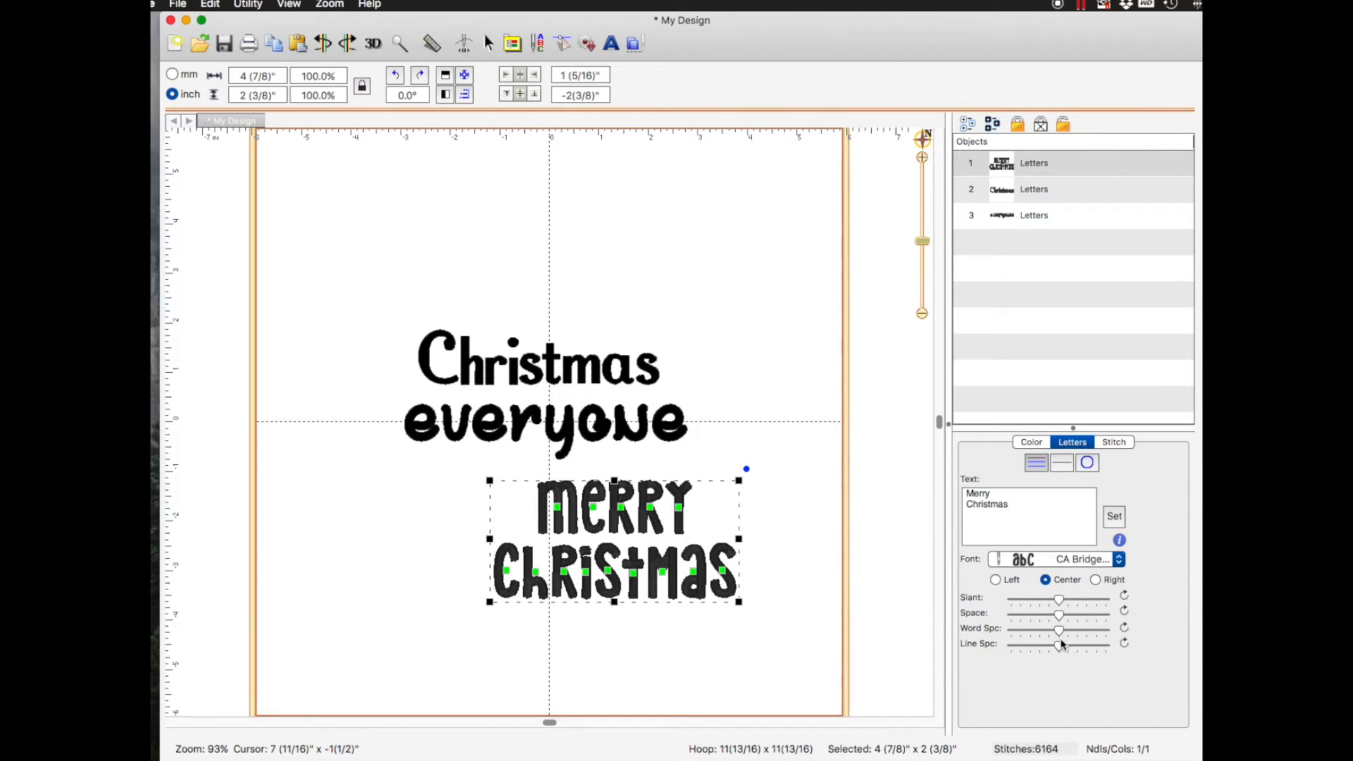
Try a wider Line Spc gap between the two lines, then restore normal line spacing
drag(1061, 644, 1074, 649)
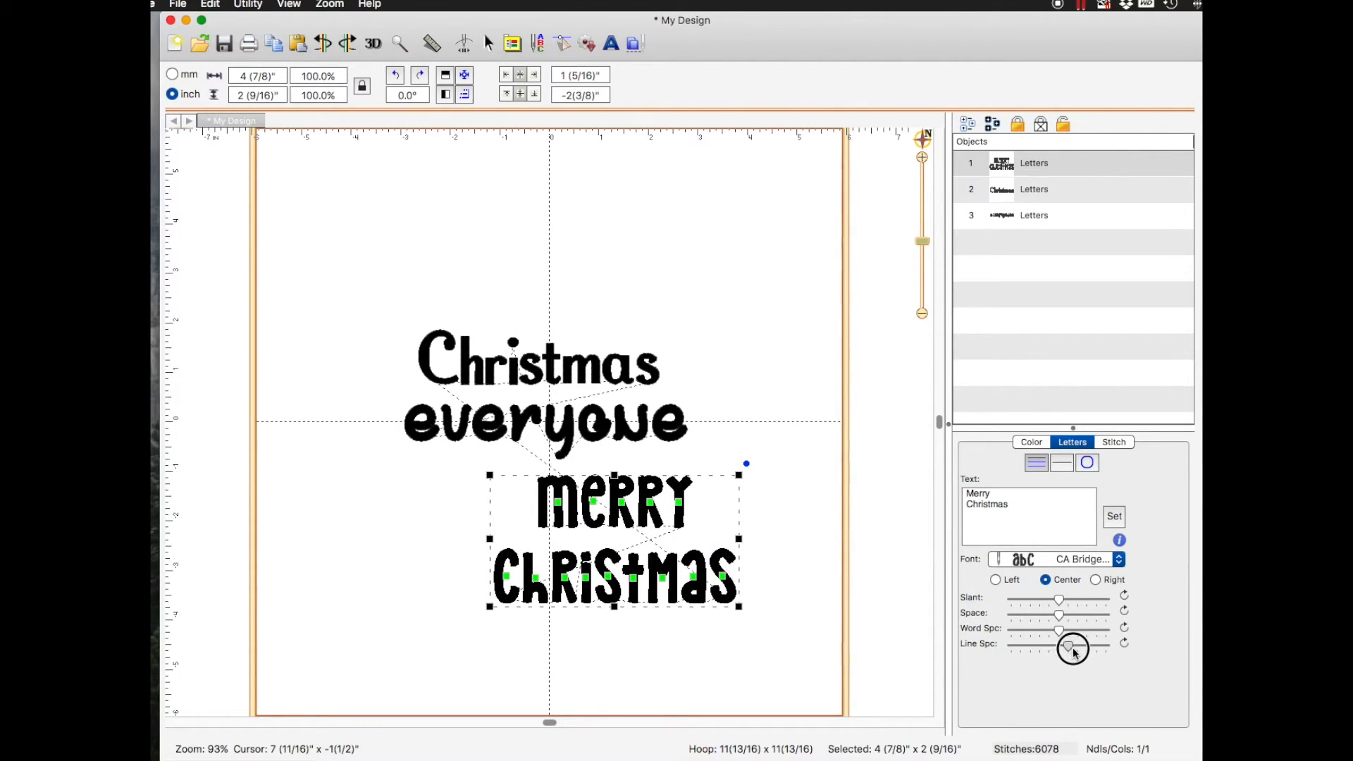
drag(1070, 648, 1097, 652)
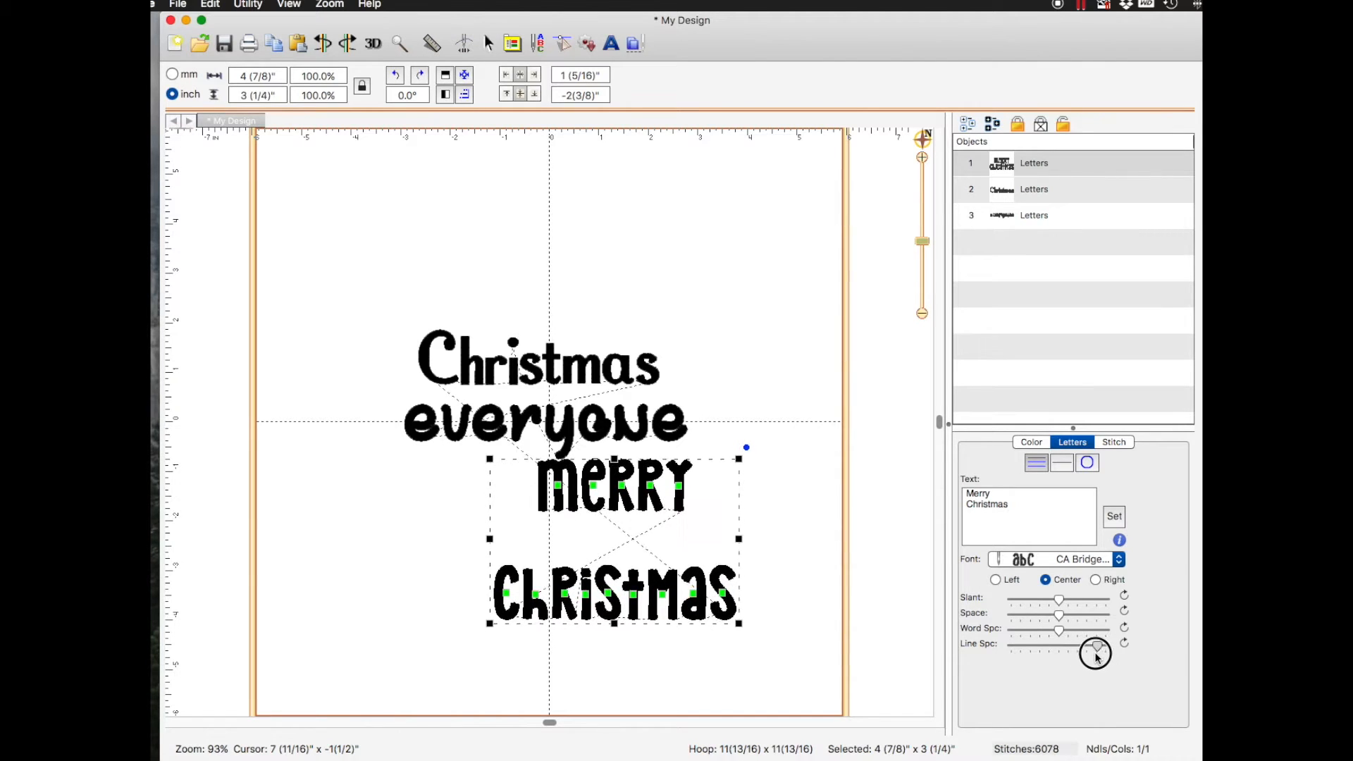
drag(1096, 652, 1060, 653)
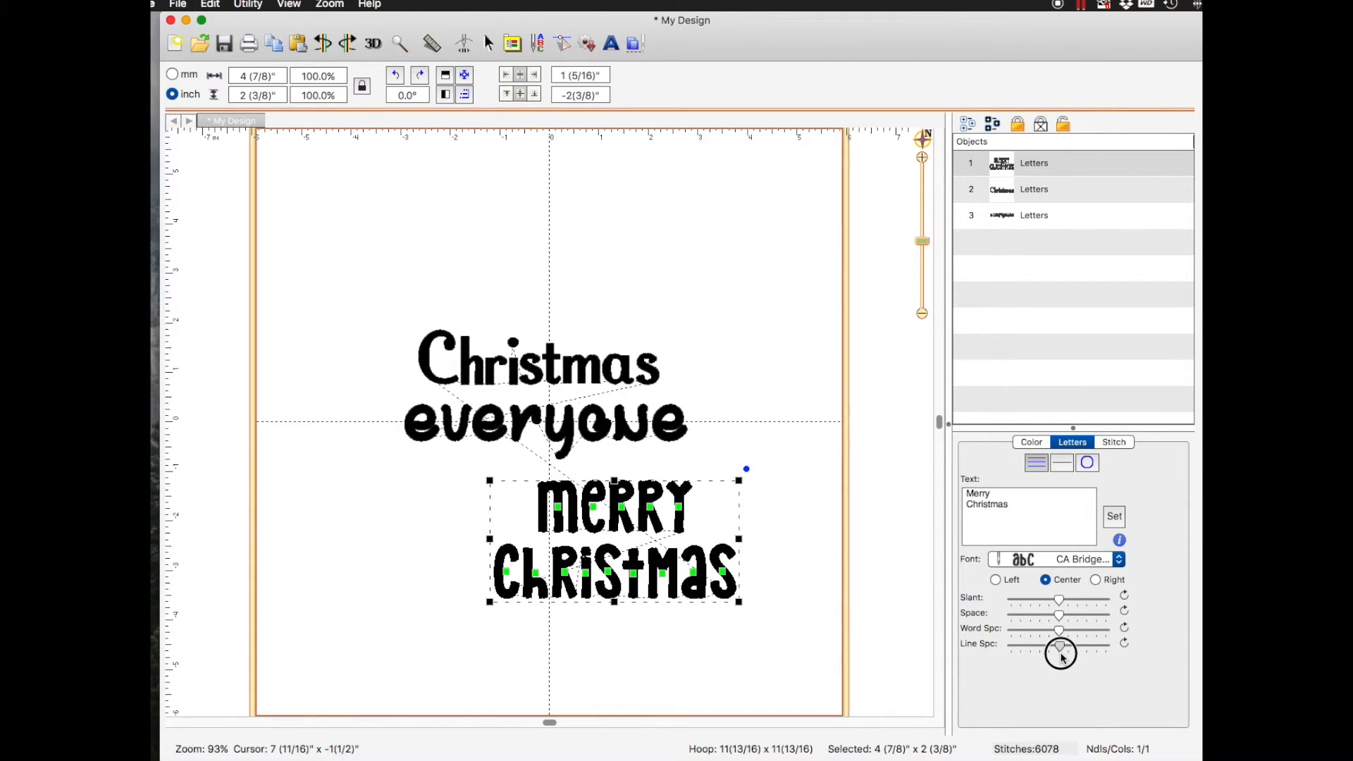
drag(1062, 653, 1061, 645)
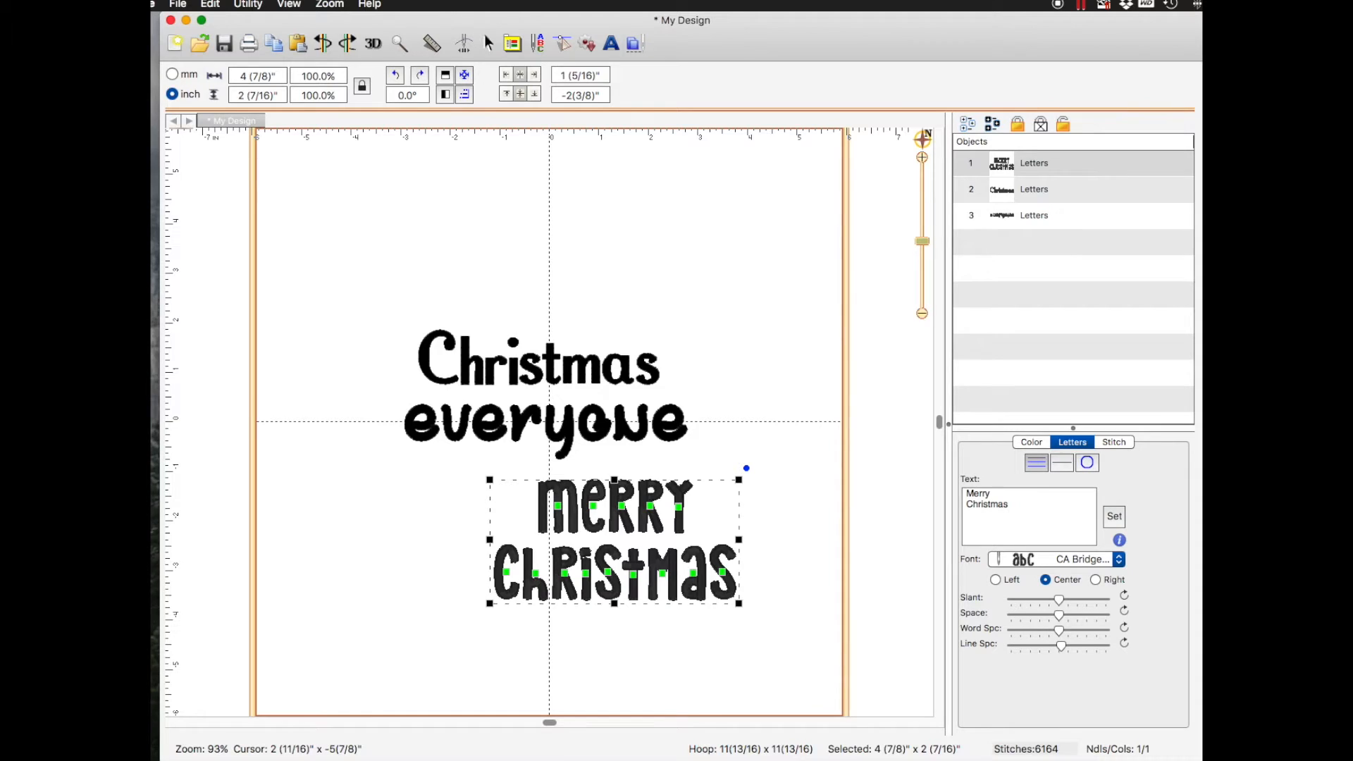
mouse_move(958, 503)
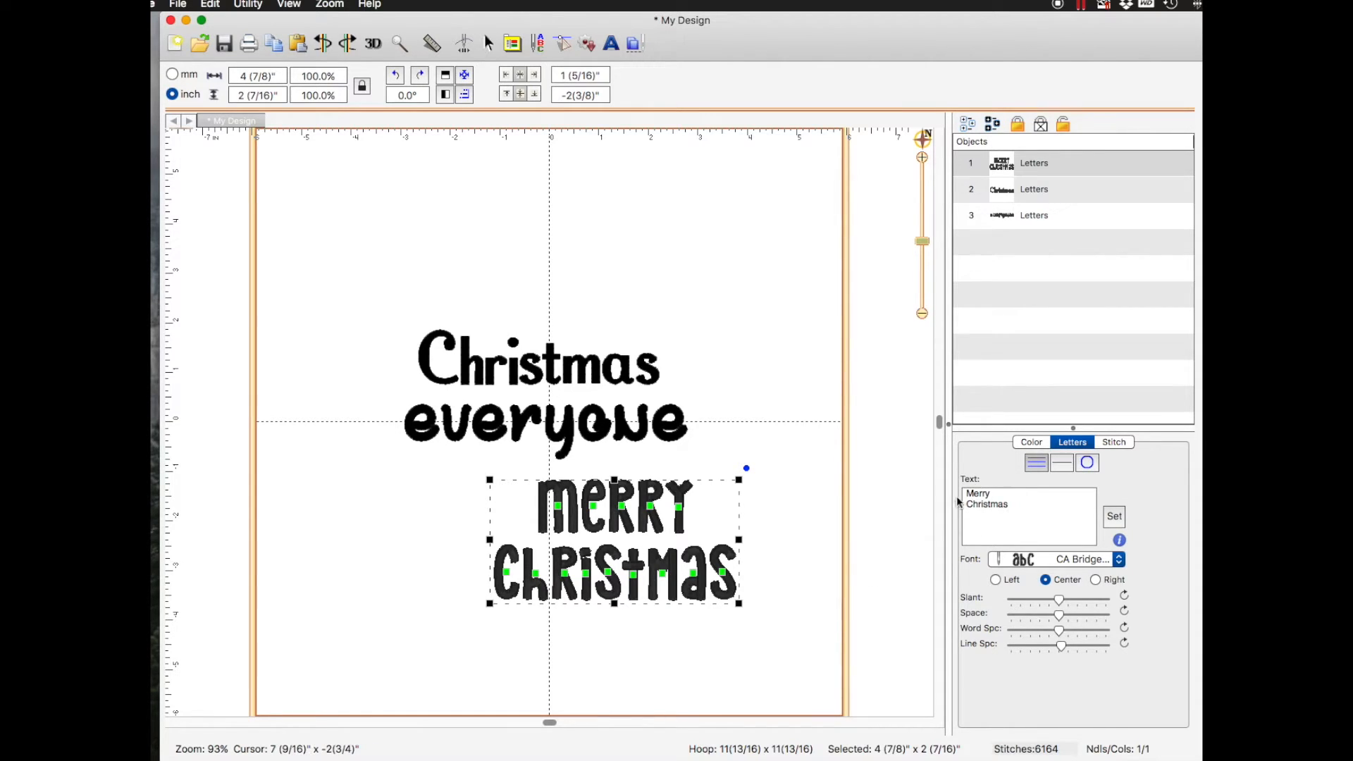
mouse_move(802, 580)
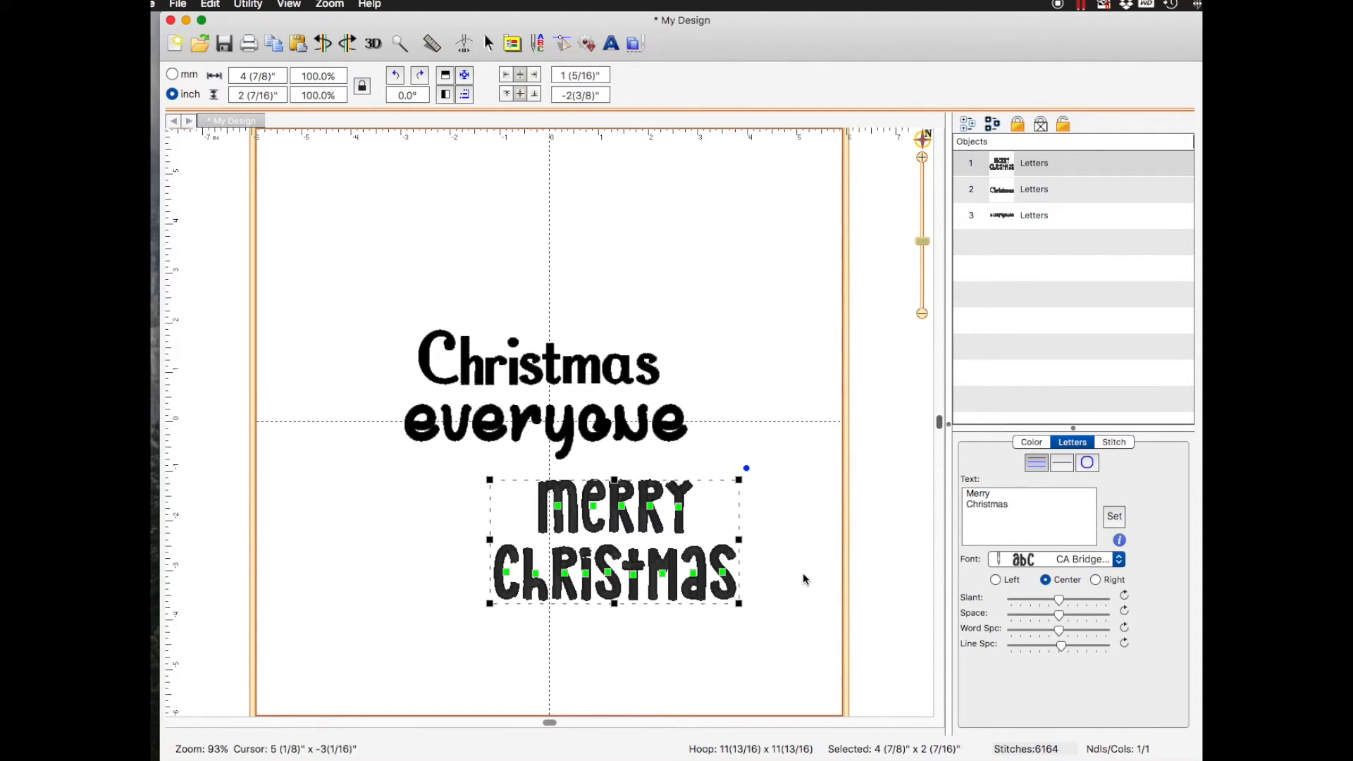
mouse_move(817, 616)
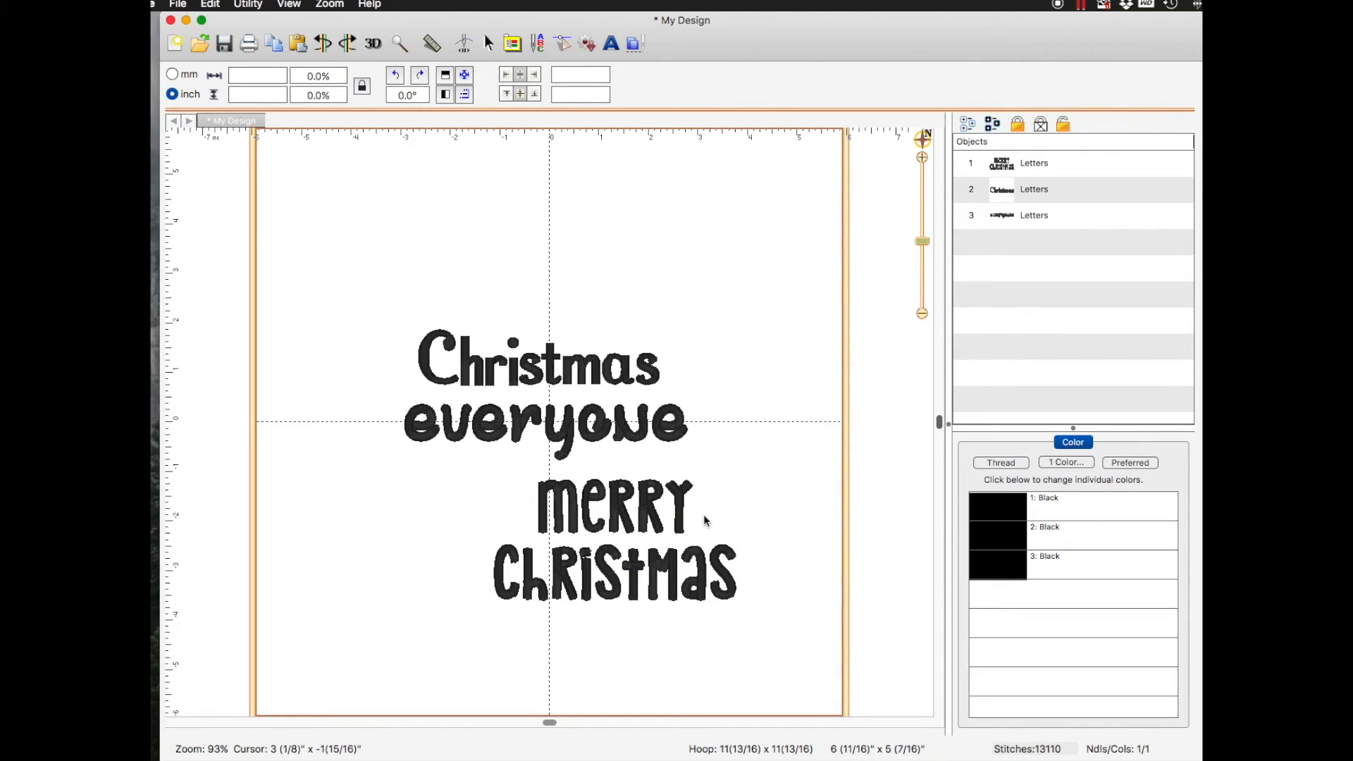
Select the 'Merry Christmas' lettering and test the Word Spc slider, returning it to normal
click(613, 508)
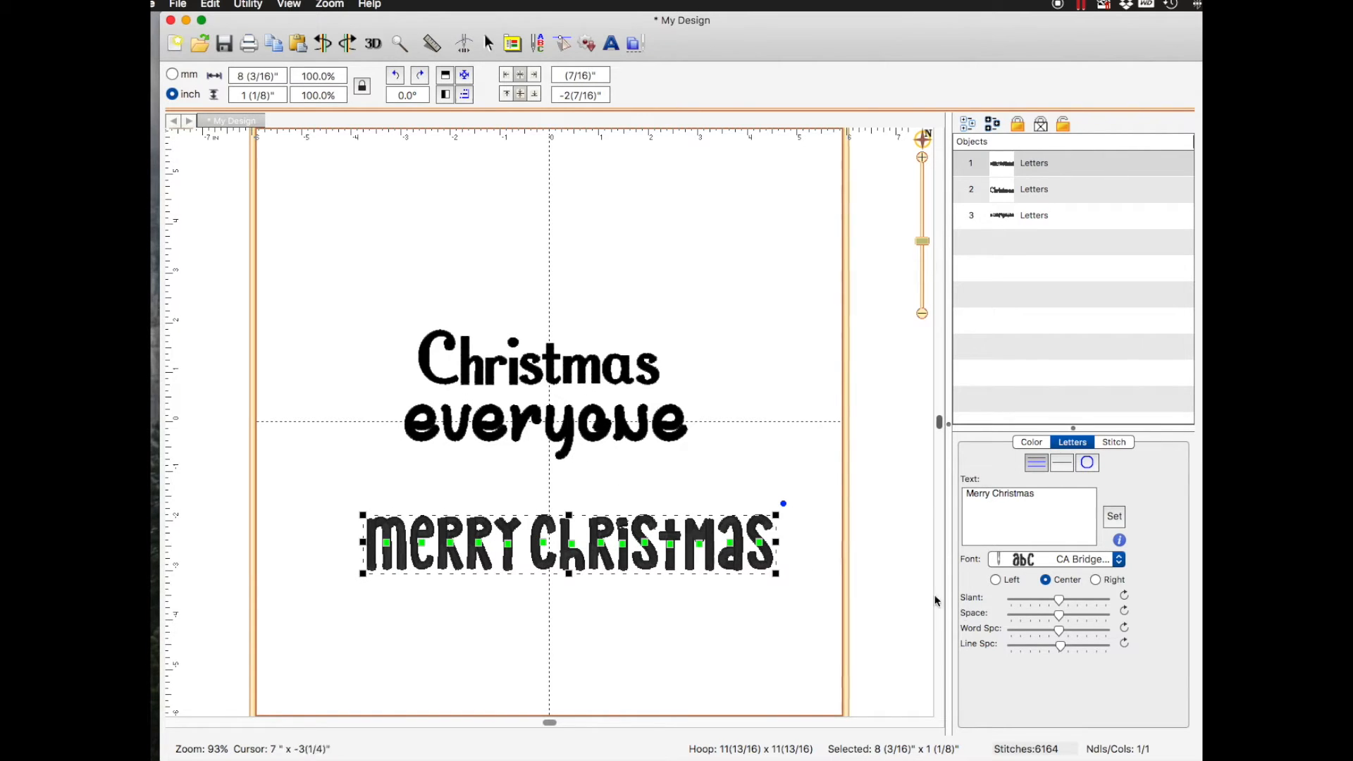
mouse_move(1001, 630)
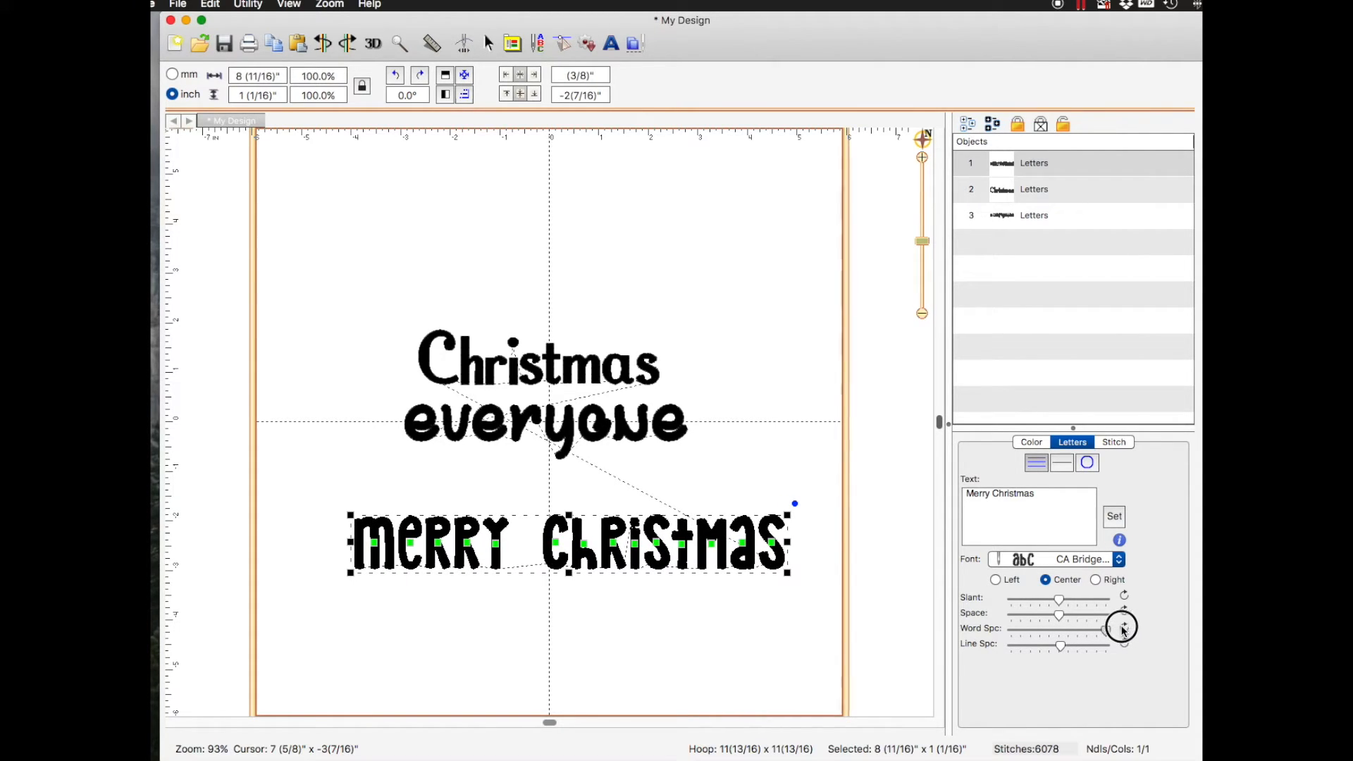
drag(1122, 627, 1062, 627)
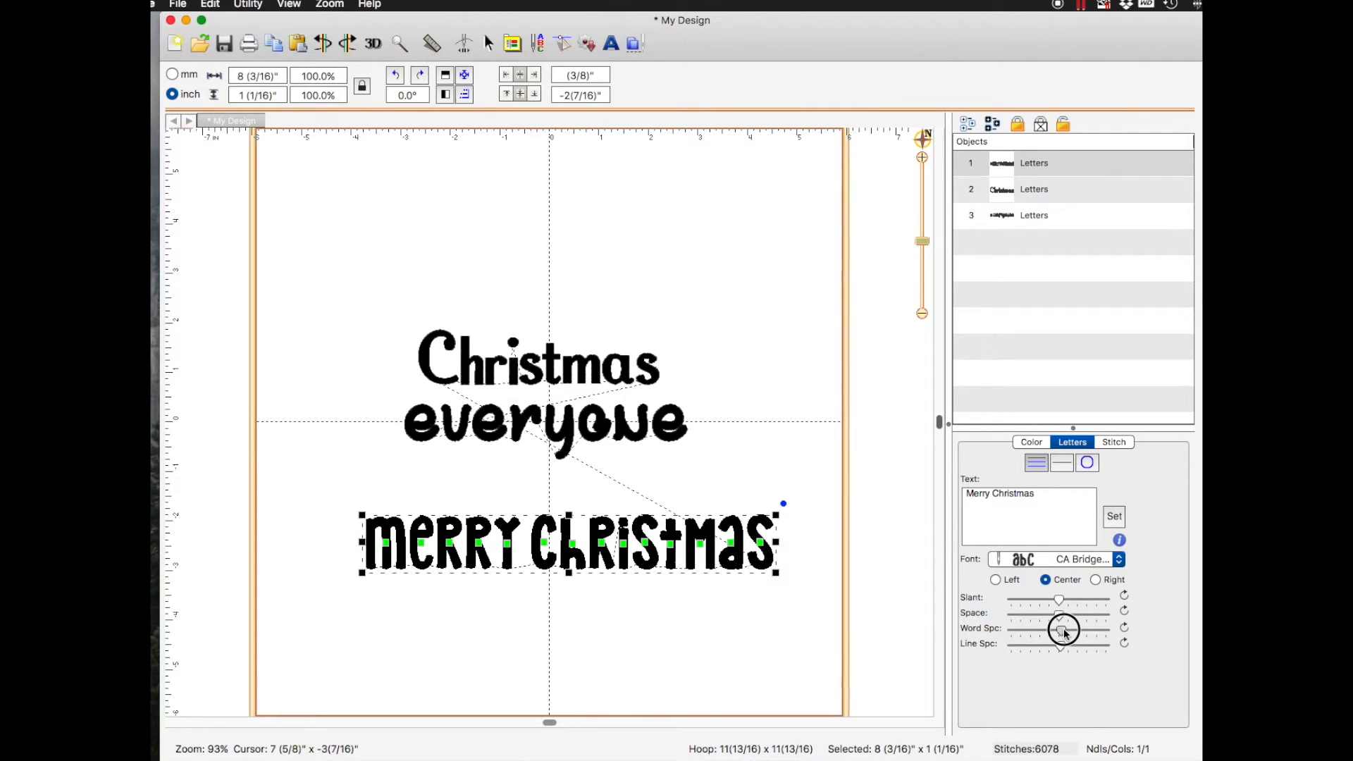
drag(1059, 628, 1076, 629)
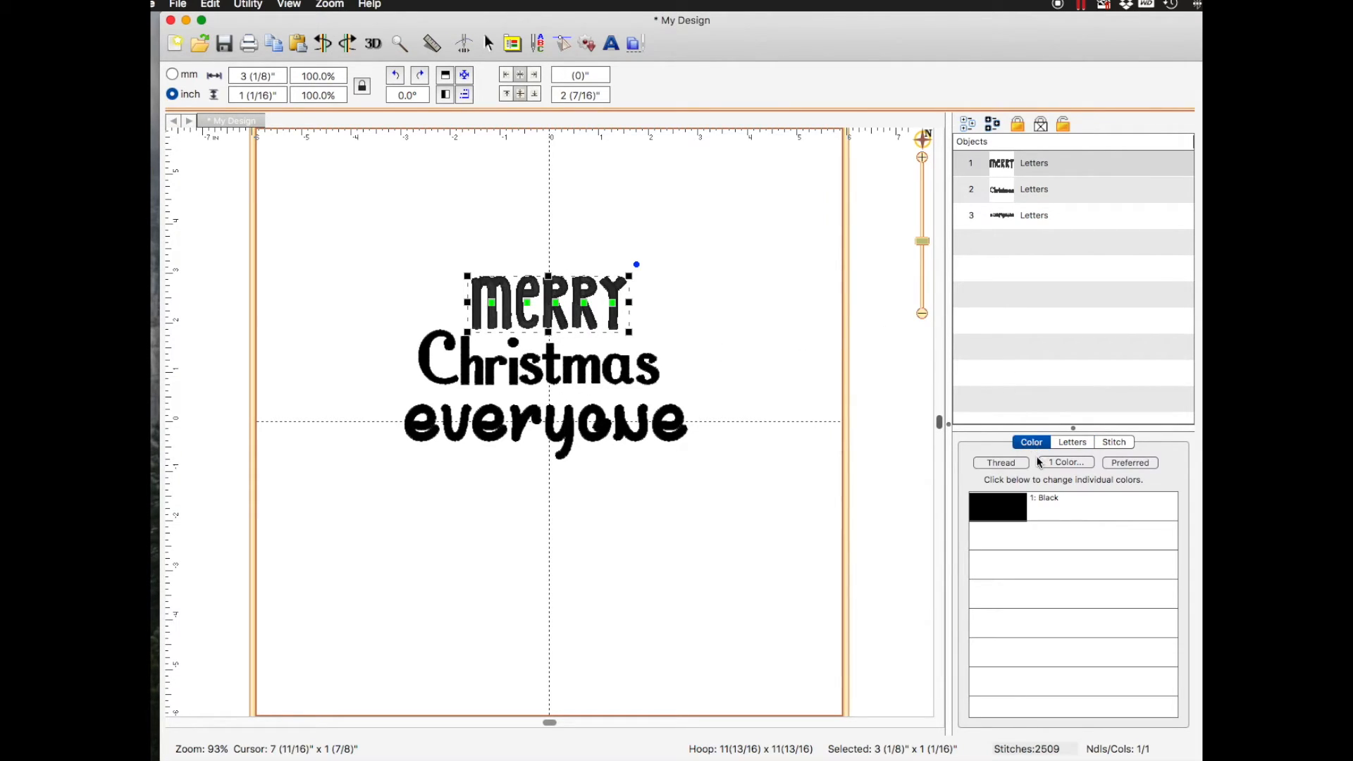
mouse_move(879, 347)
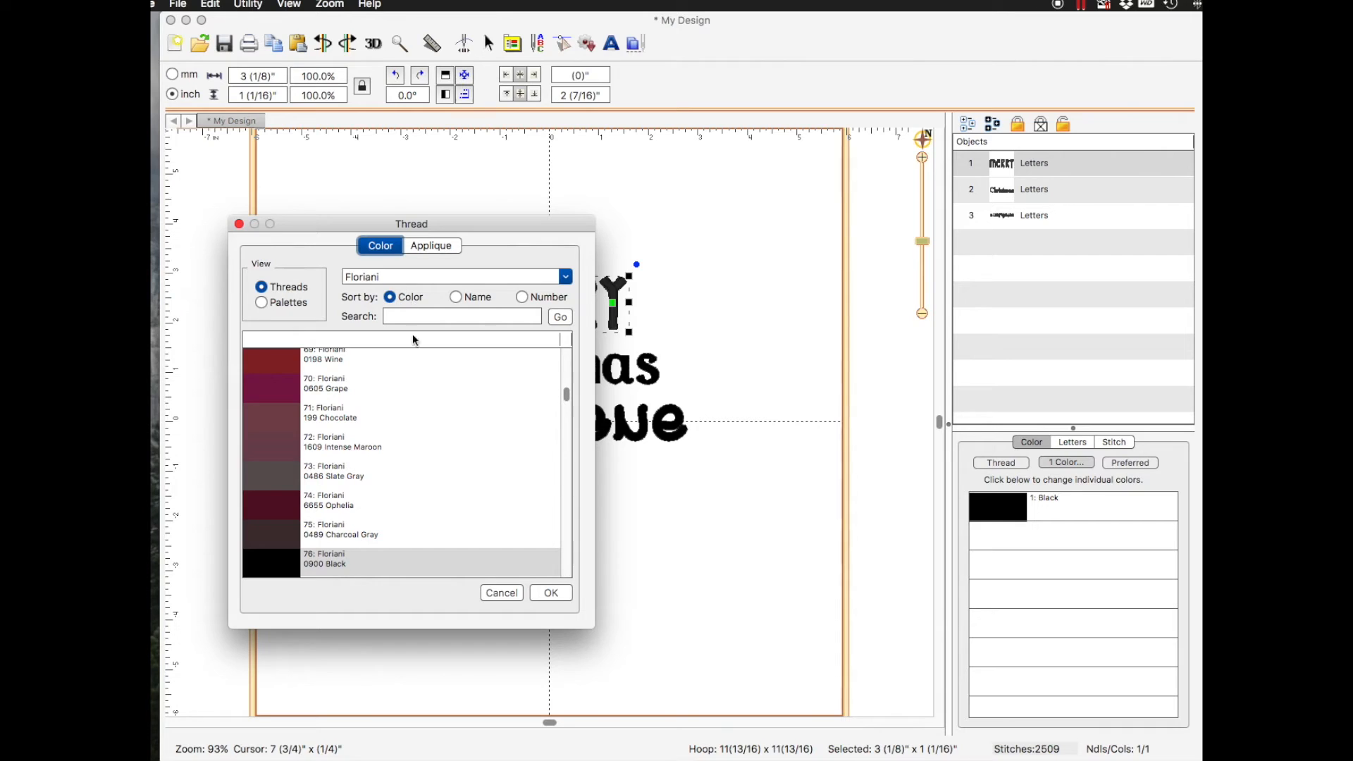
Choose the Madeira Rayon brand and apply its red thread to MERRY
click(564, 277)
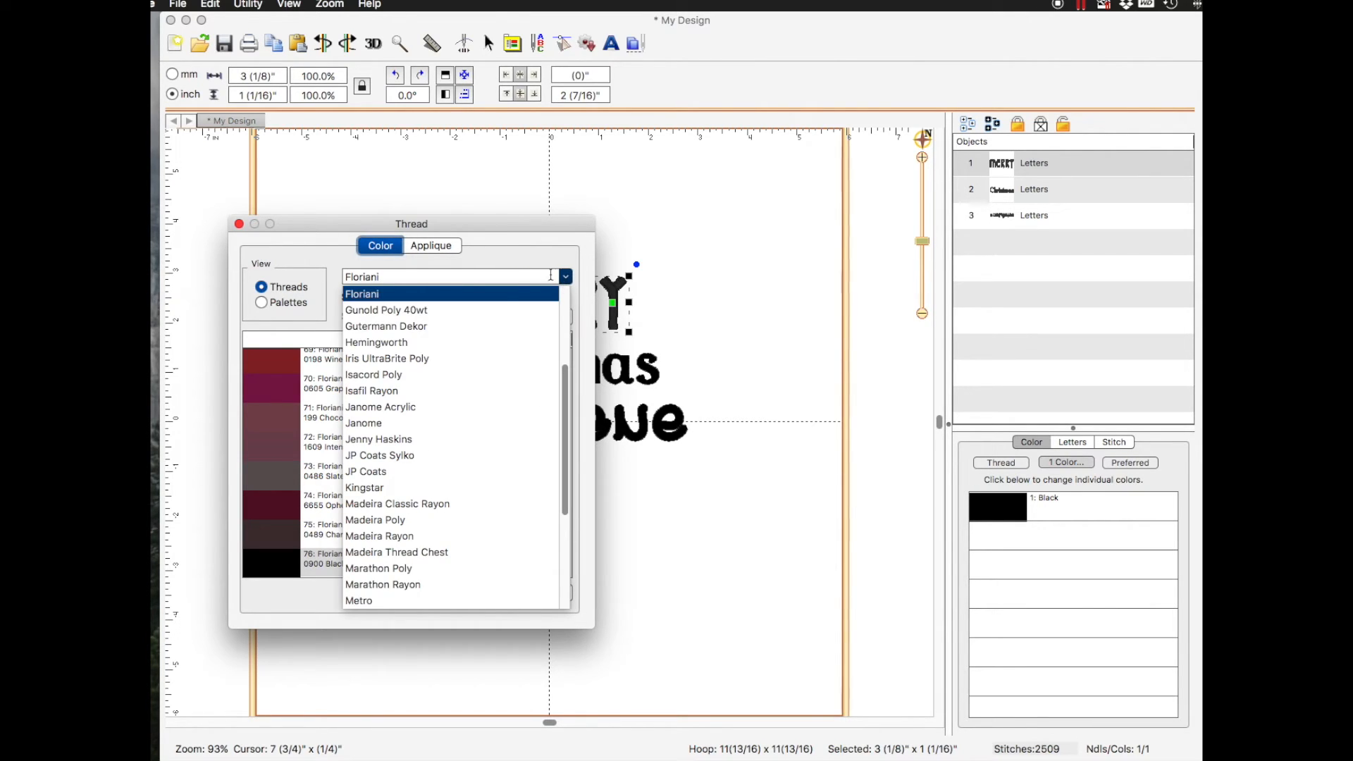
scroll(down, 3)
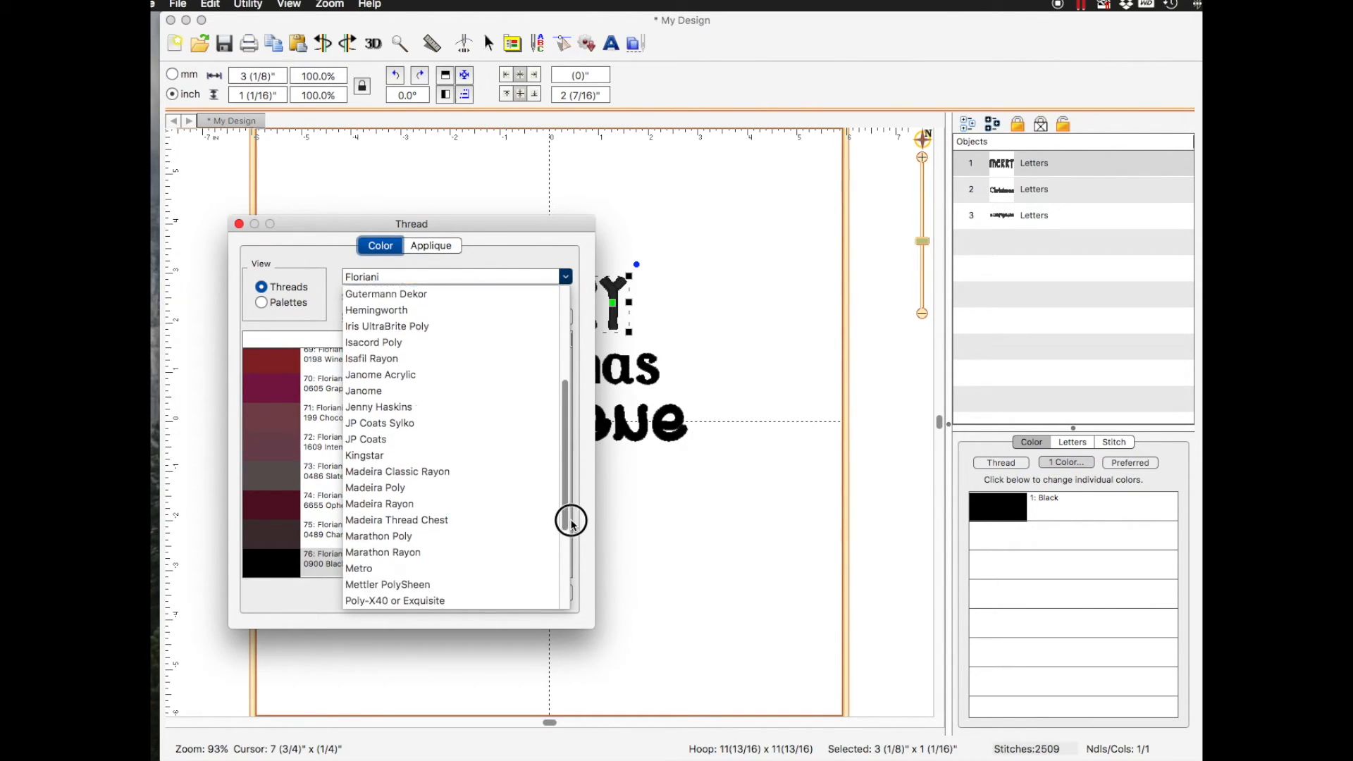
scroll(down, 3)
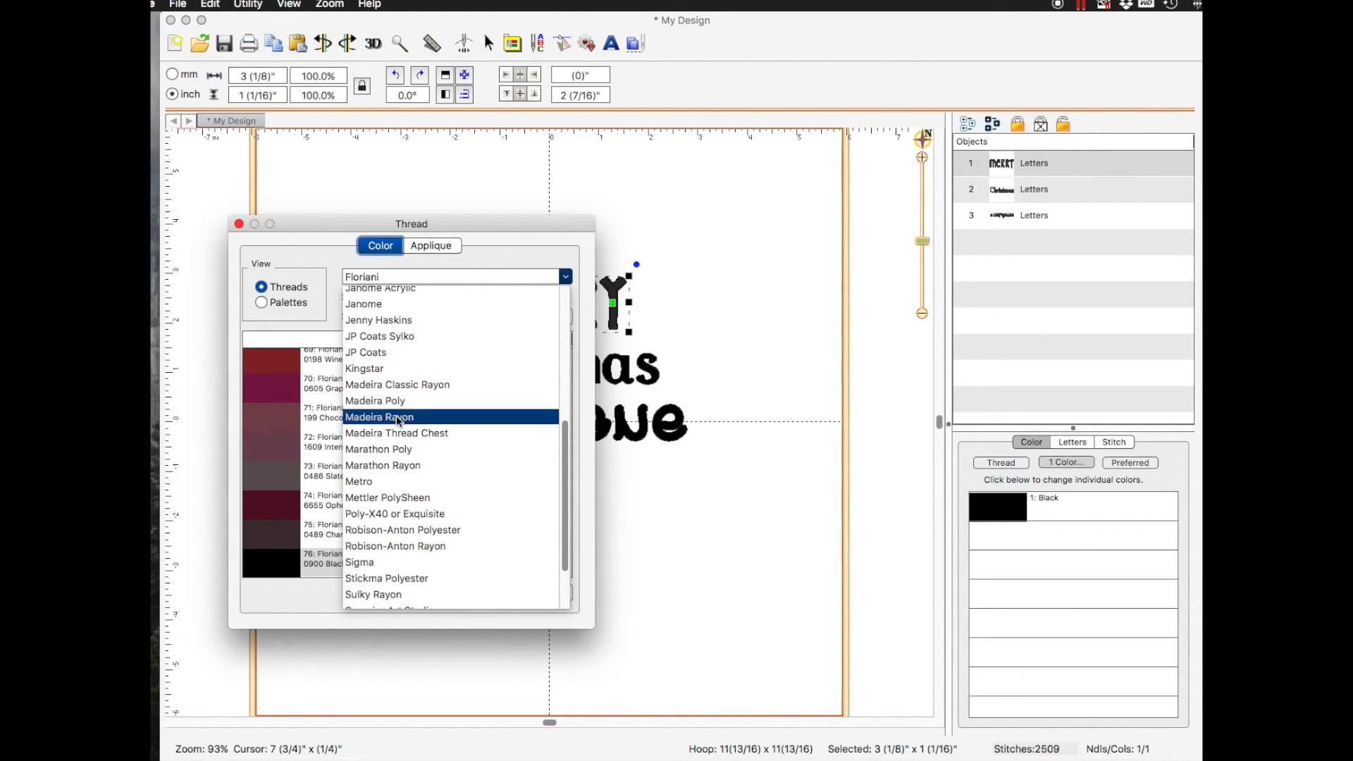
click(379, 417)
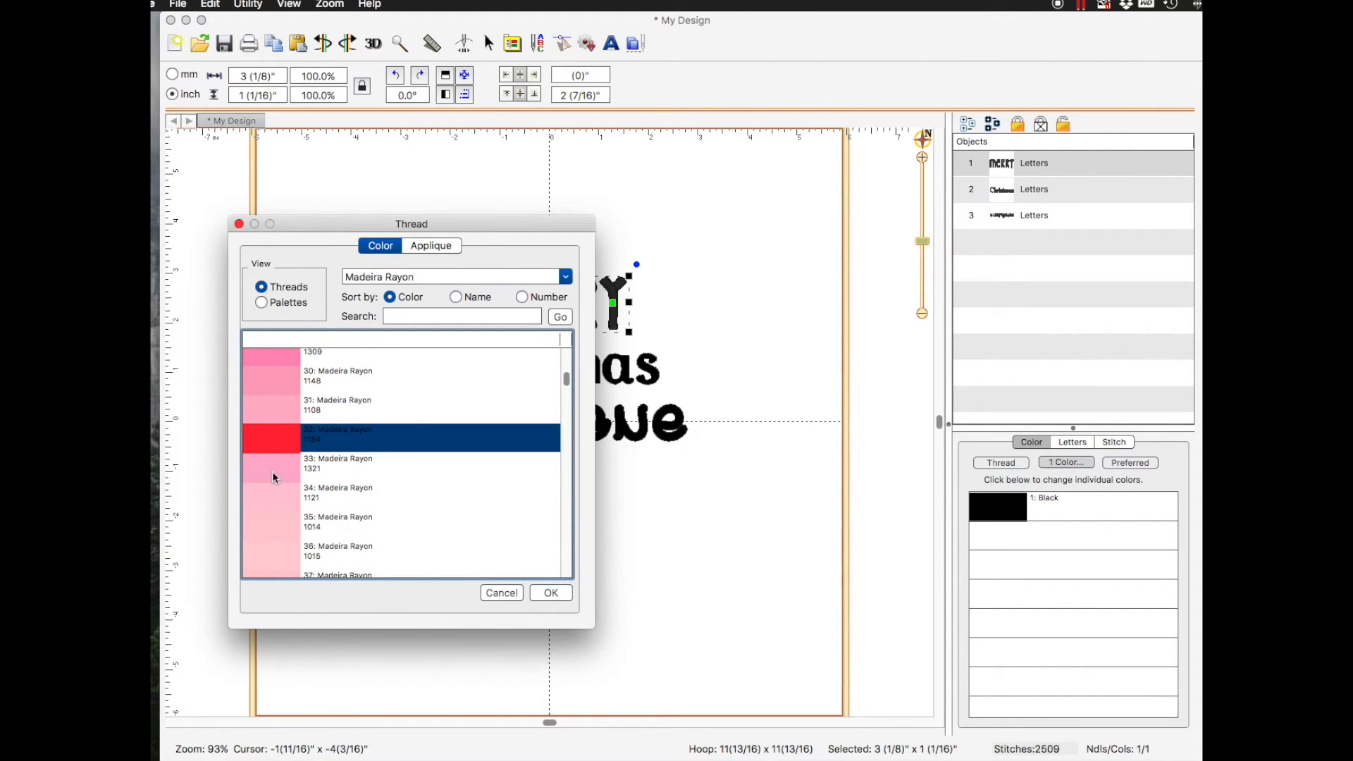
click(551, 594)
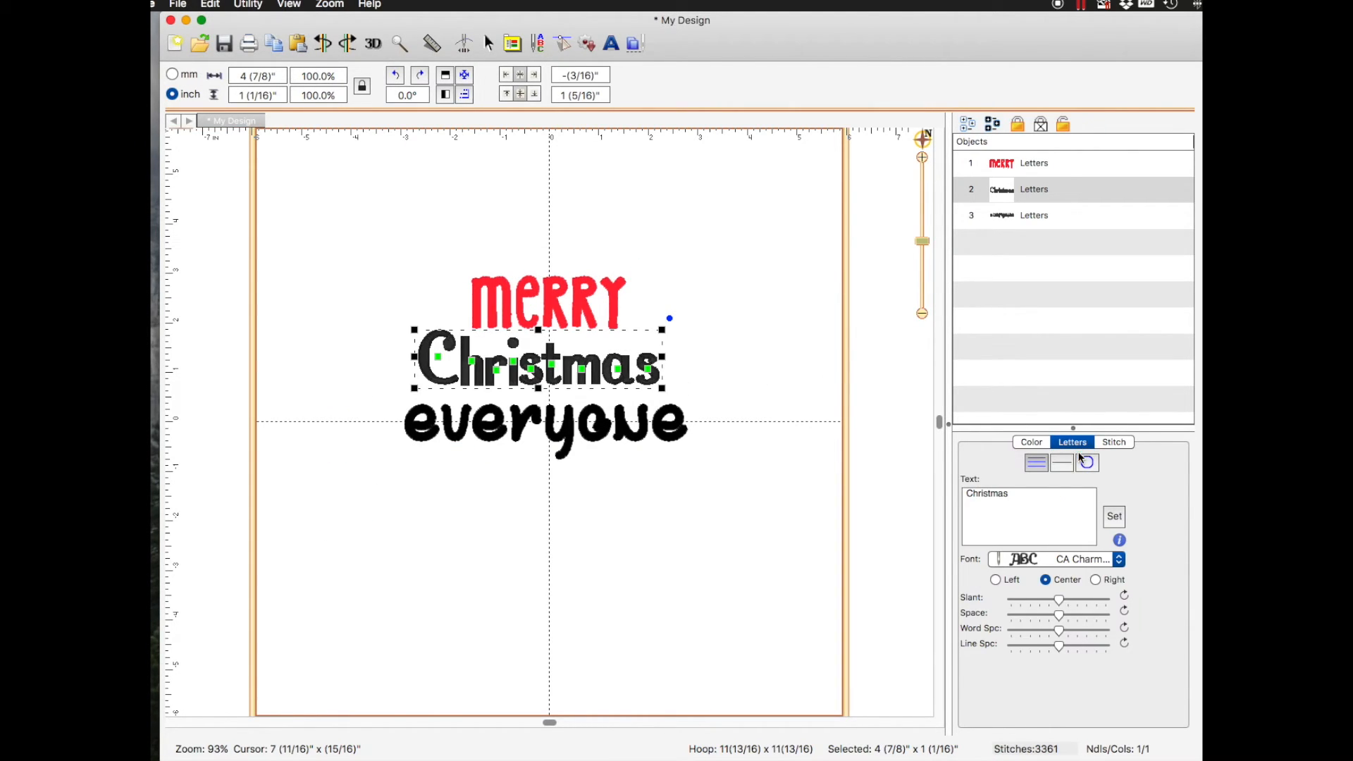
Apply a green Madeira Rayon thread to the word Christmas
click(1000, 463)
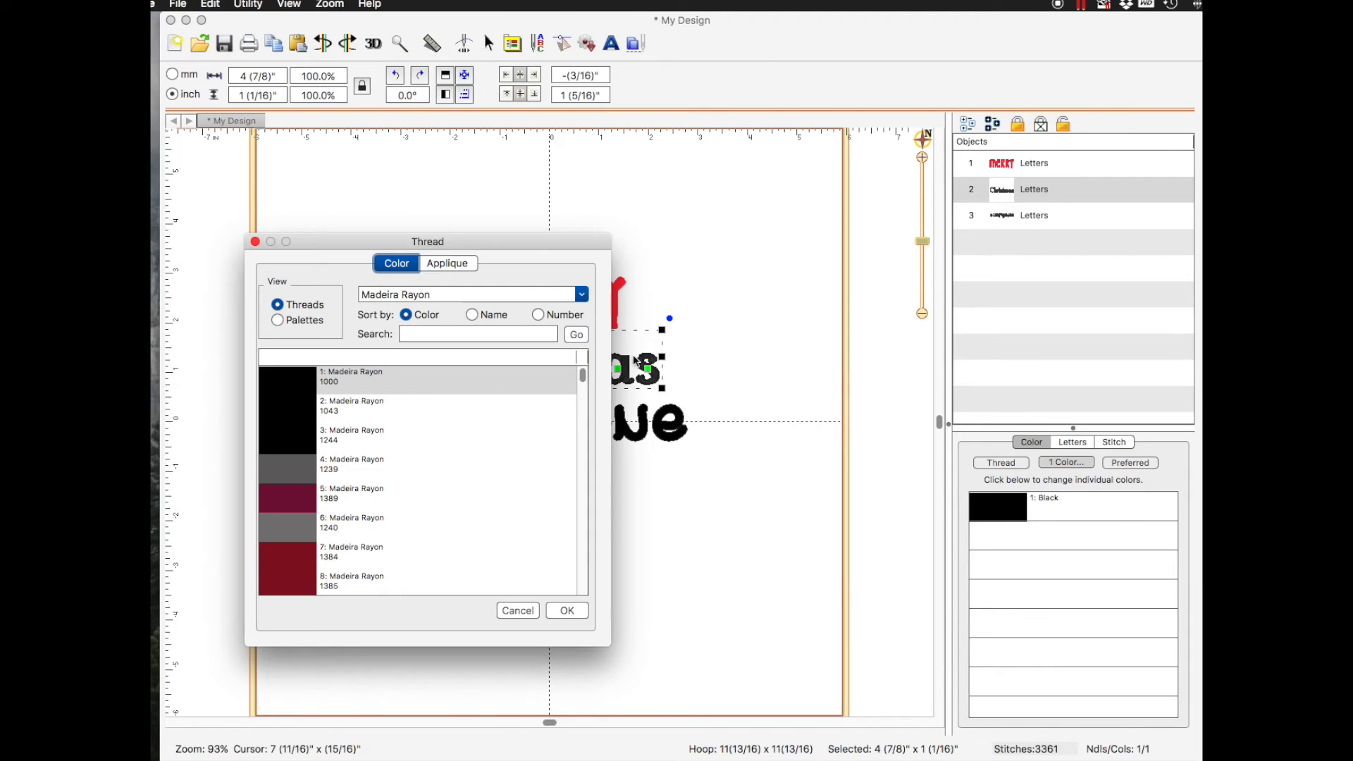
scroll(down, 3)
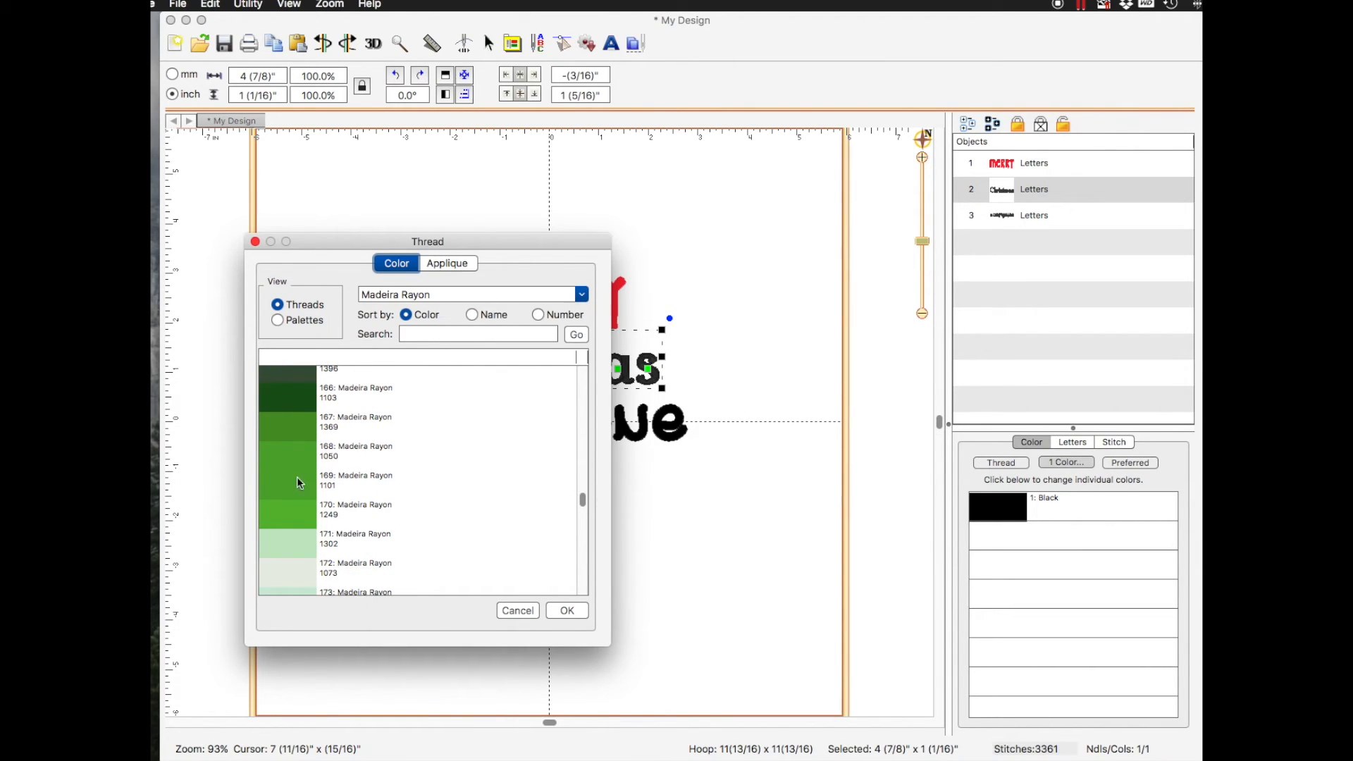
click(566, 610)
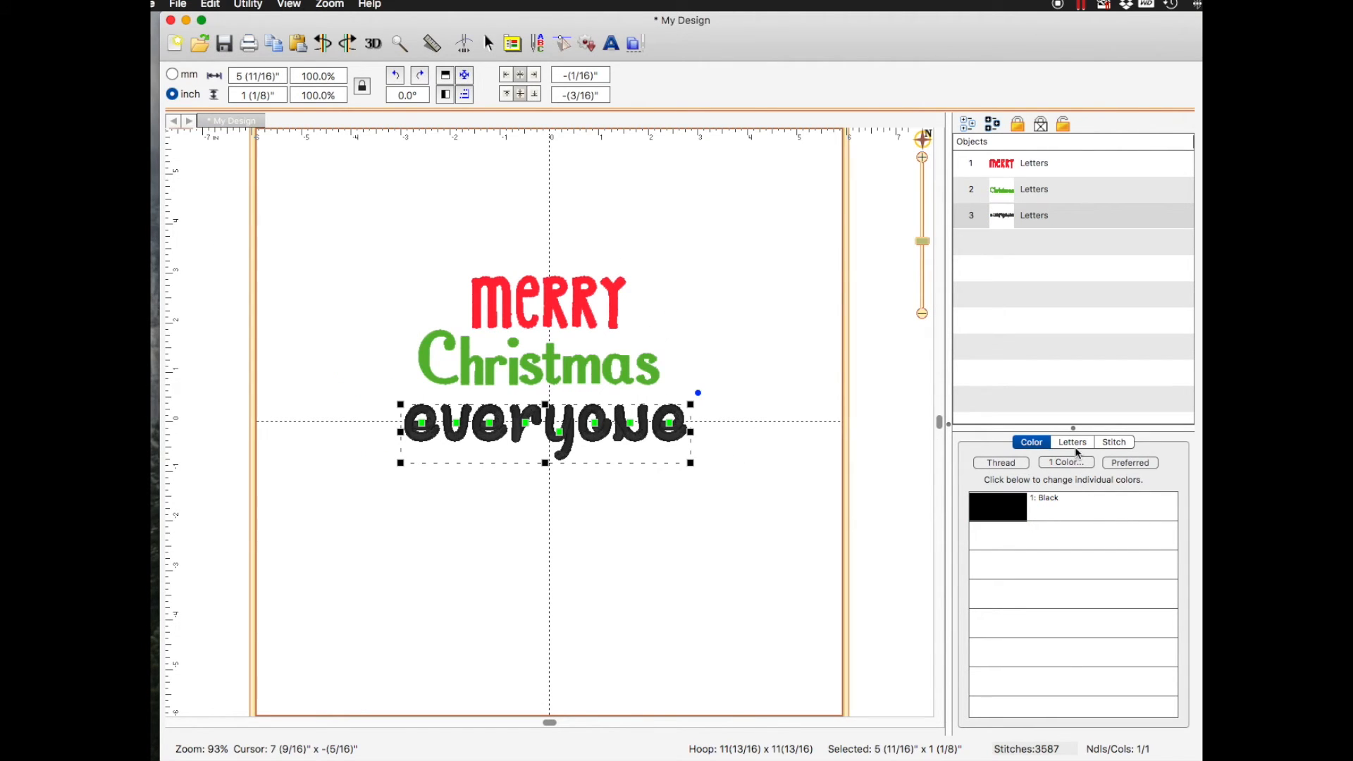
Browse the Madeira Rayon chooser for 'everyone' down to the blue and teal shades
click(1001, 462)
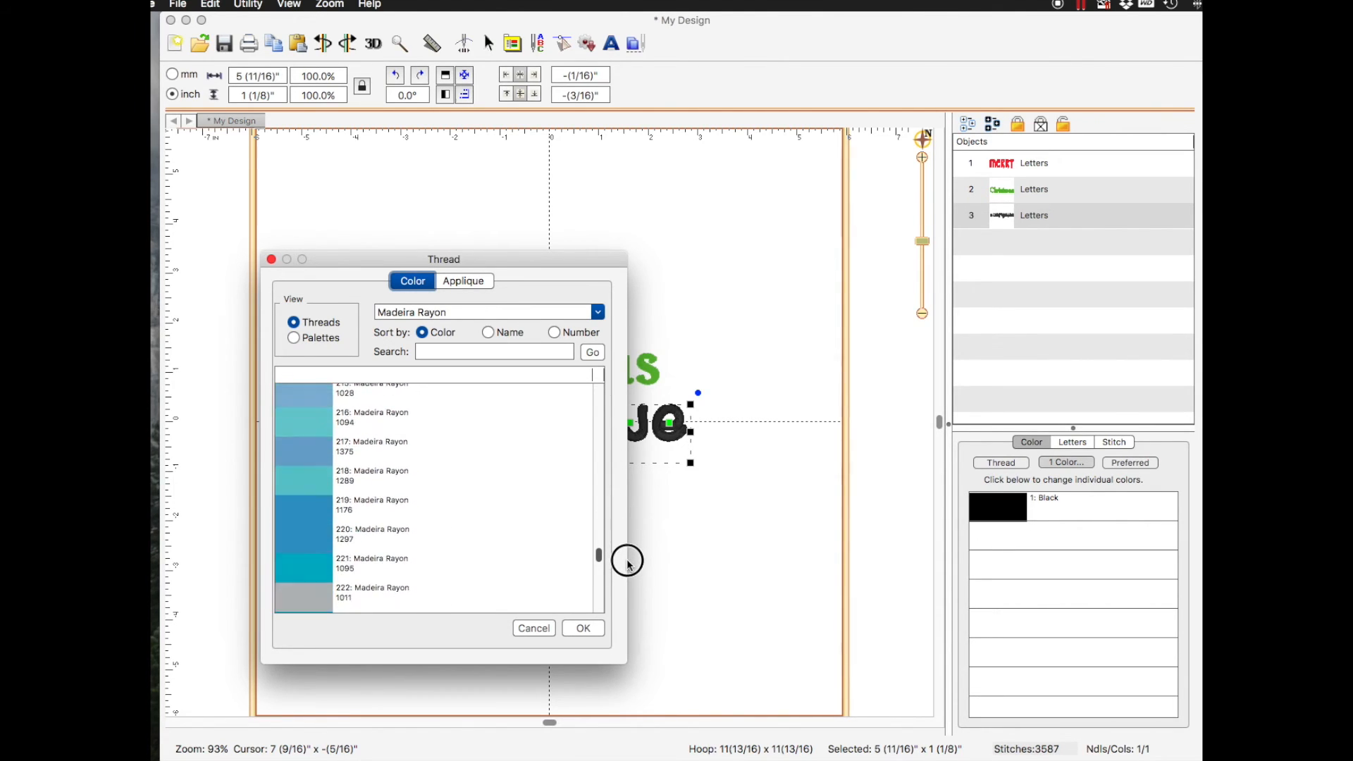
scroll(down, 3)
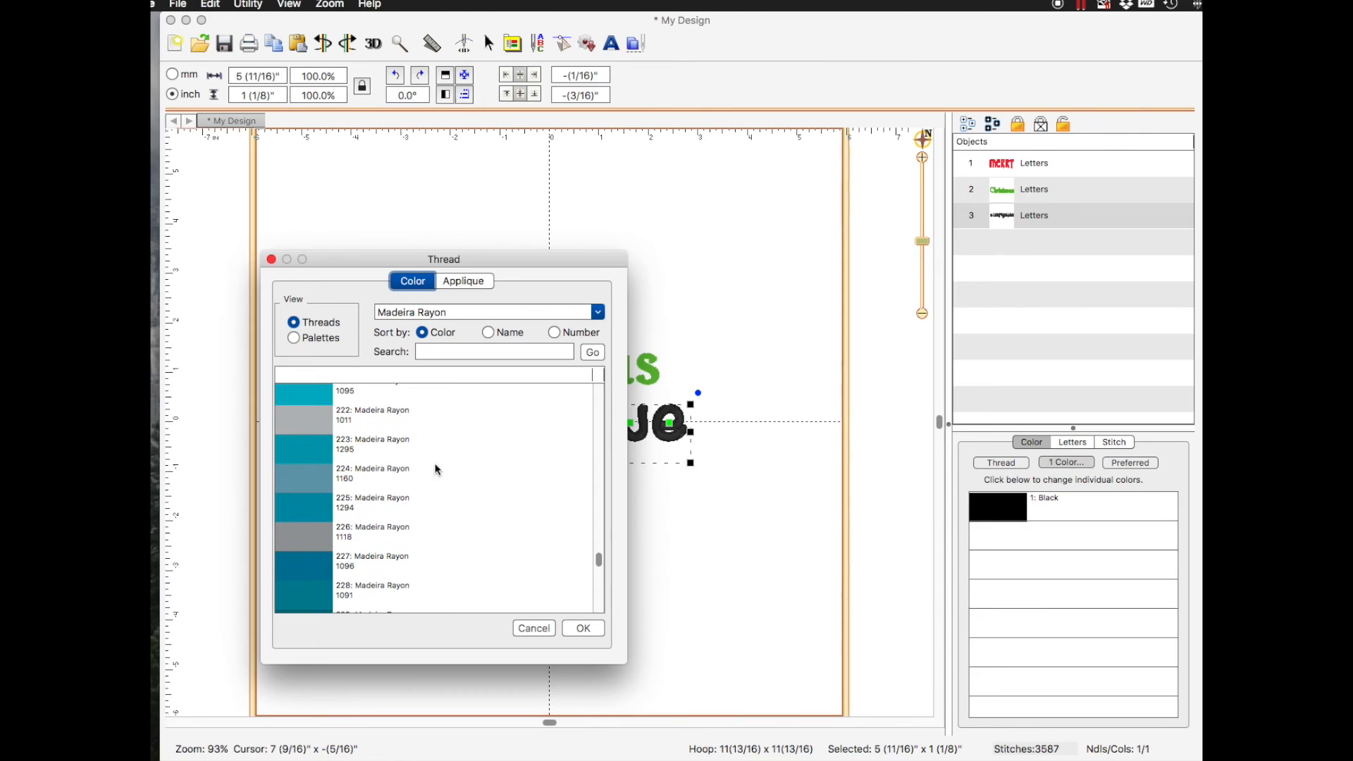